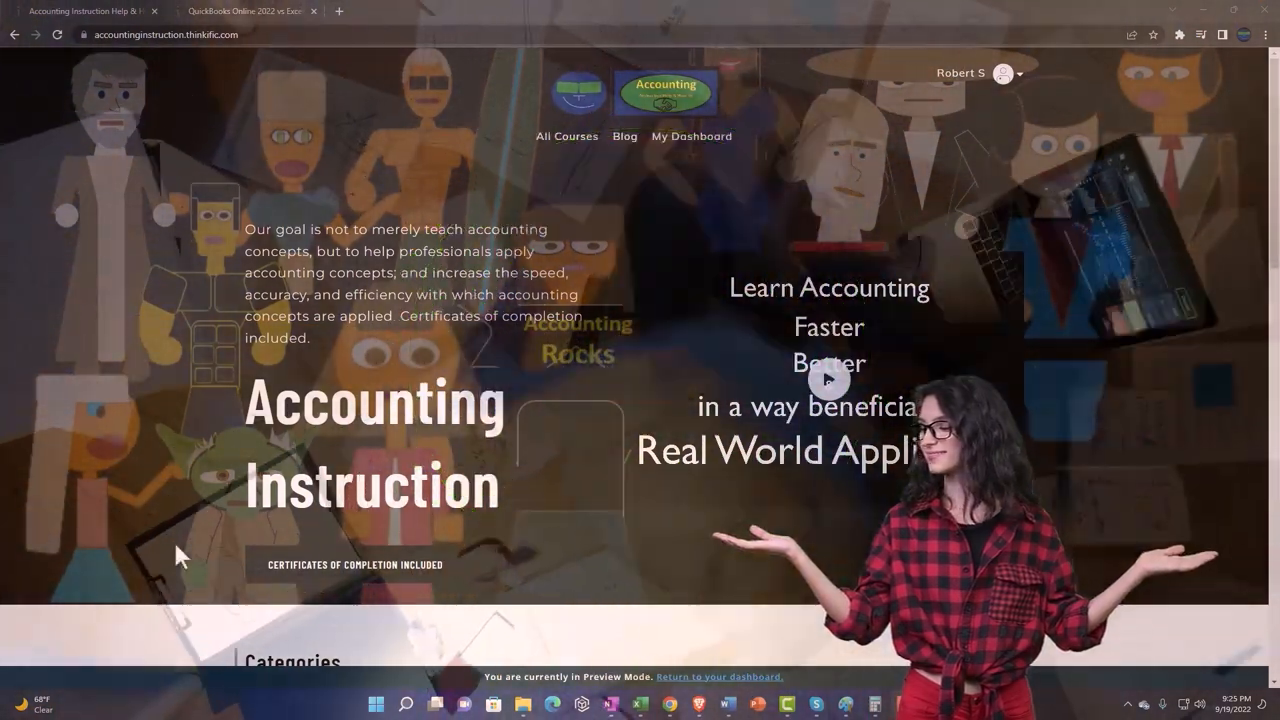
Step: Scroll the Accounting Instruction homepage and enter the QuickBooks Online 2022 course to see its lesson list
scroll(down, 3)
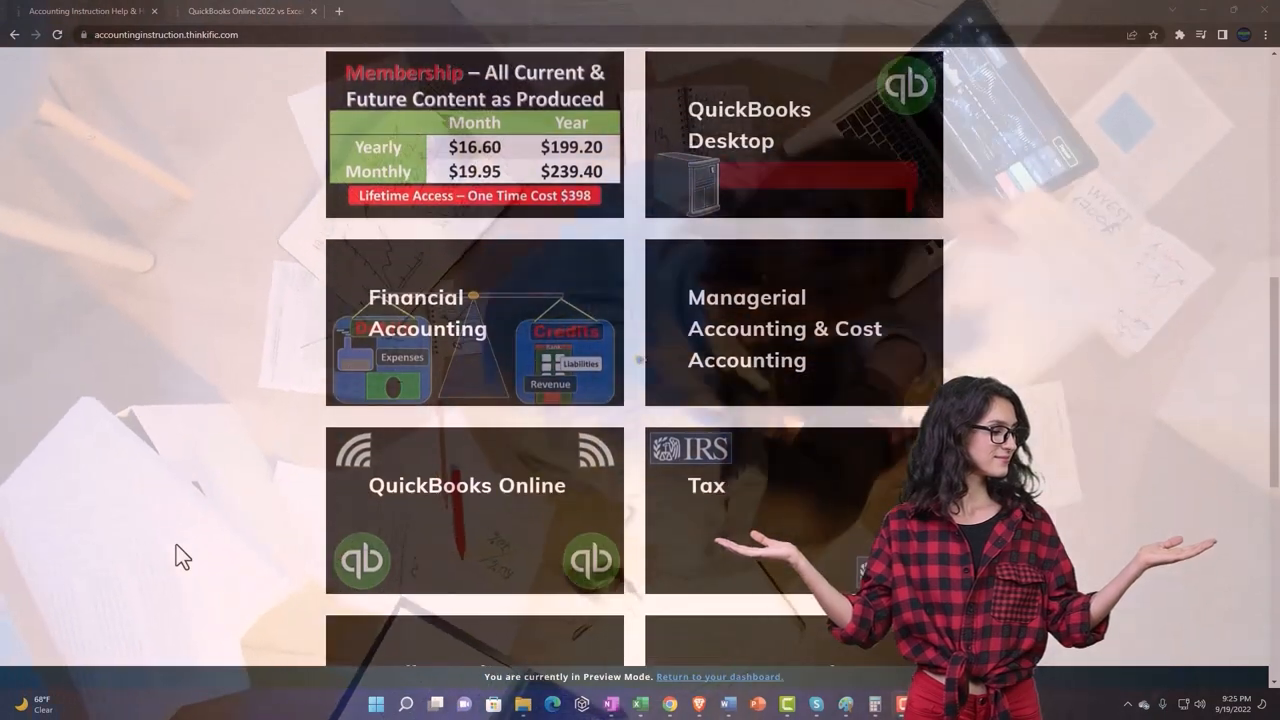
scroll(down, 3)
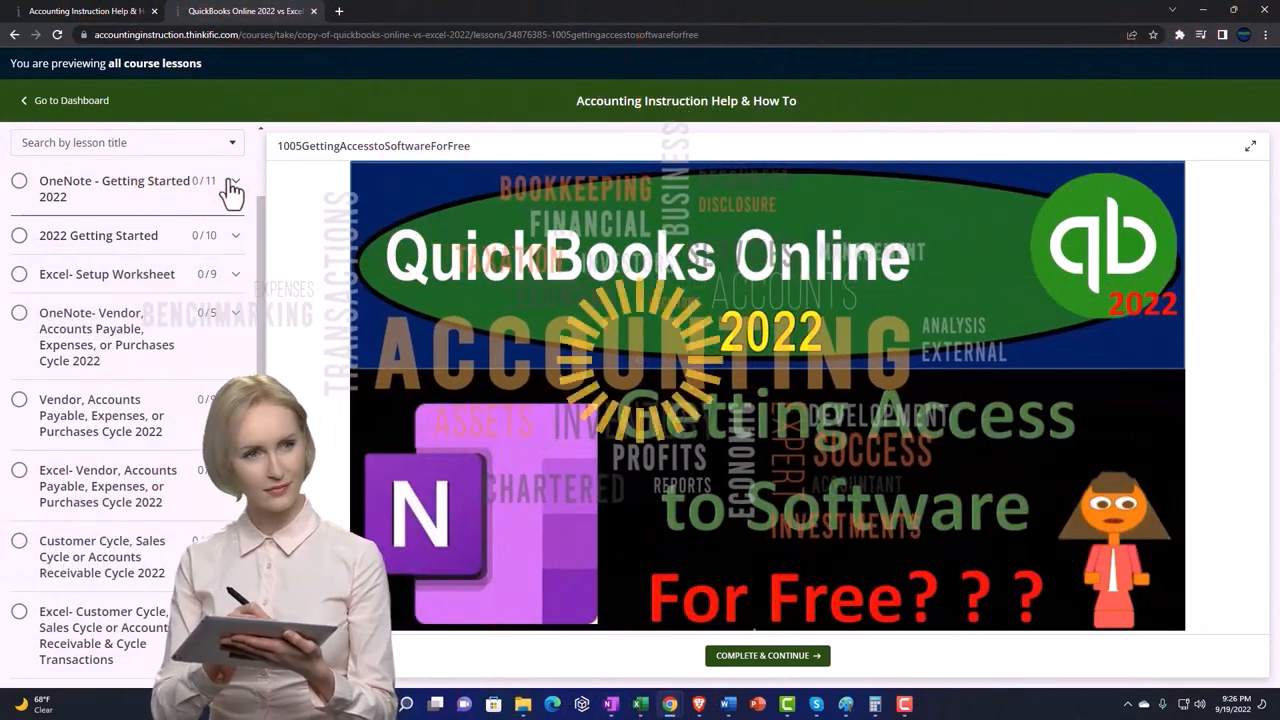
click(232, 188)
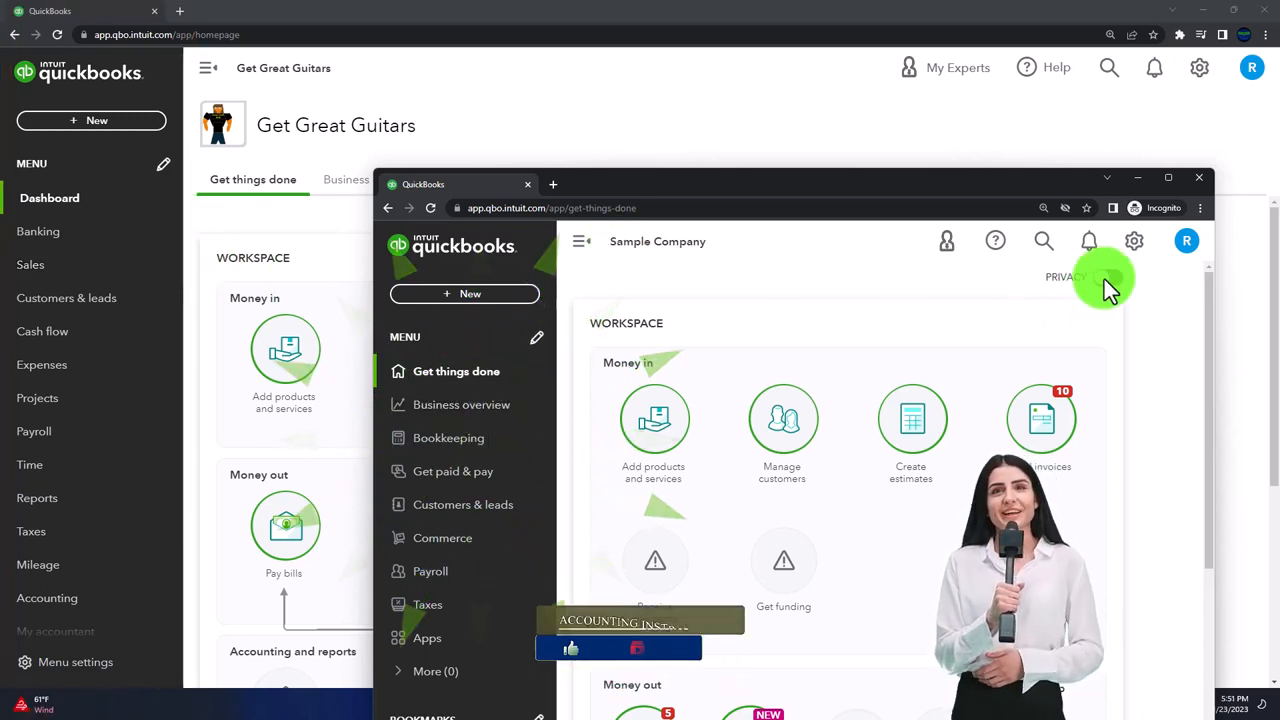
Step: Bring the Get Great Guitars practice company dashboard up on its own
click(1134, 240)
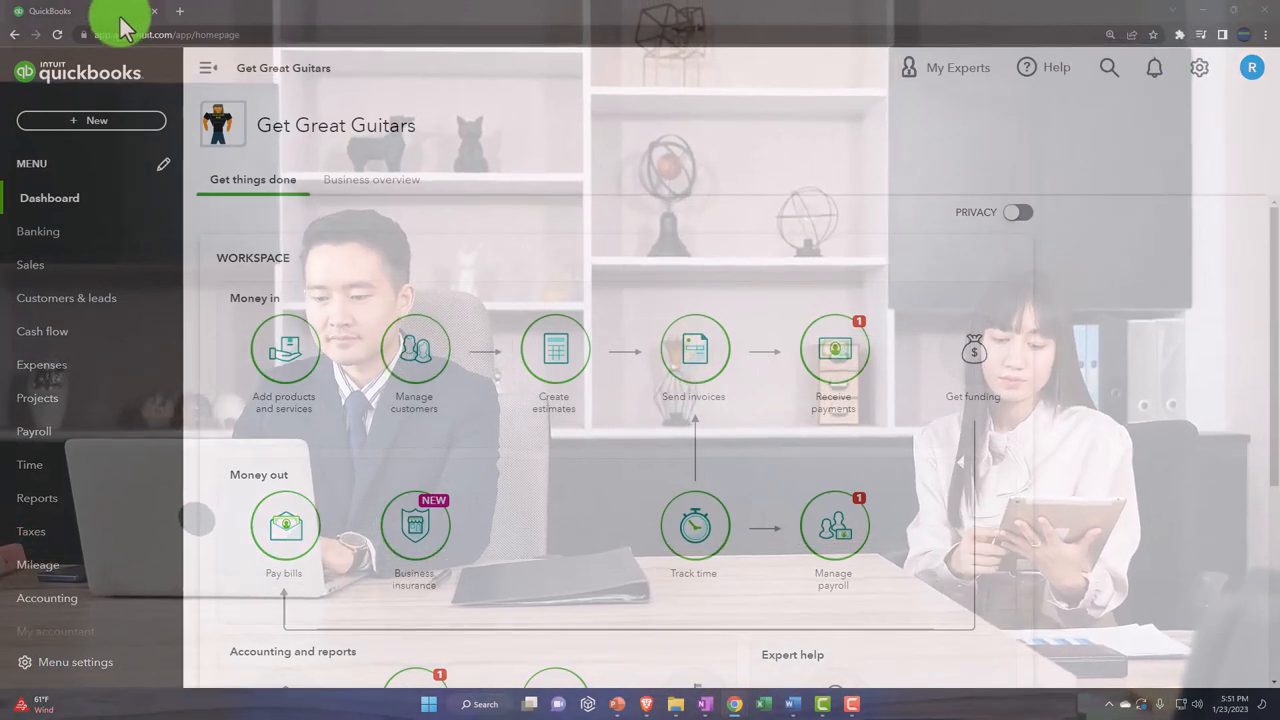
Step: Duplicate the company tab and go to the sample company's Business overview reports list
right_click(50, 12)
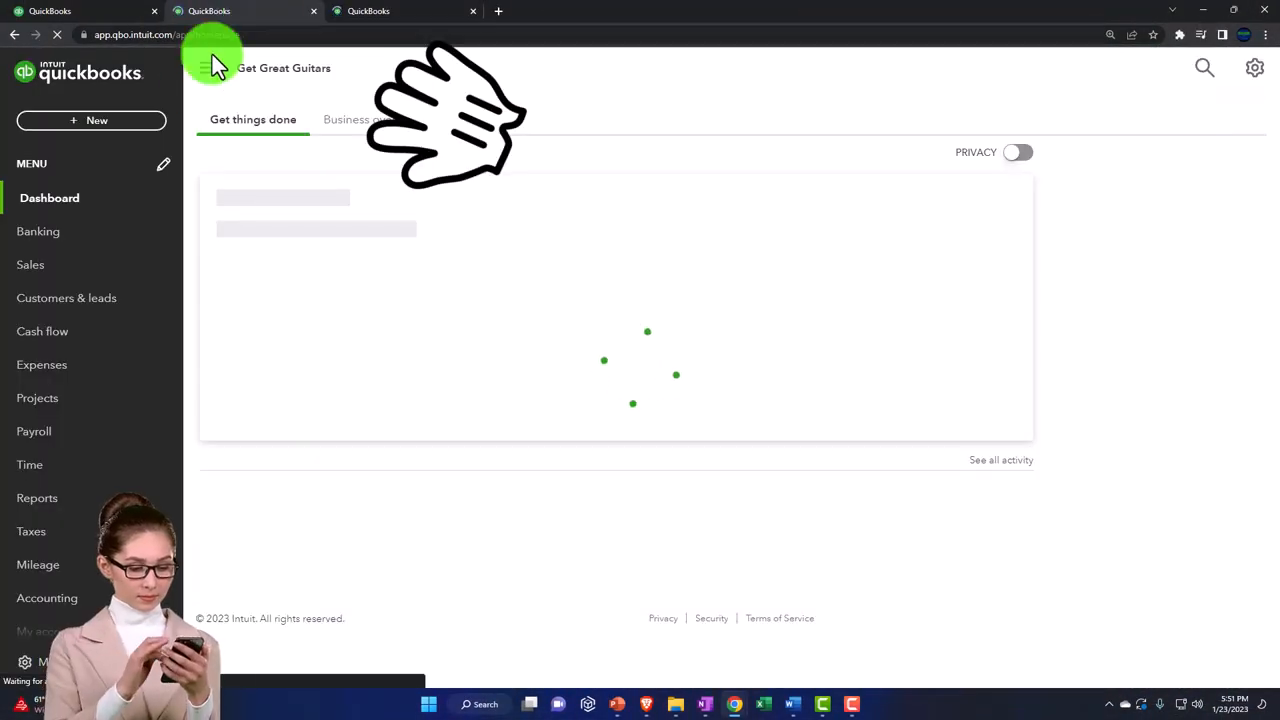
click(36, 498)
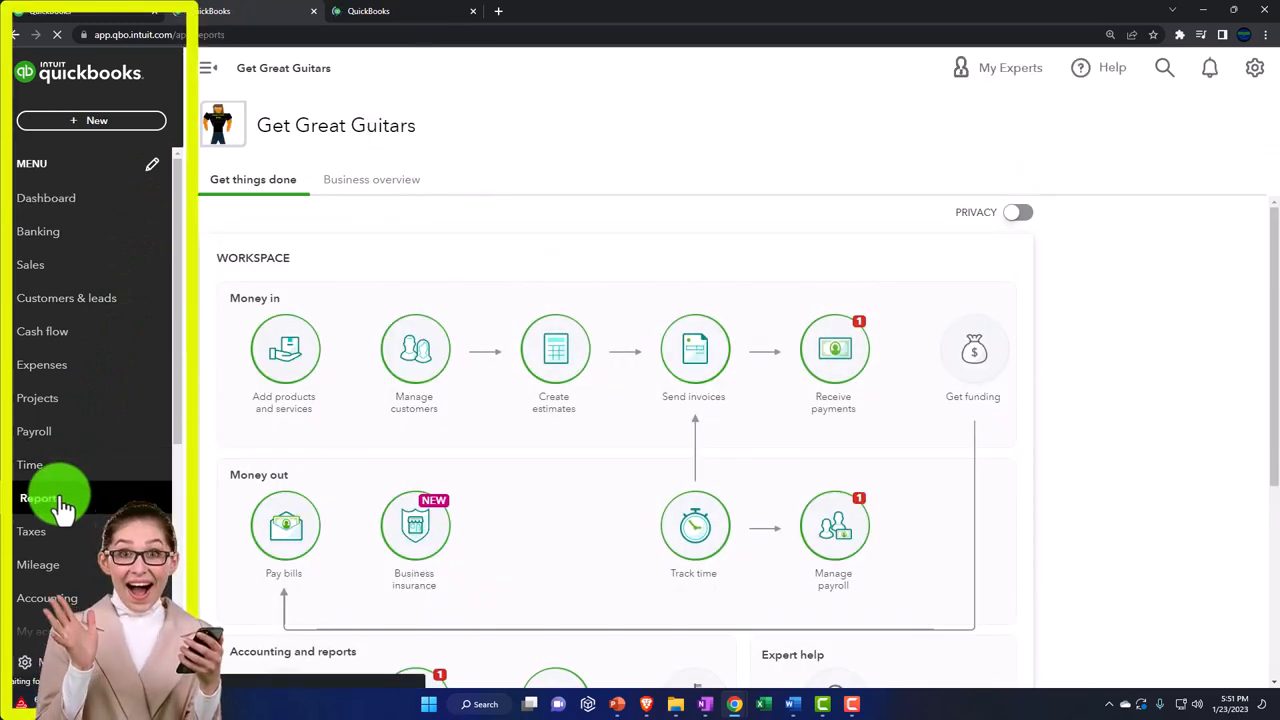
click(40, 498)
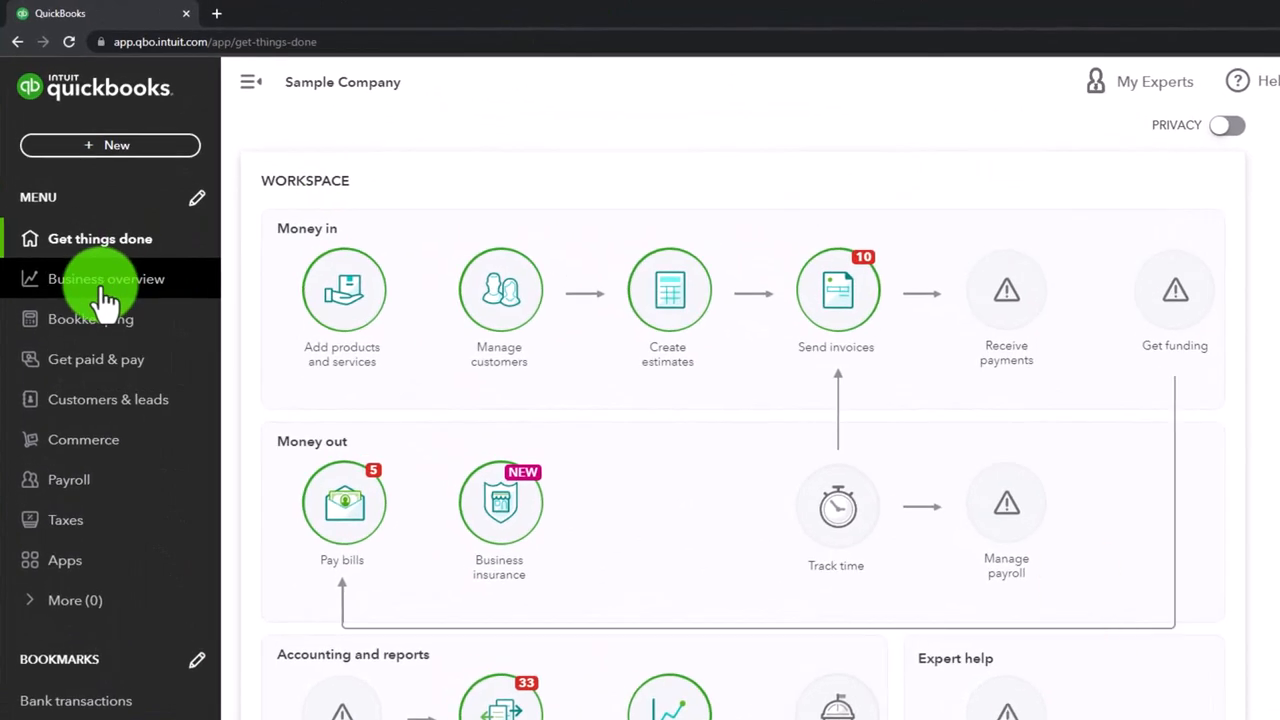
click(106, 278)
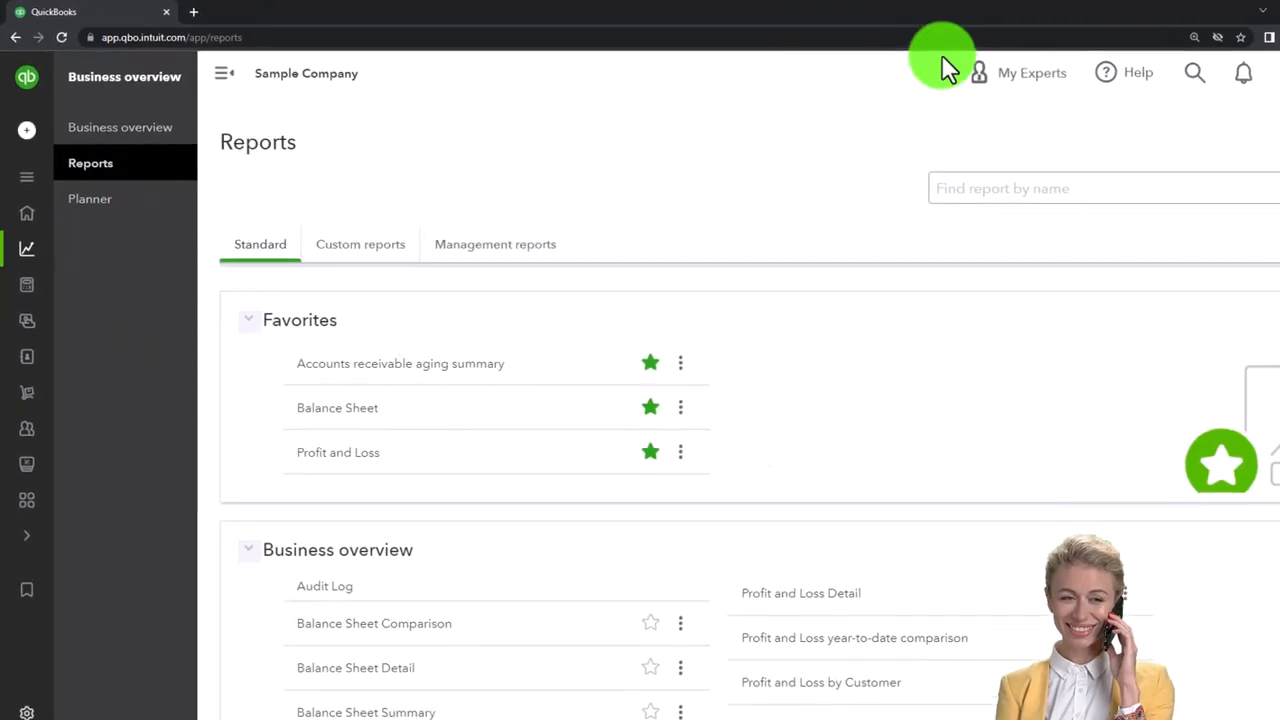
Step: Run the Profit and Loss report for 01/01/2023 to 02/28/2023 with columns displayed by Months
click(336, 408)
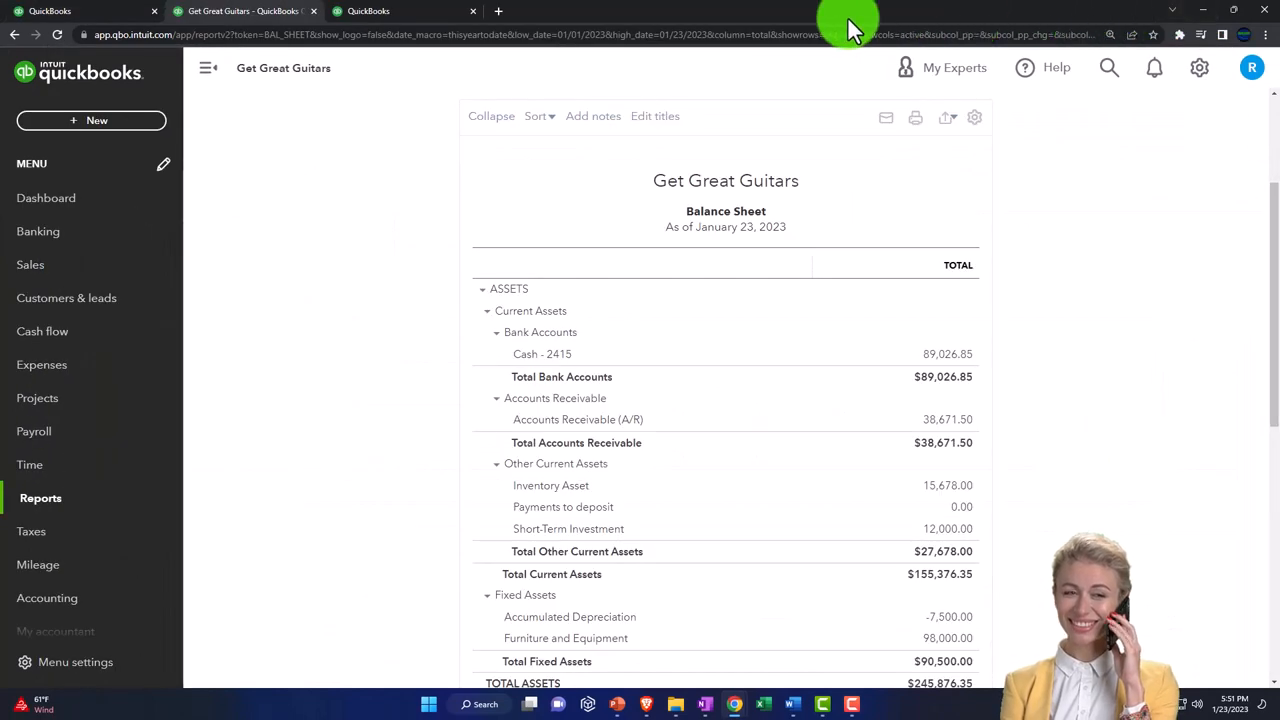
click(46, 198)
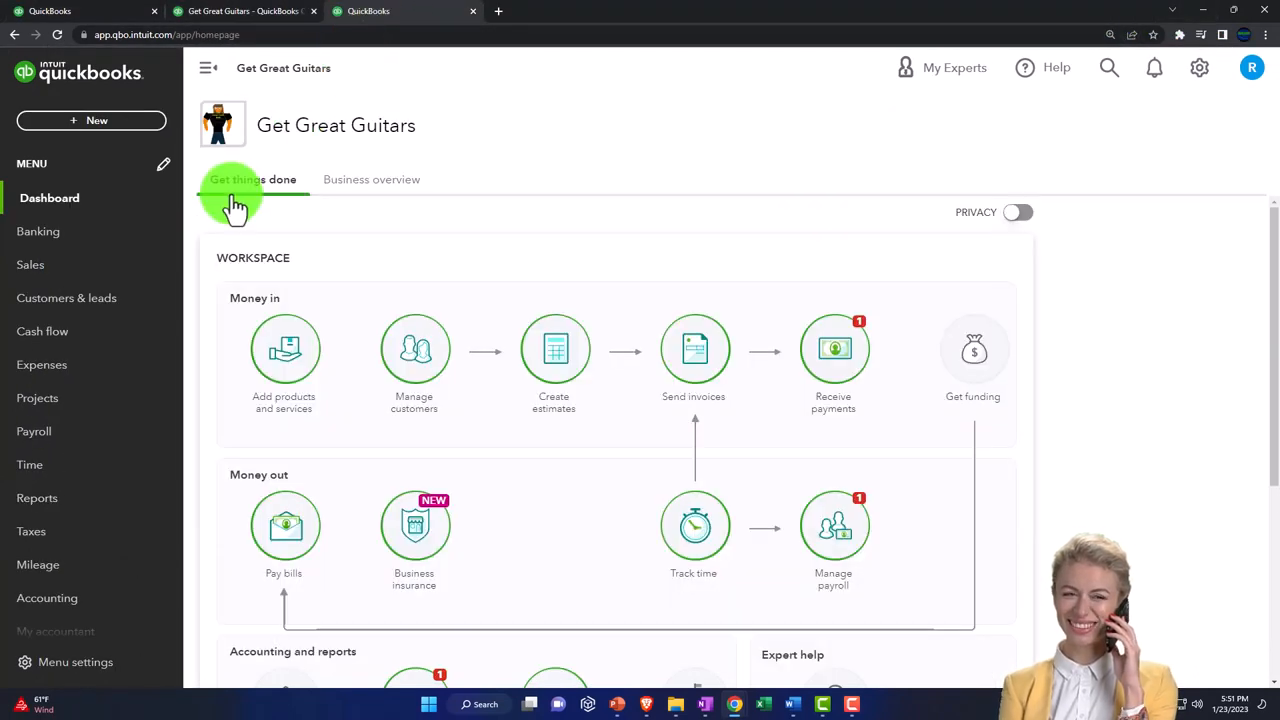
click(40, 498)
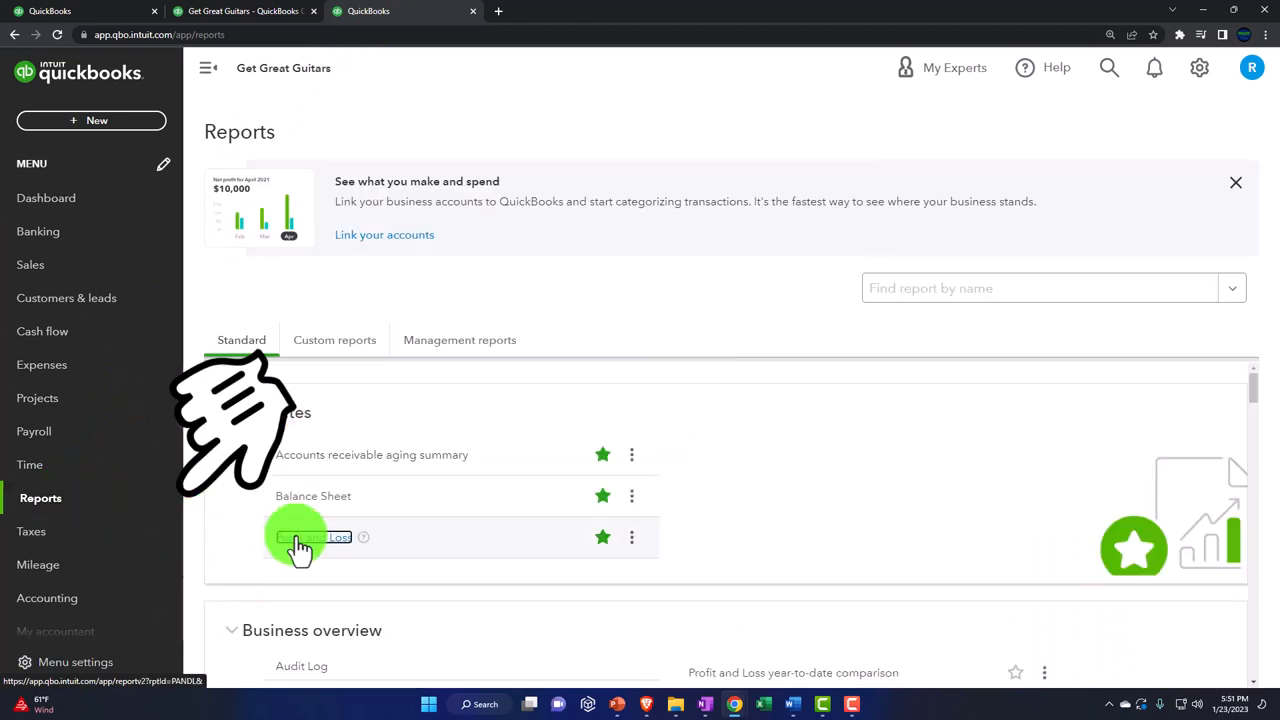
click(310, 536)
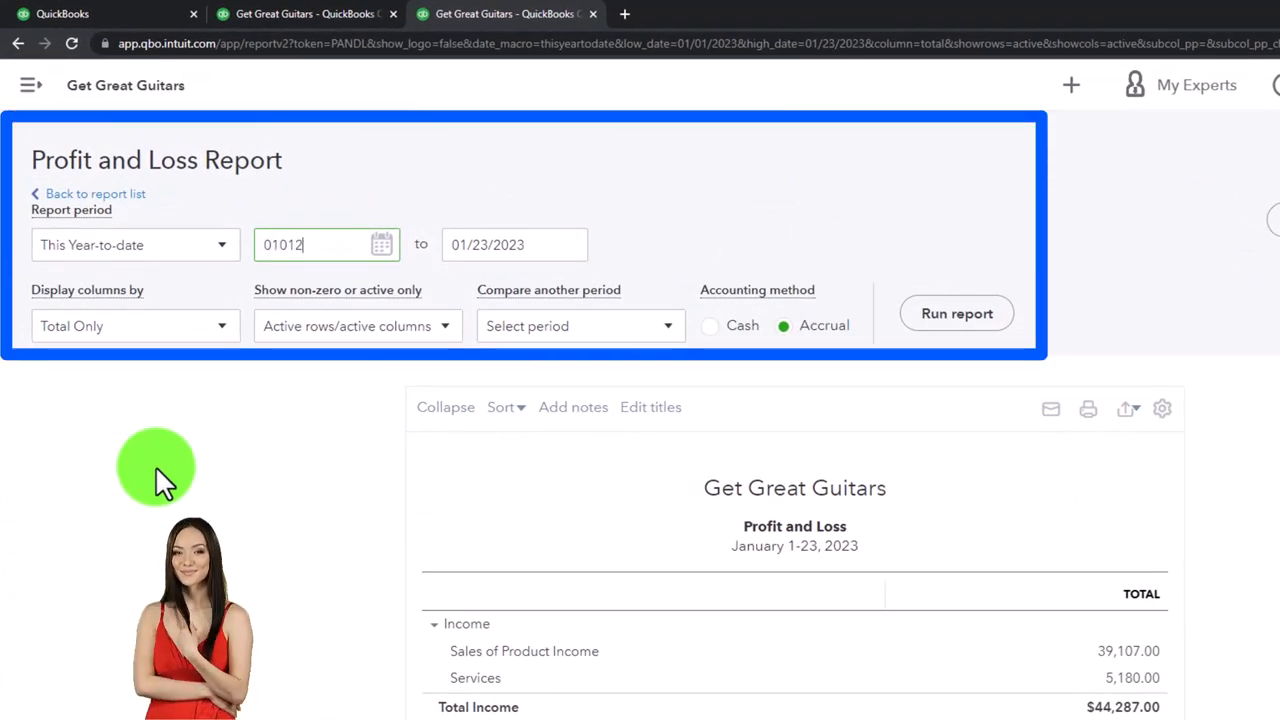
text(02282)
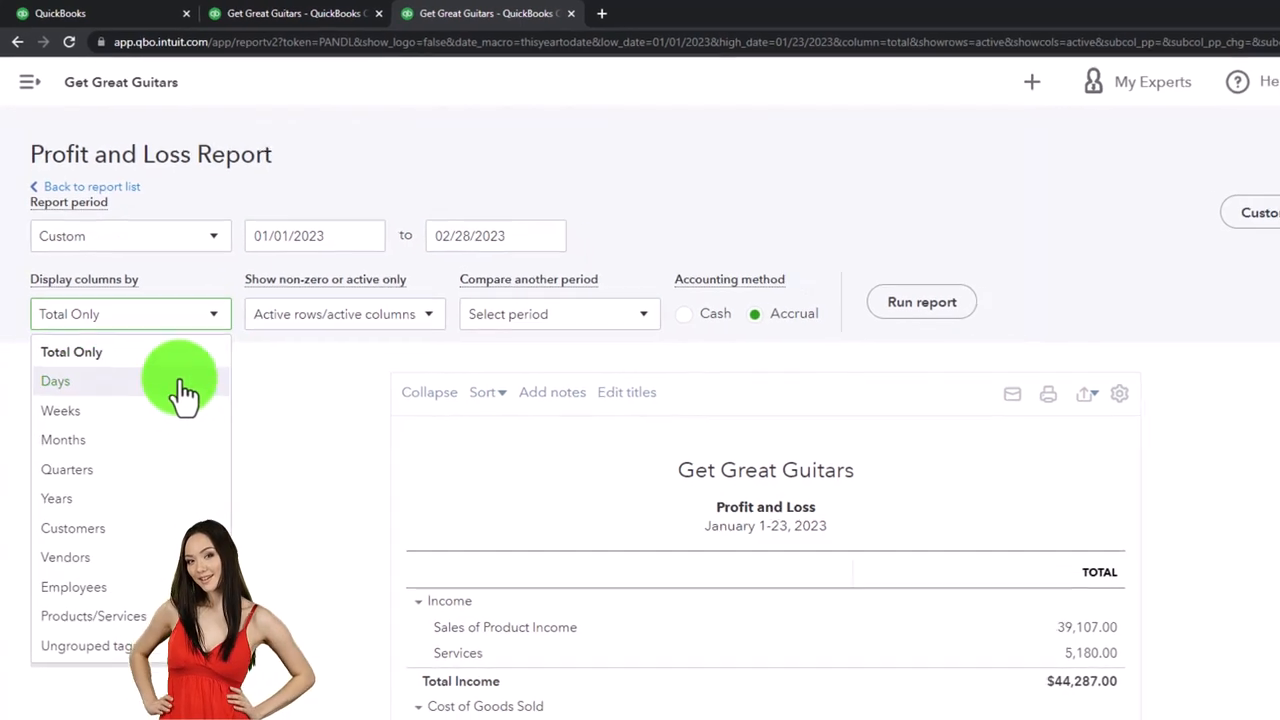
click(64, 440)
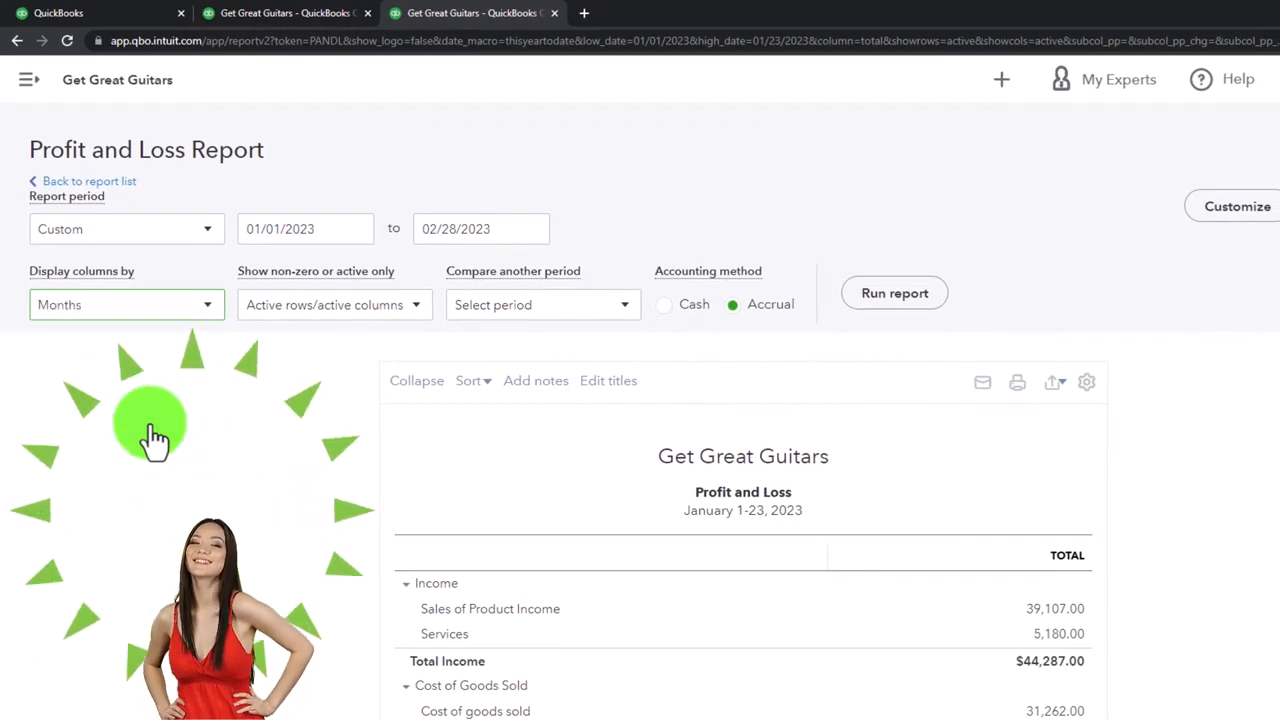
Step: Set the Balance Sheet to the same 01/01/2023–02/28/2023 period and rerun it
click(892, 292)
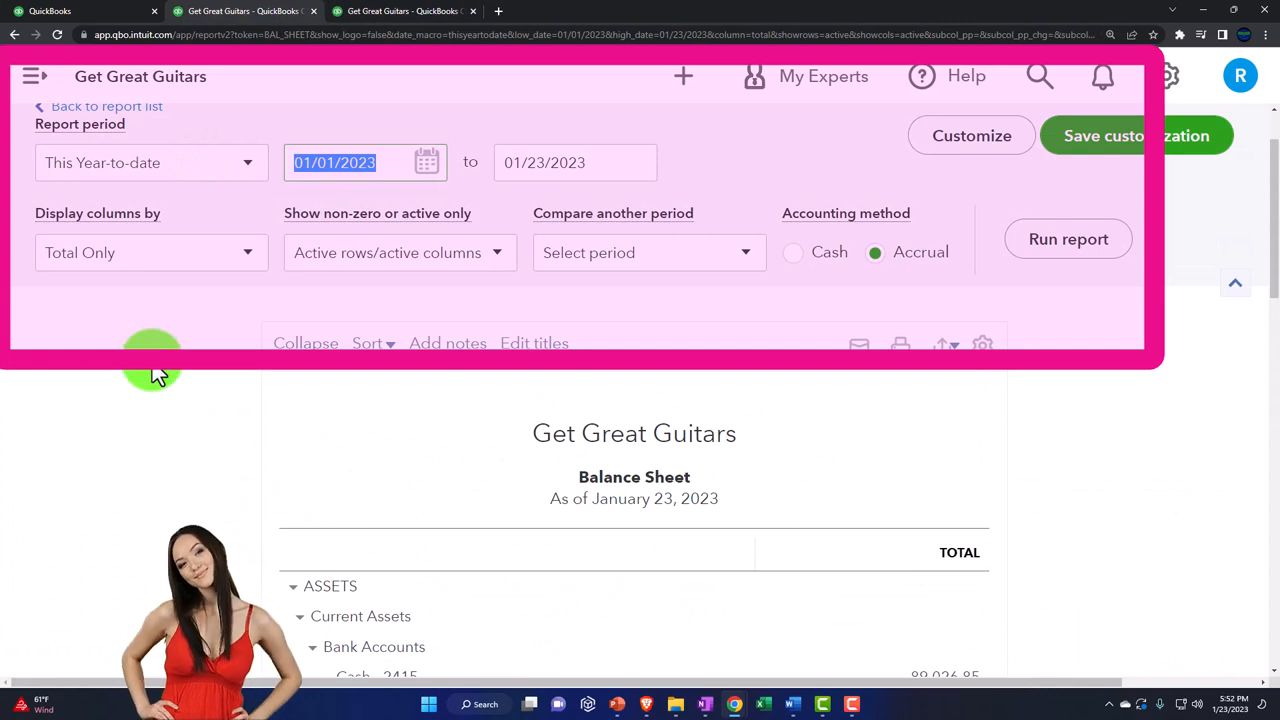
text(02)
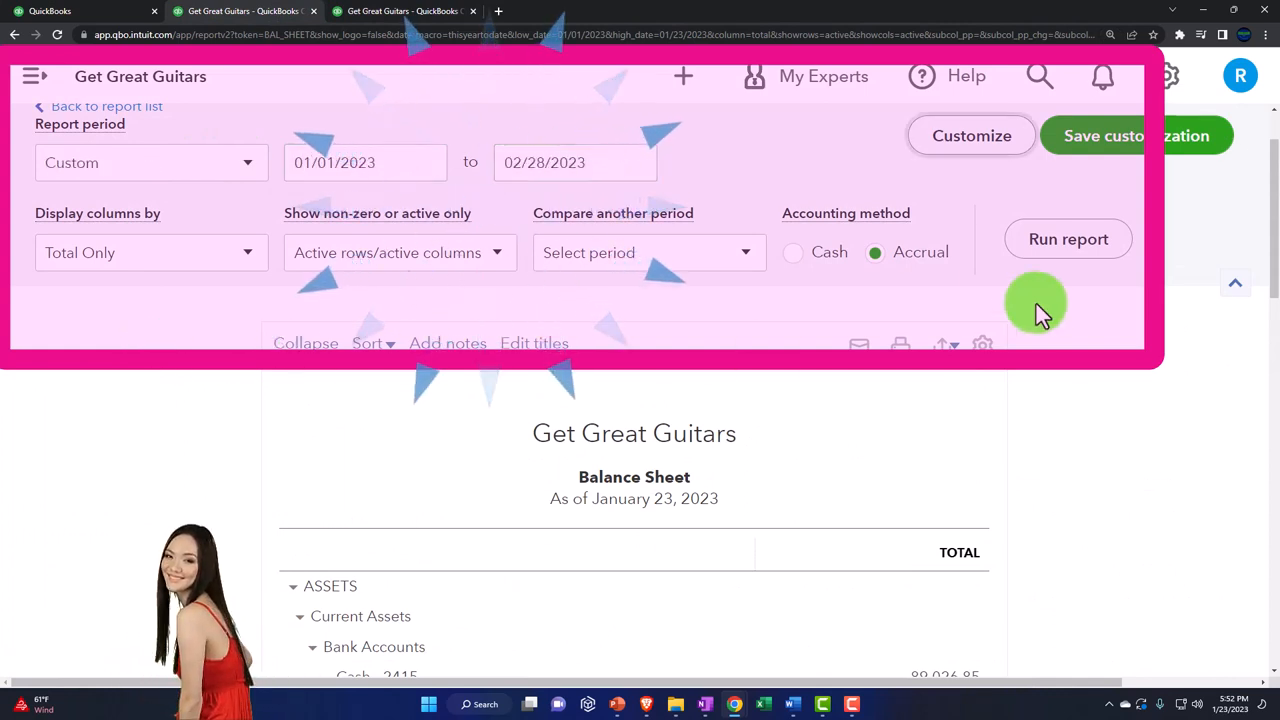
click(1068, 240)
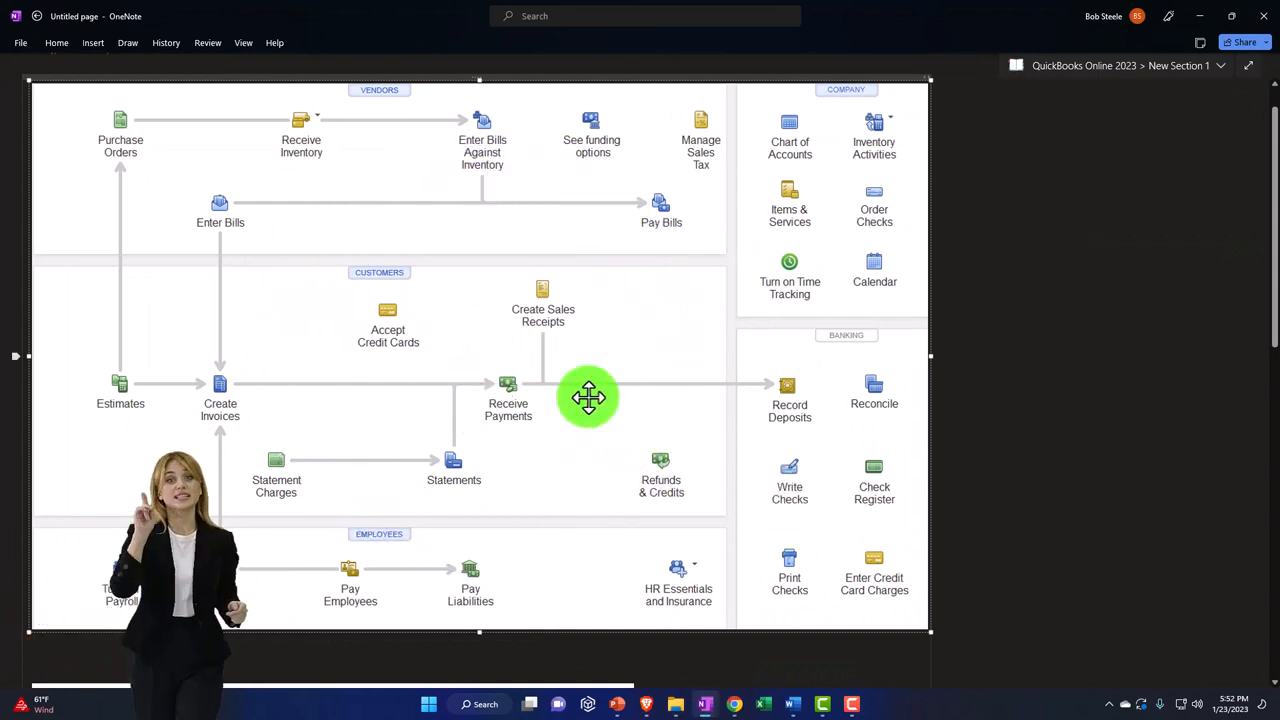
mouse_move(768, 442)
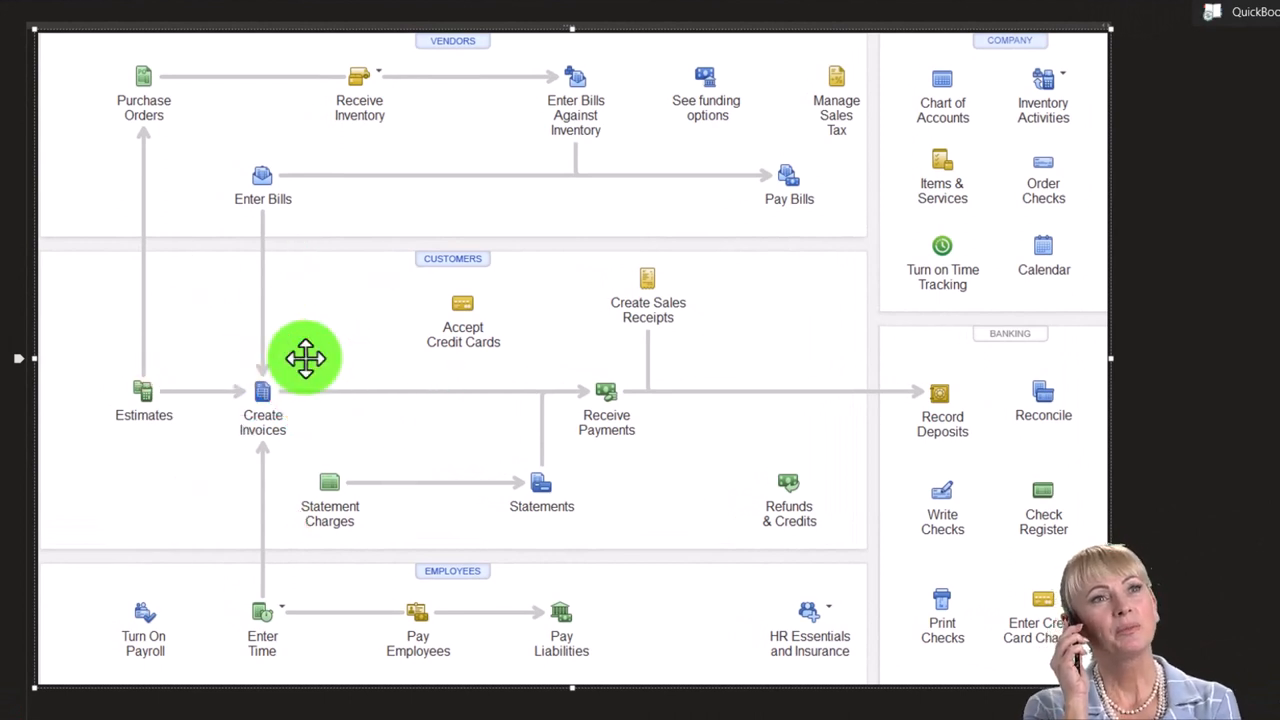
mouse_move(558, 452)
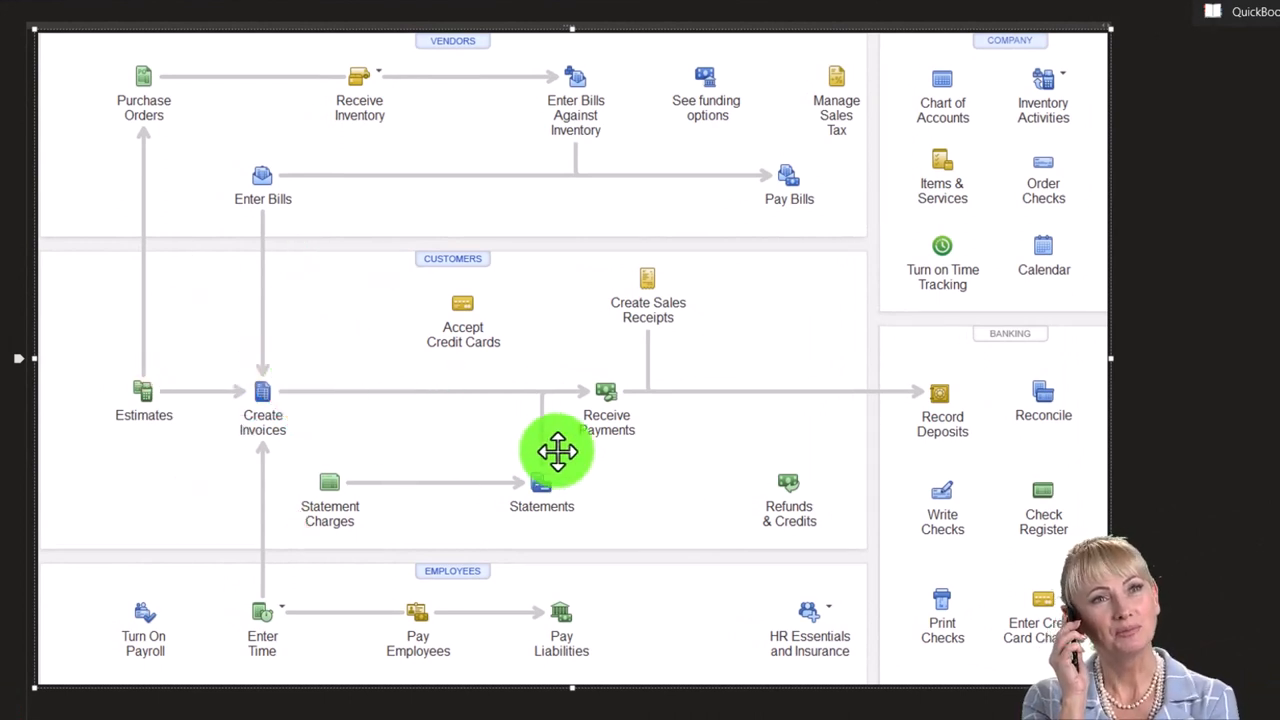
mouse_move(918, 444)
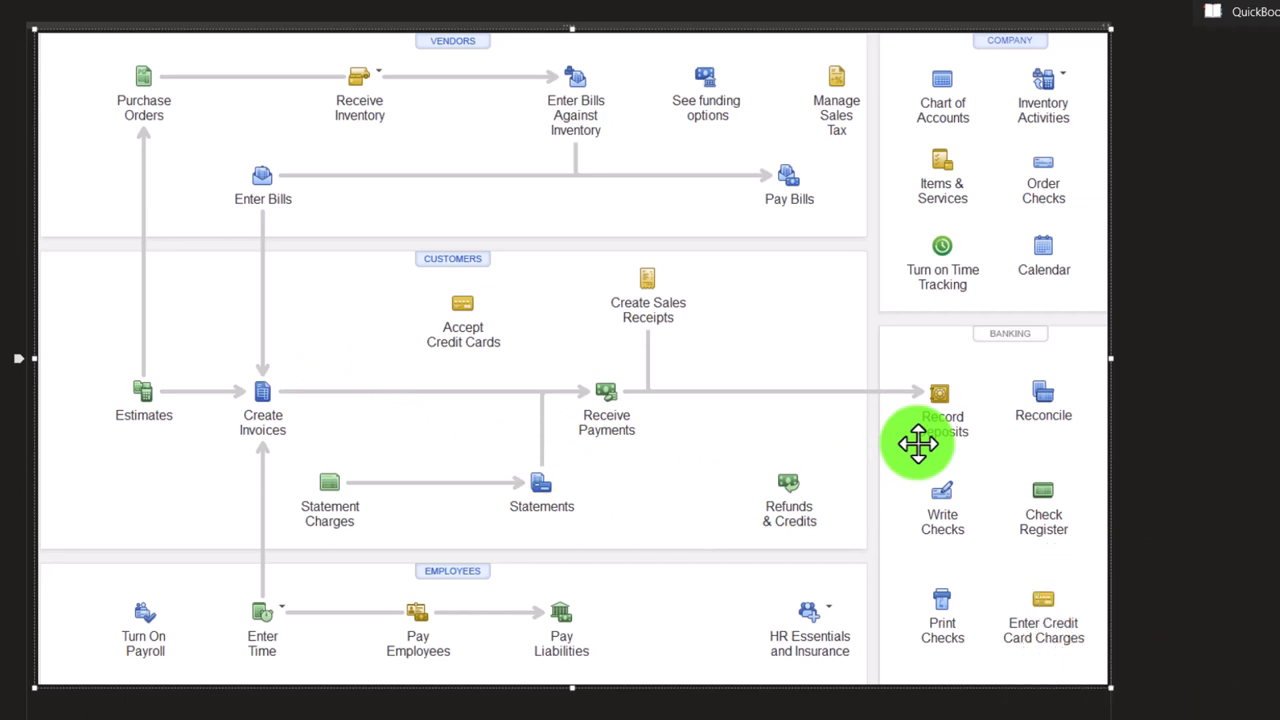
mouse_move(688, 316)
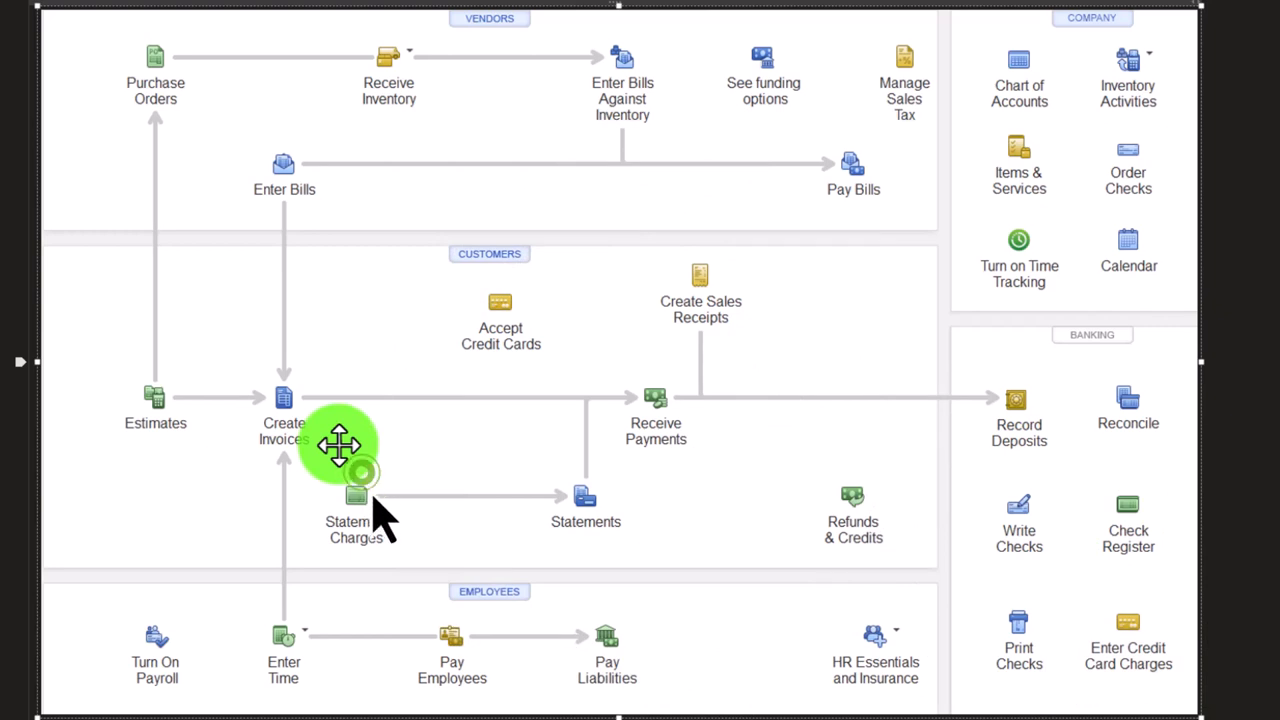
click(362, 472)
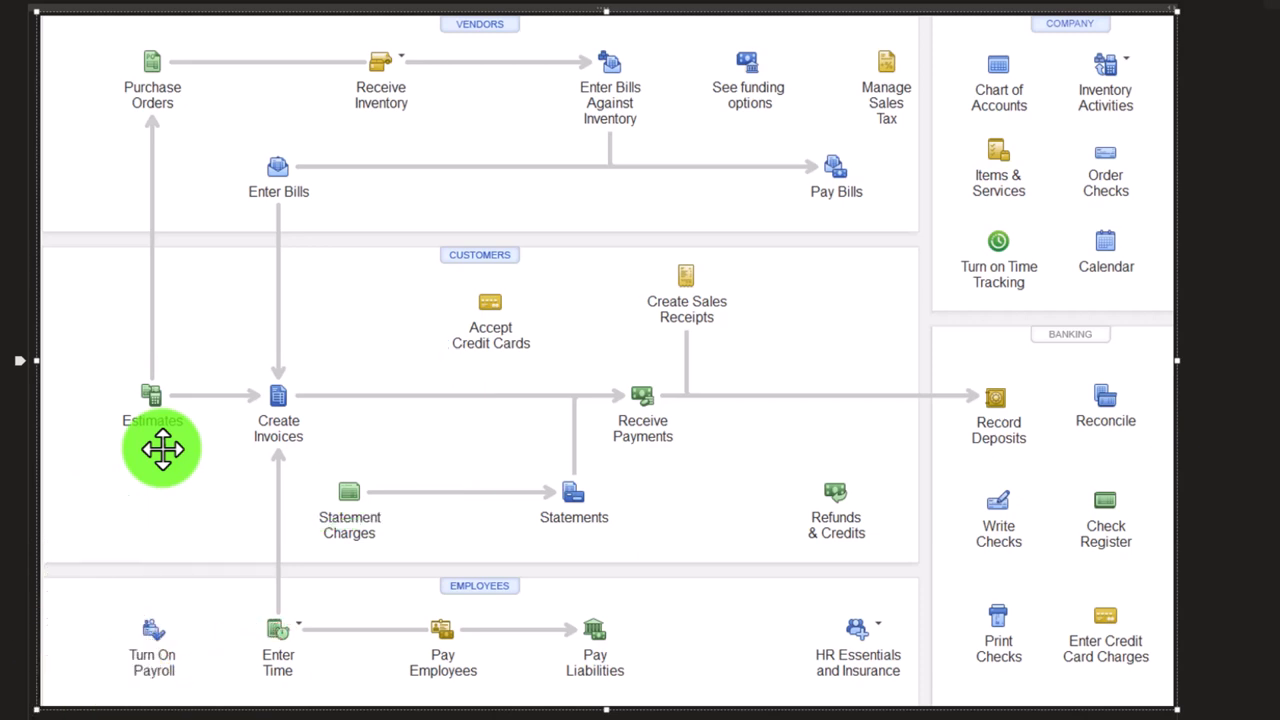
mouse_move(244, 460)
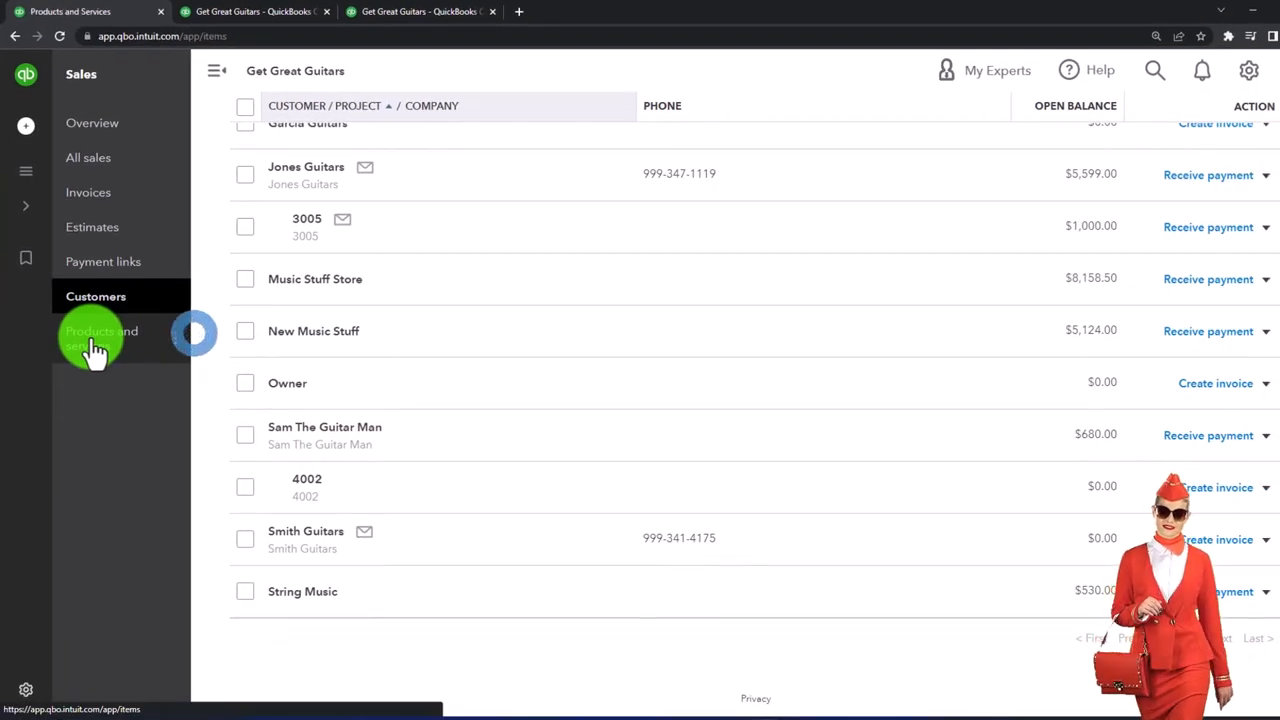
Step: Go to Get paid & pay > Products and Services and scroll through the existing inventory items
click(100, 338)
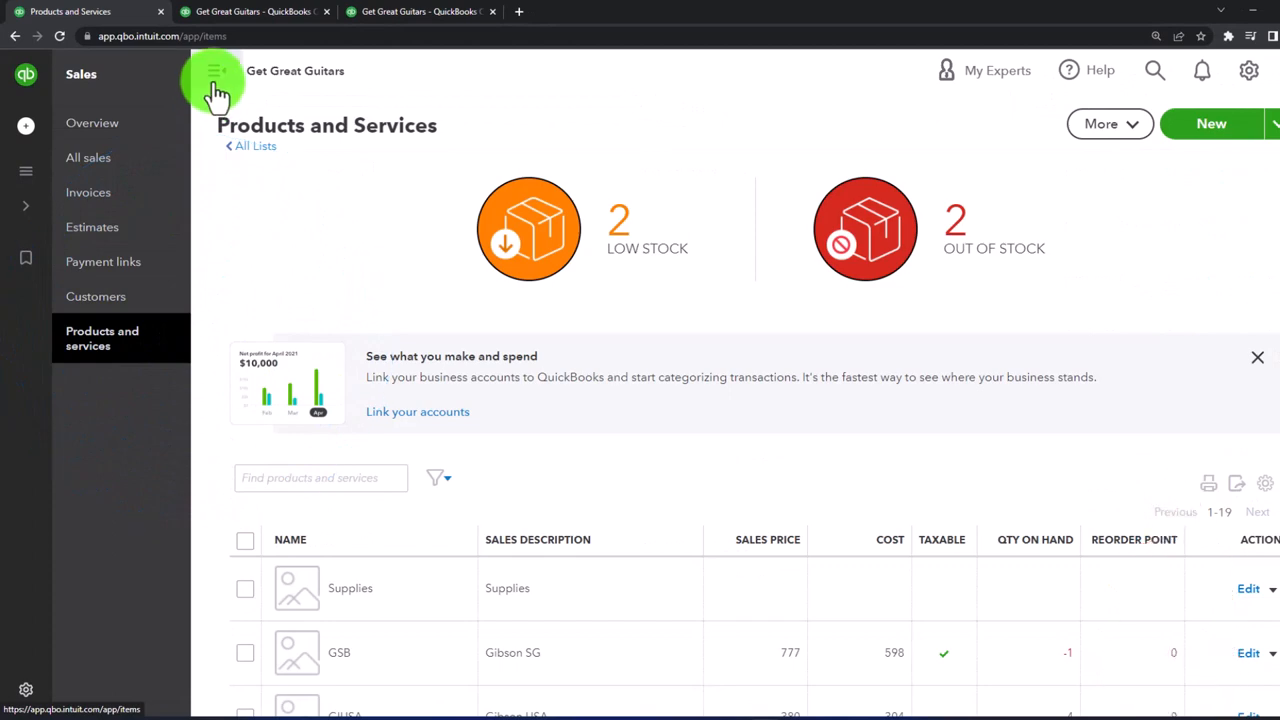
click(216, 84)
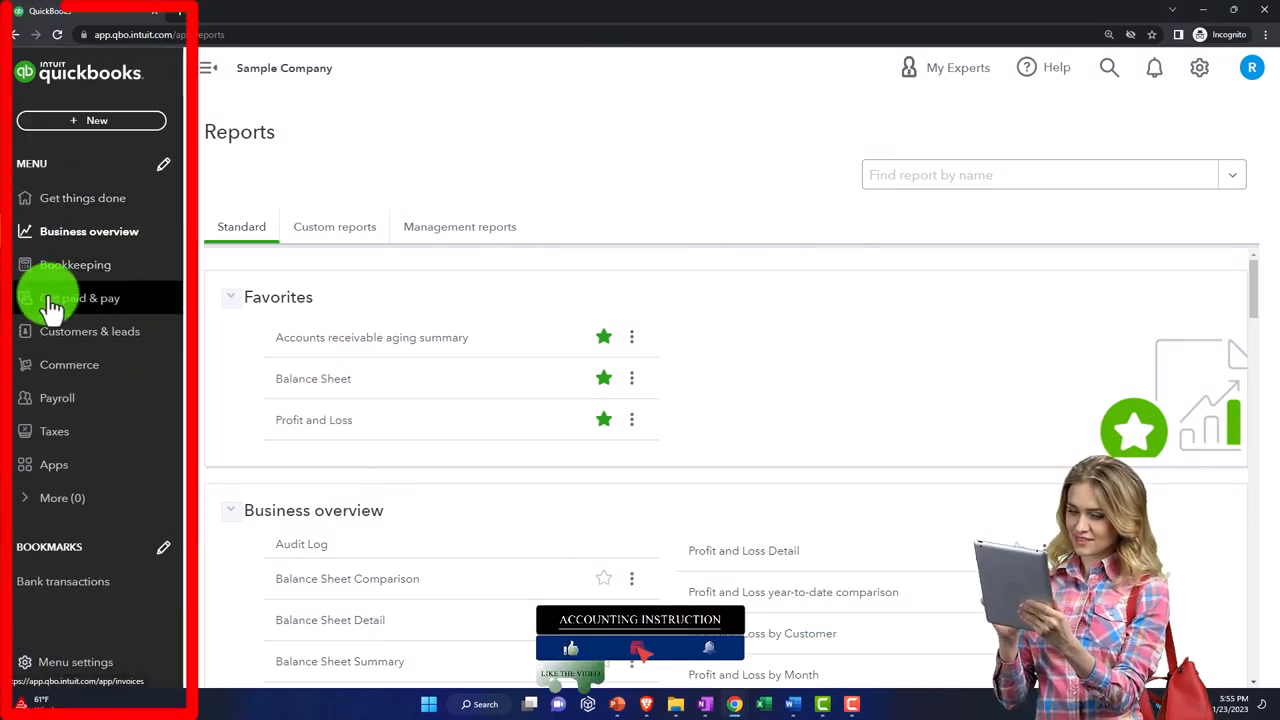
click(80, 298)
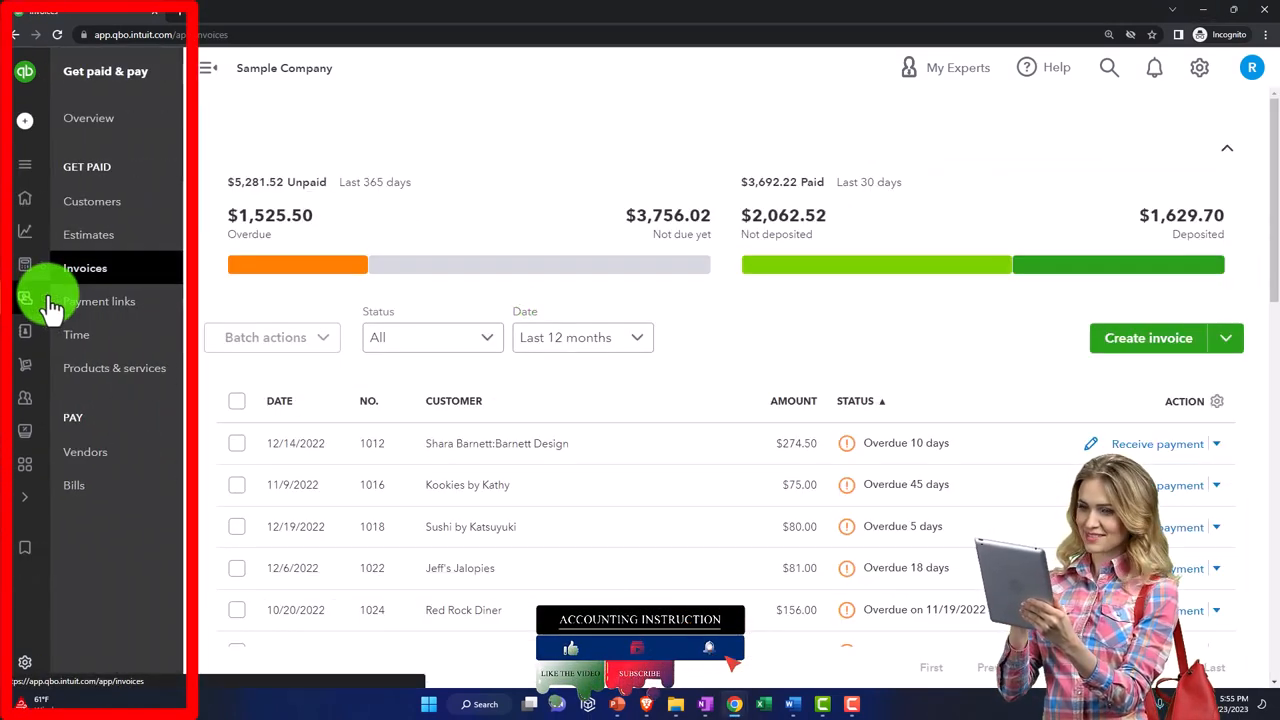
click(100, 376)
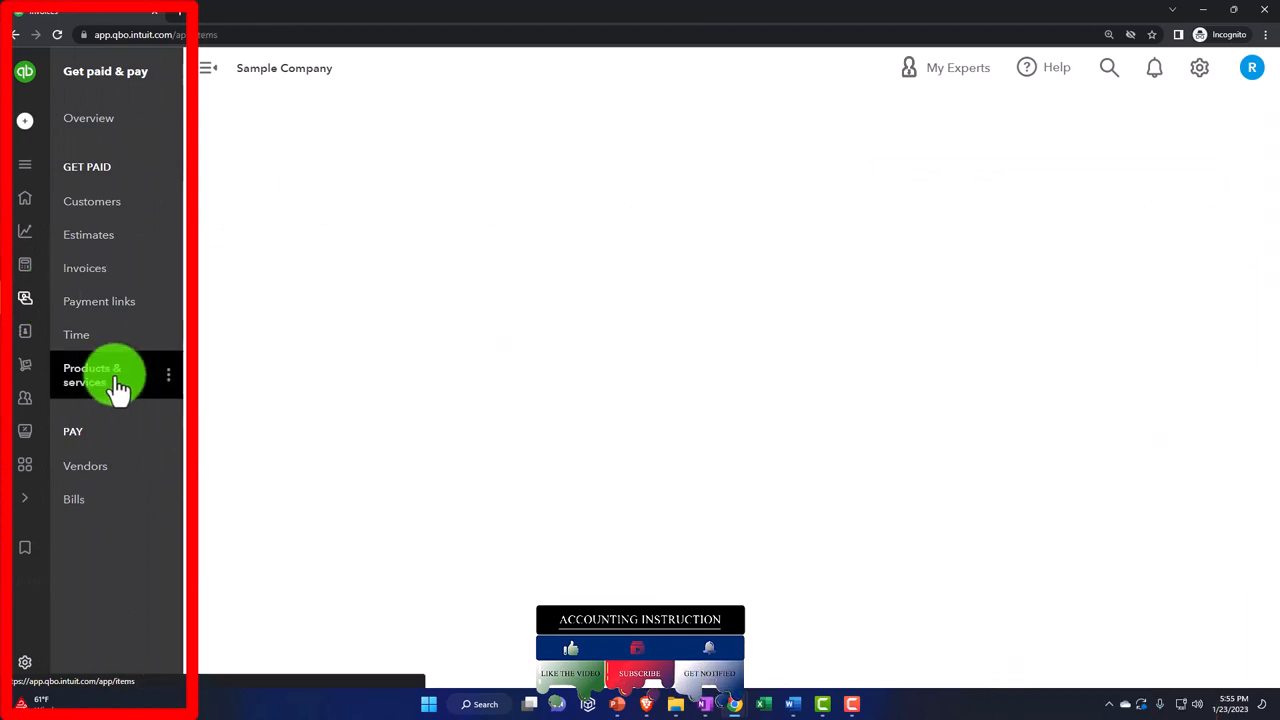
click(92, 376)
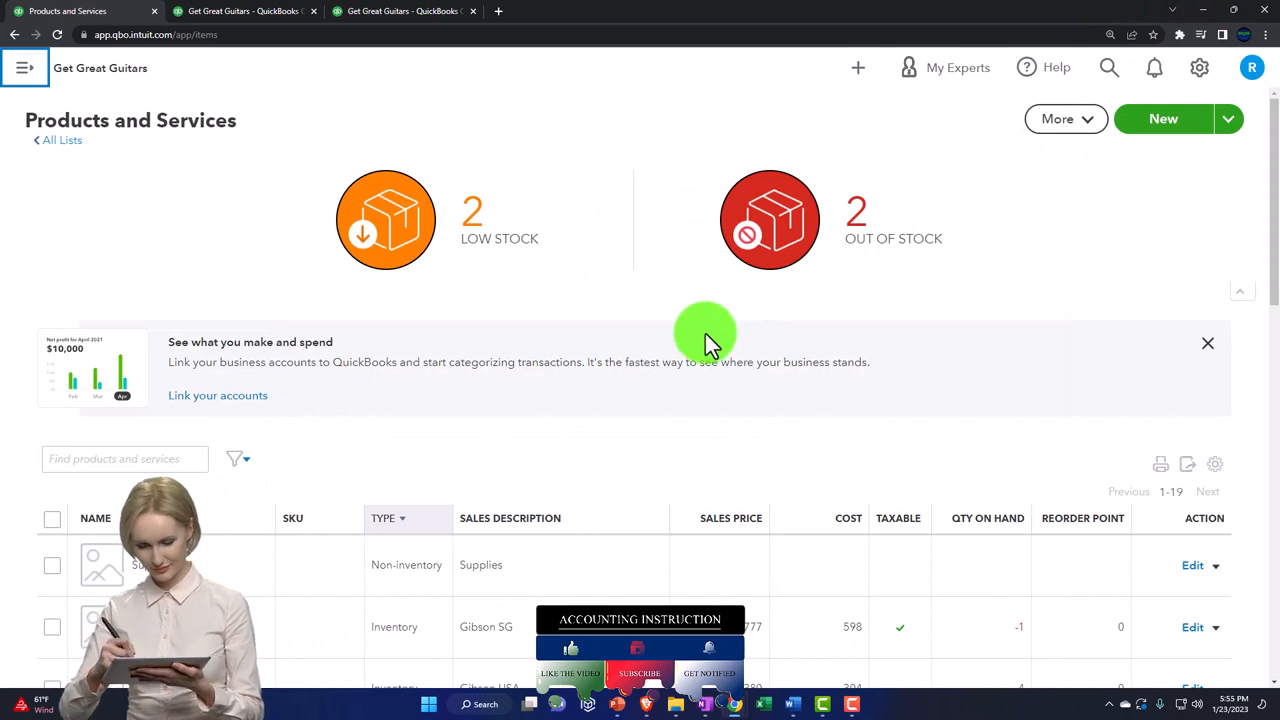
mouse_move(624, 338)
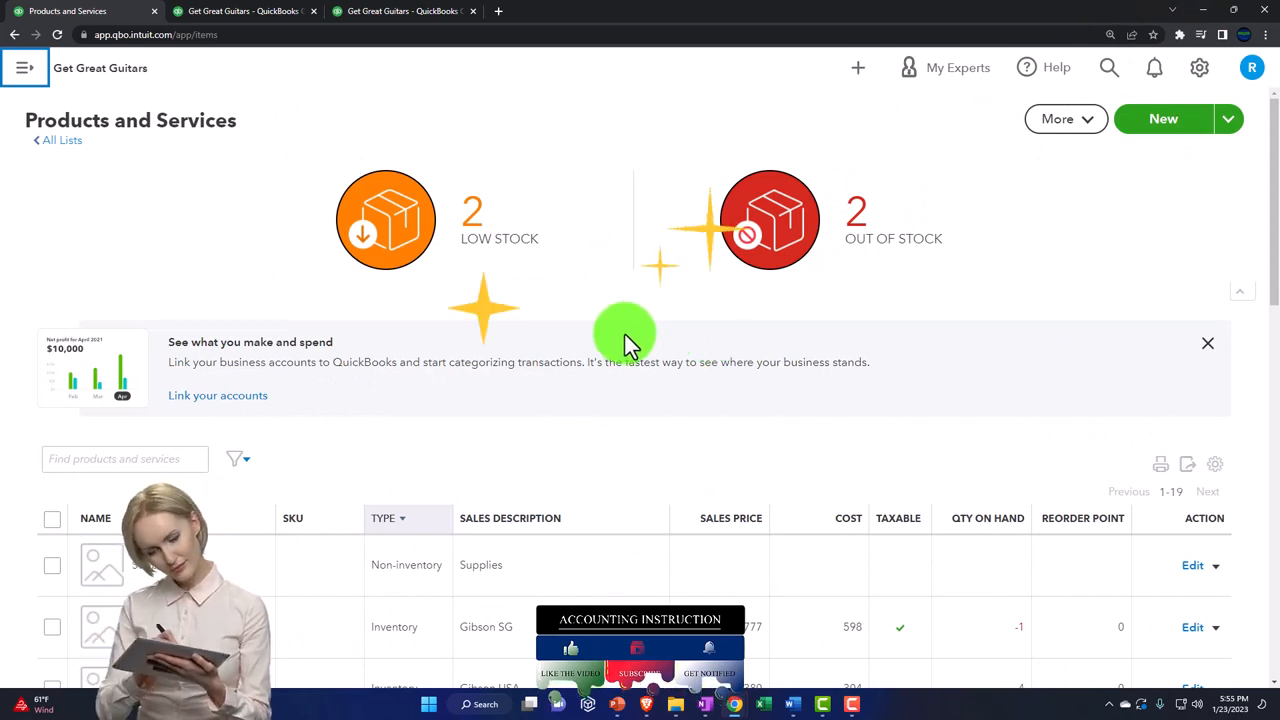
scroll(down, 3)
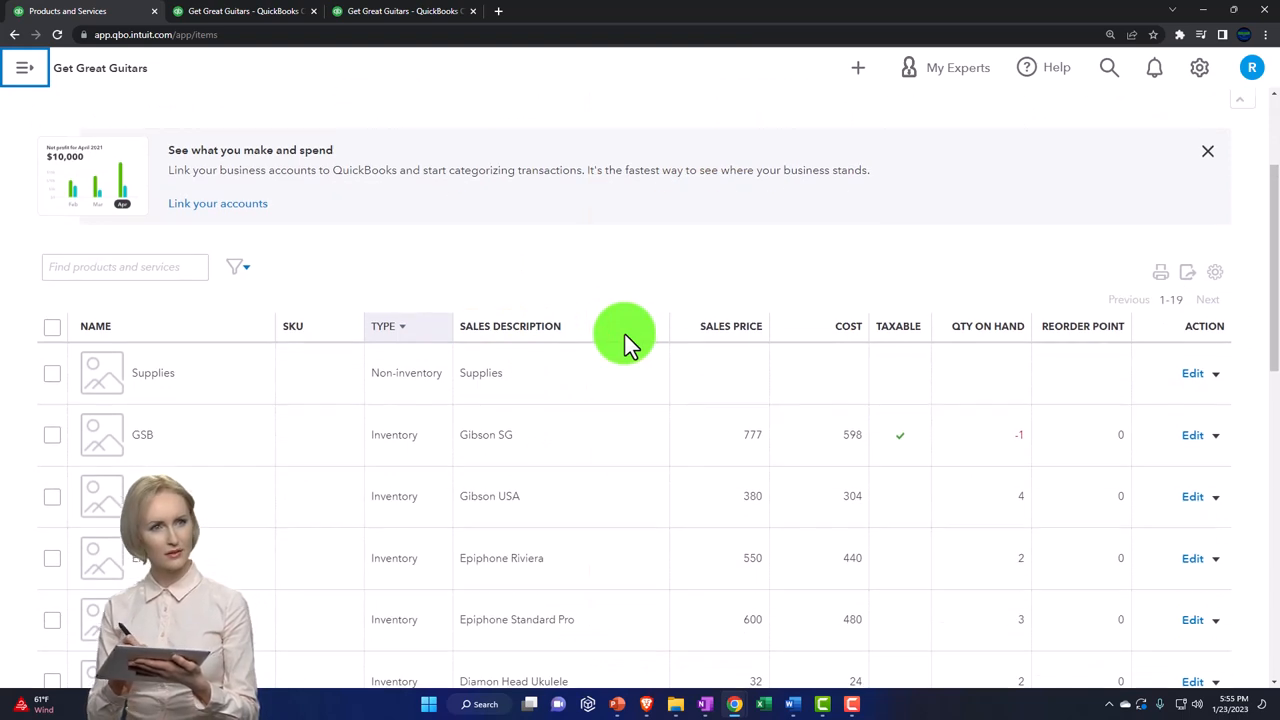
scroll(down, 3)
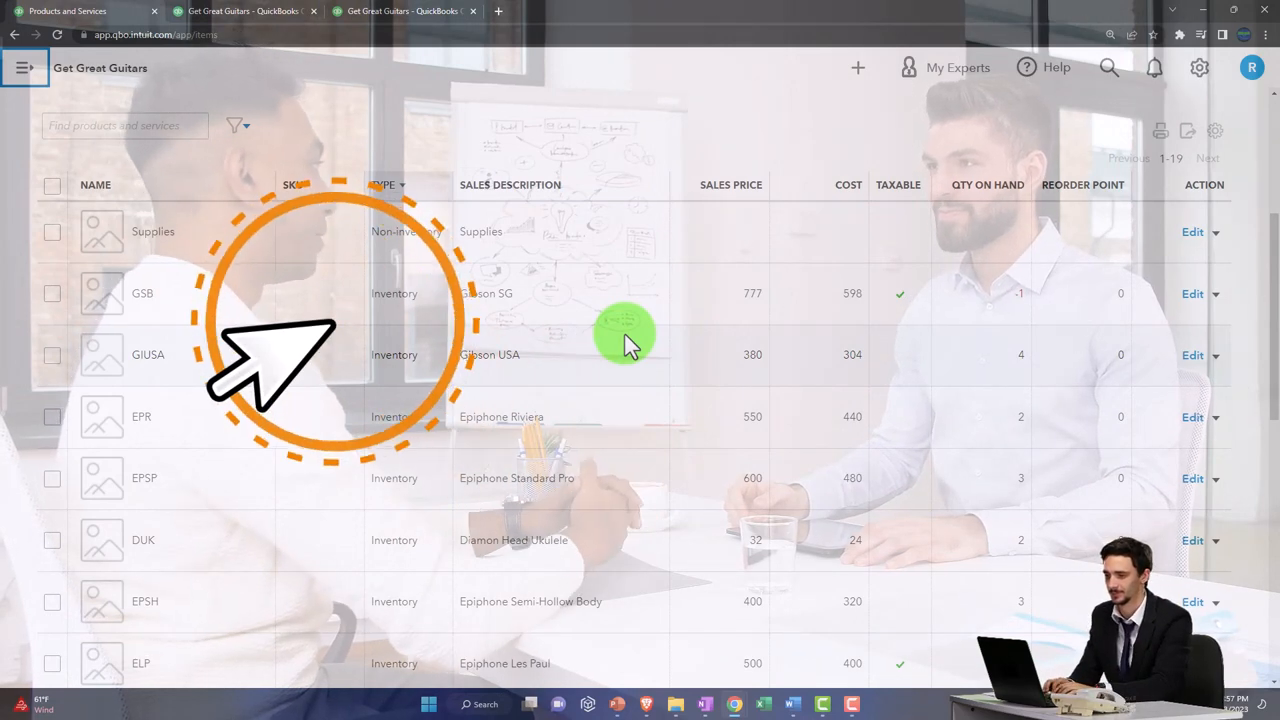
mouse_move(364, 464)
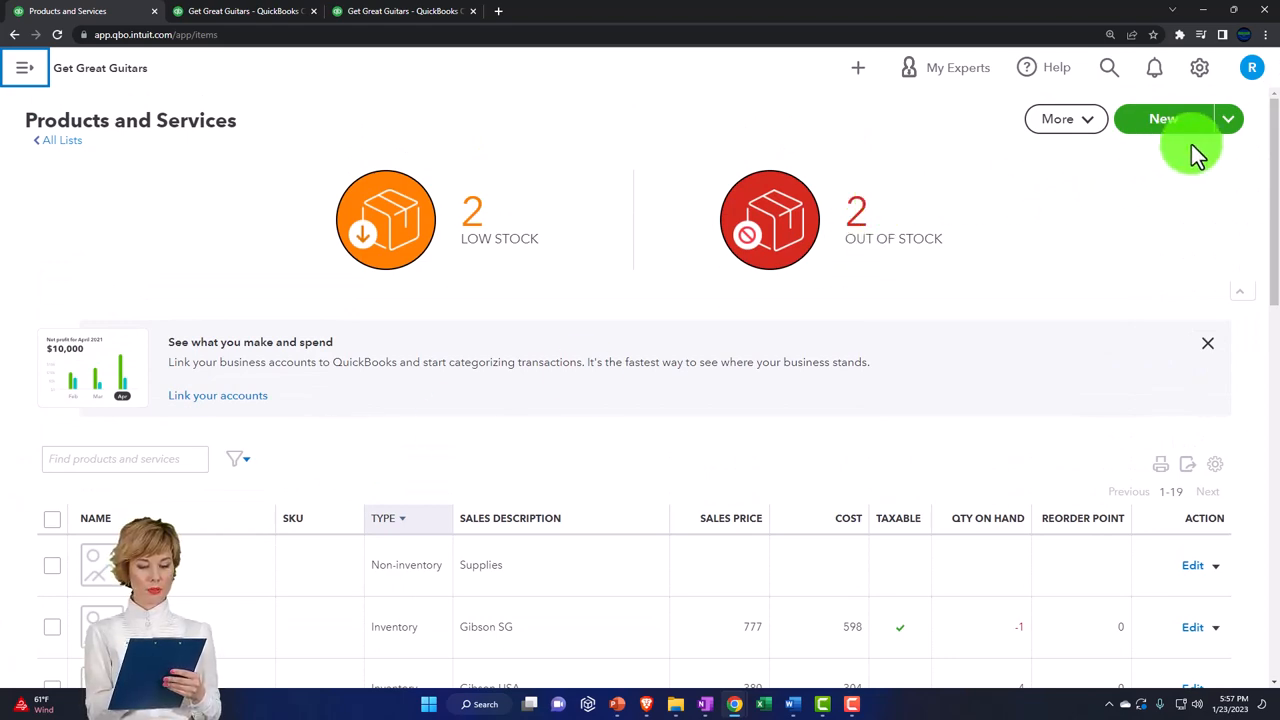
Step: Start a new Service item and create a new Rental category for it
click(1160, 120)
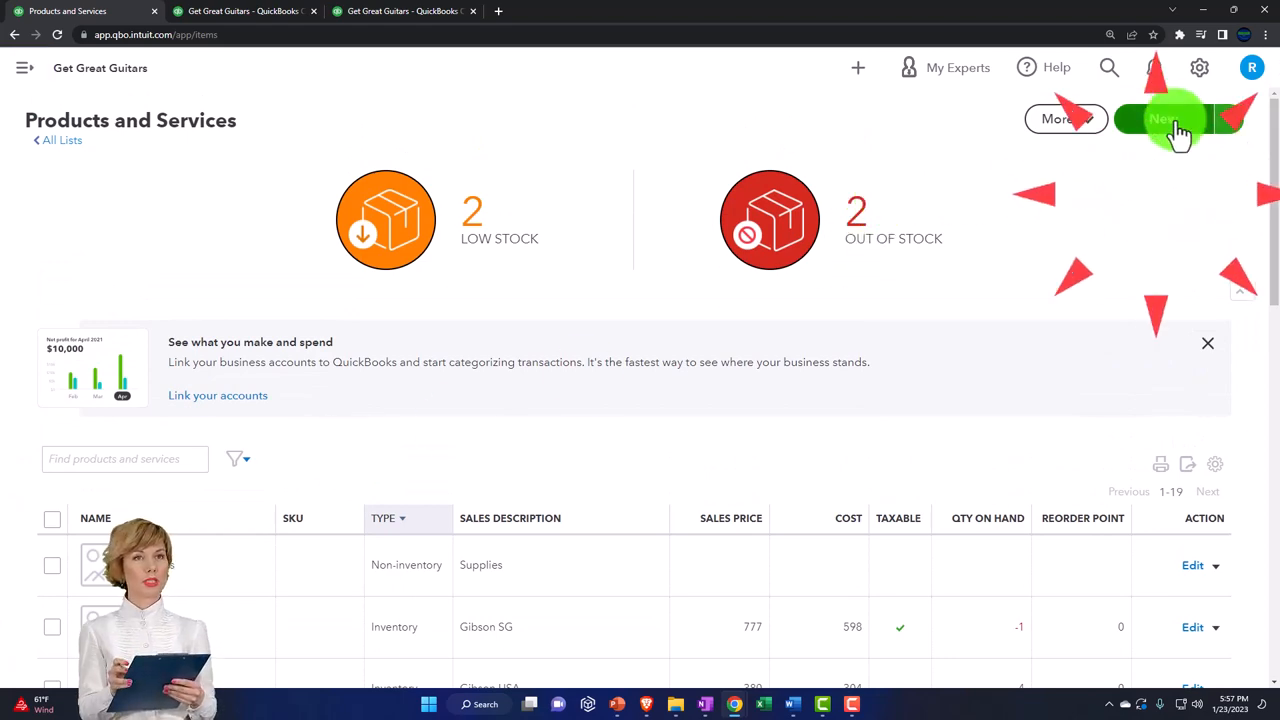
click(1180, 120)
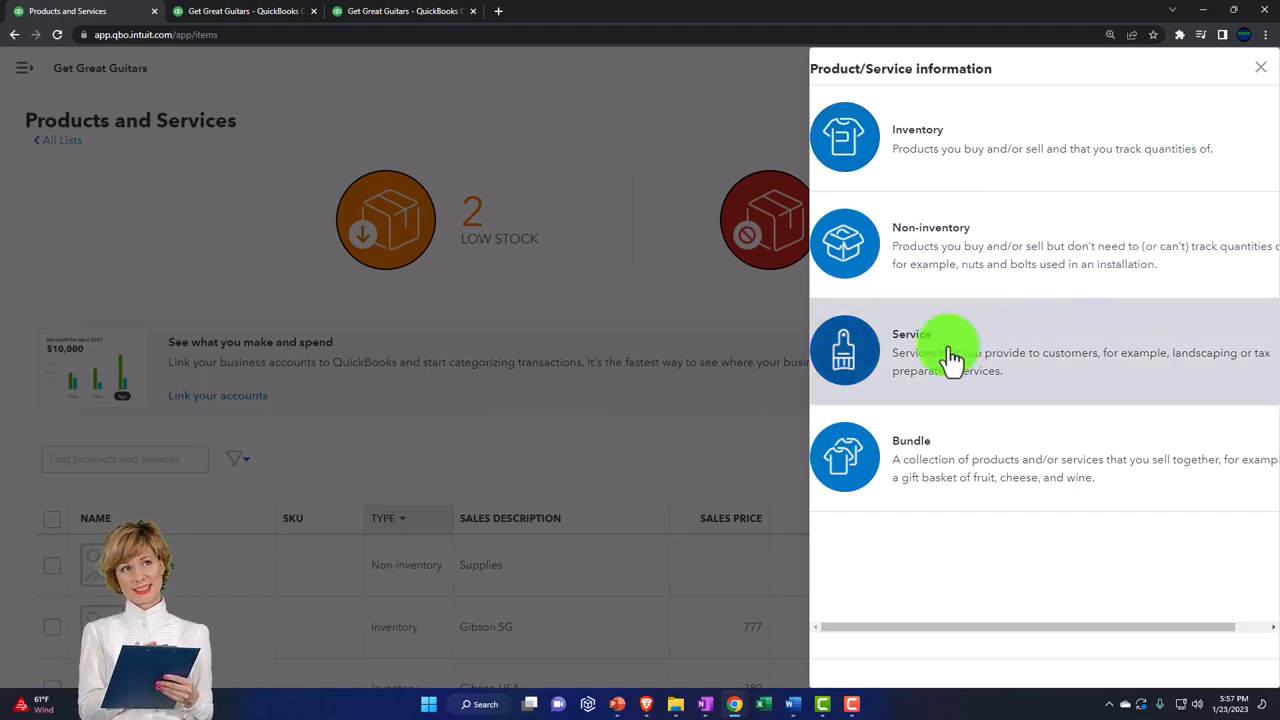
click(910, 350)
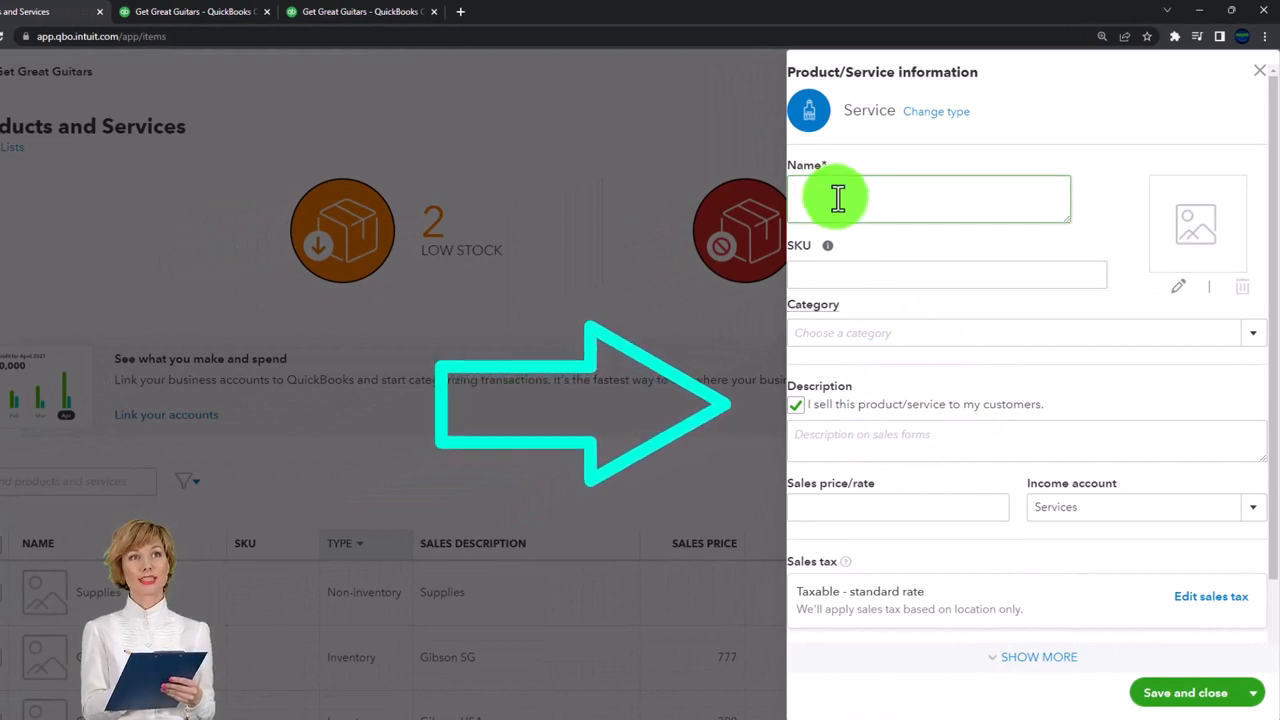
text(Booth Space Rental)
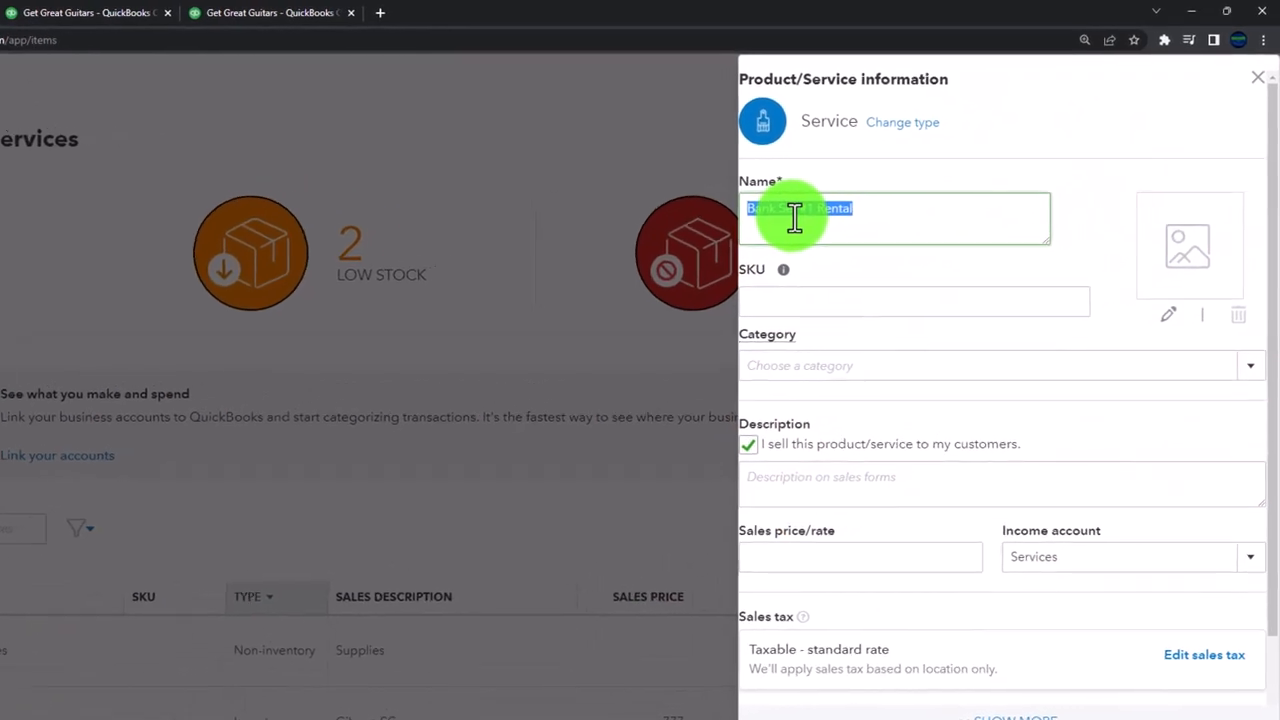
click(910, 300)
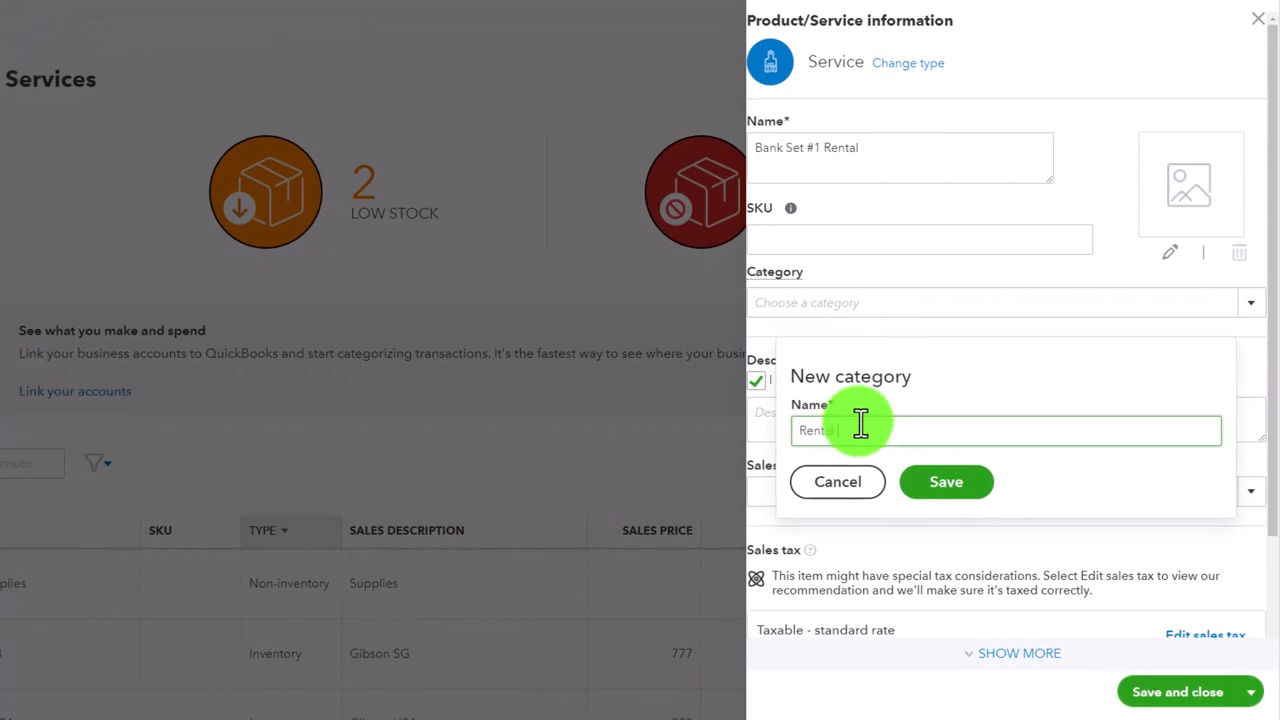
click(944, 480)
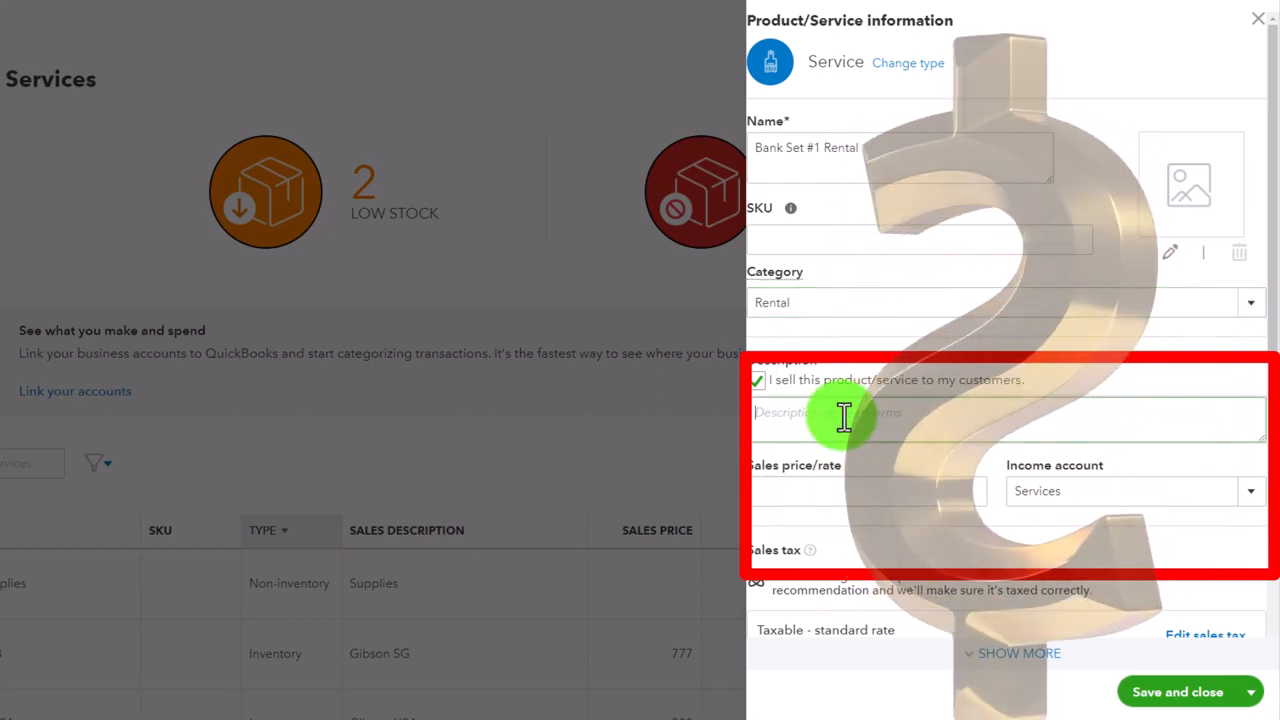
Step: Name the item 'Bank Set #1 Rental' and describe it as 2 guitars, 1 drum set, & amplifier
text(Bank Set #1 Rental -)
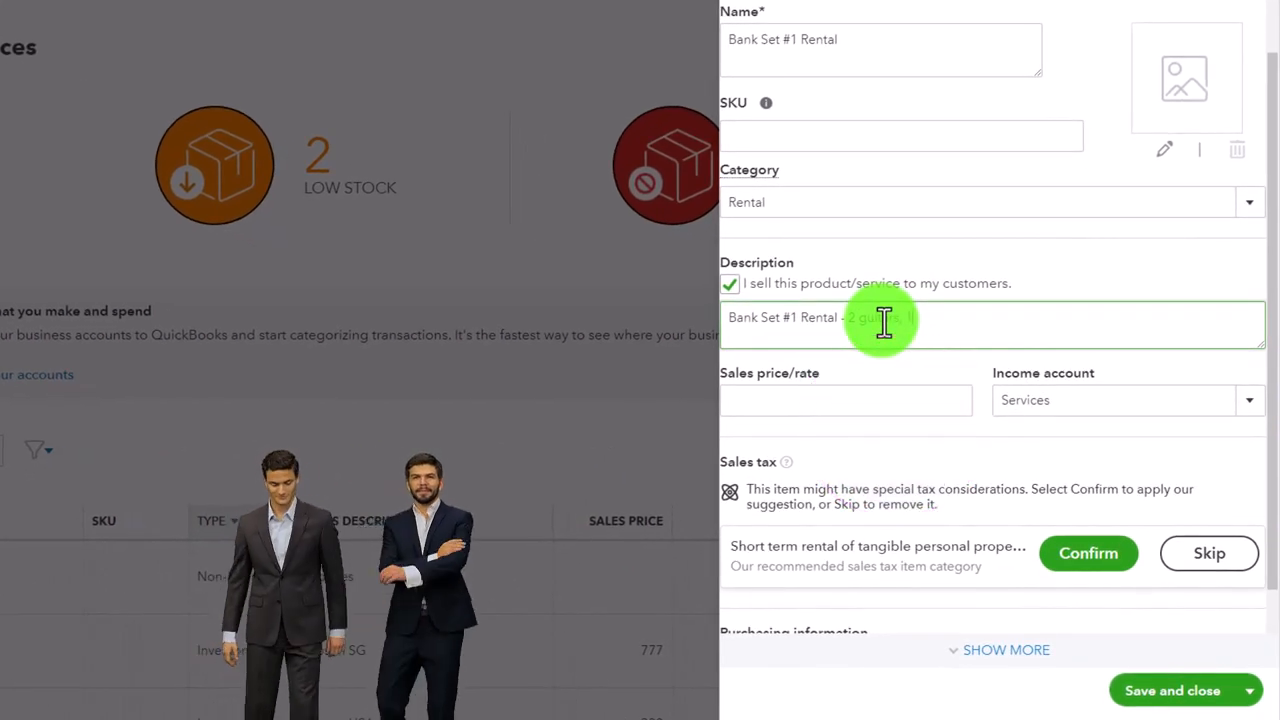
text(drum set)
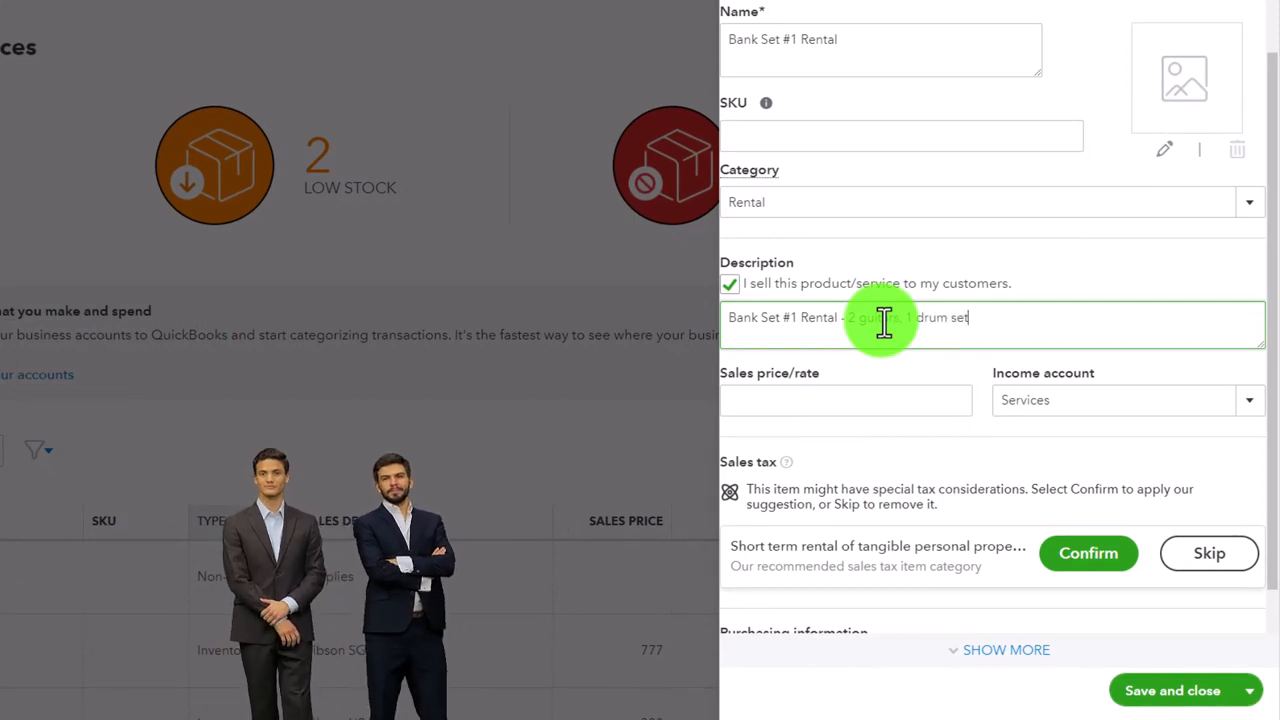
text(,)
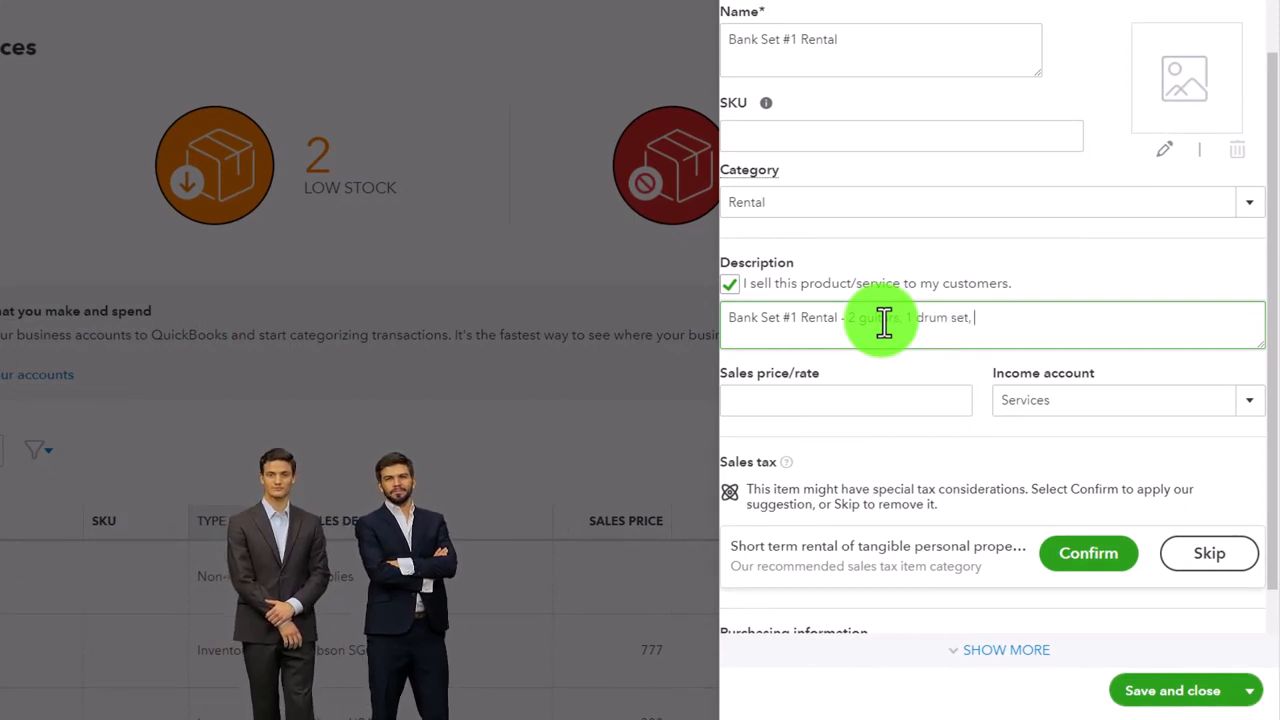
text(& a)
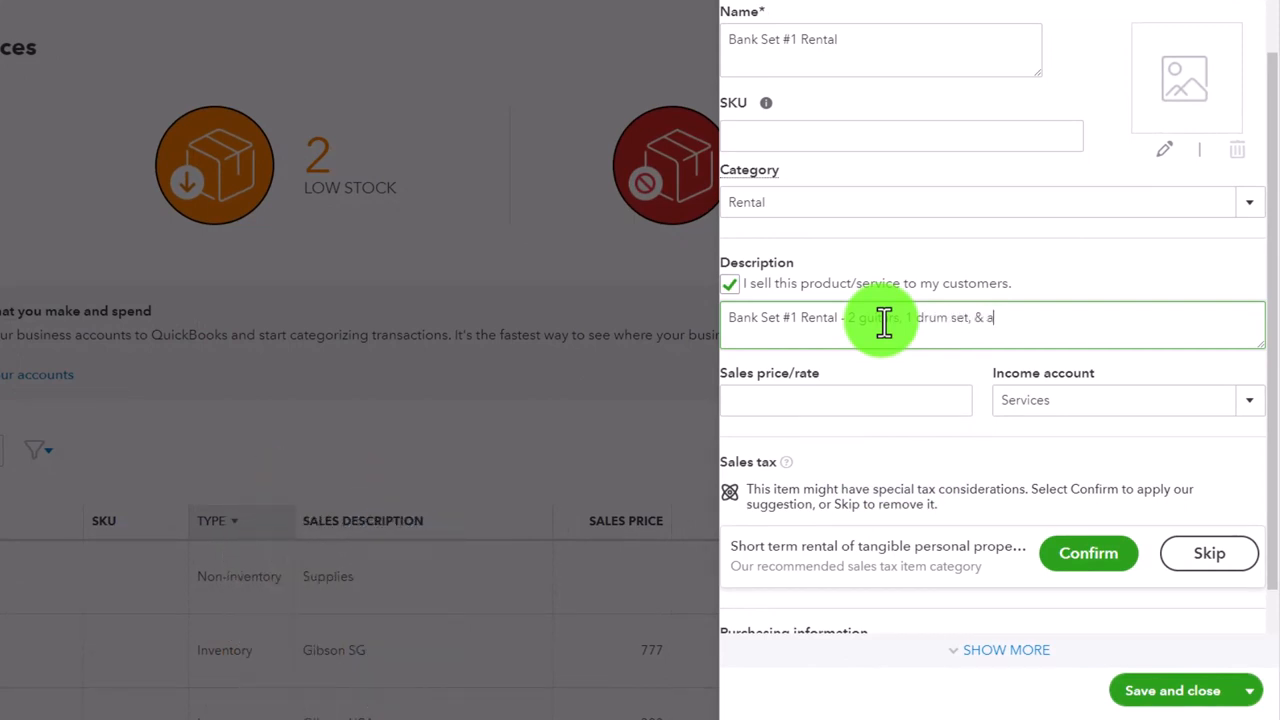
text(mplifier)
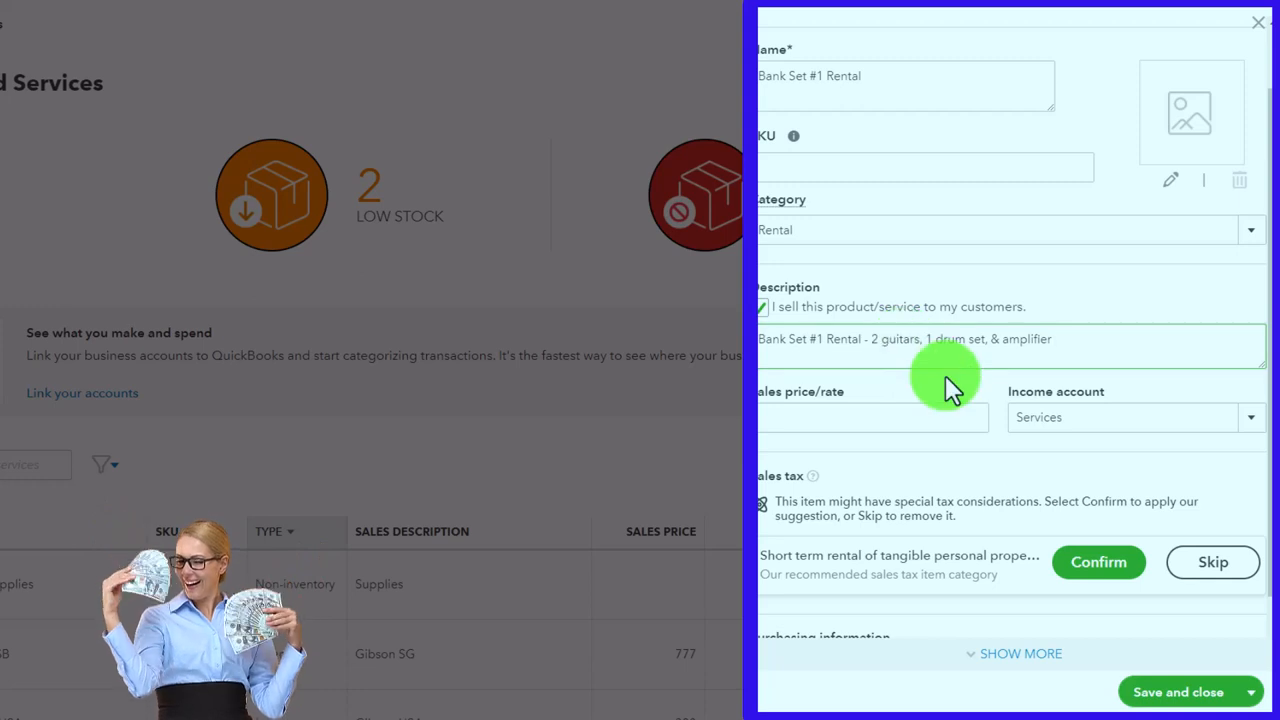
Step: Give the rental a sales price of 2000 and move down to the income account field
click(872, 418)
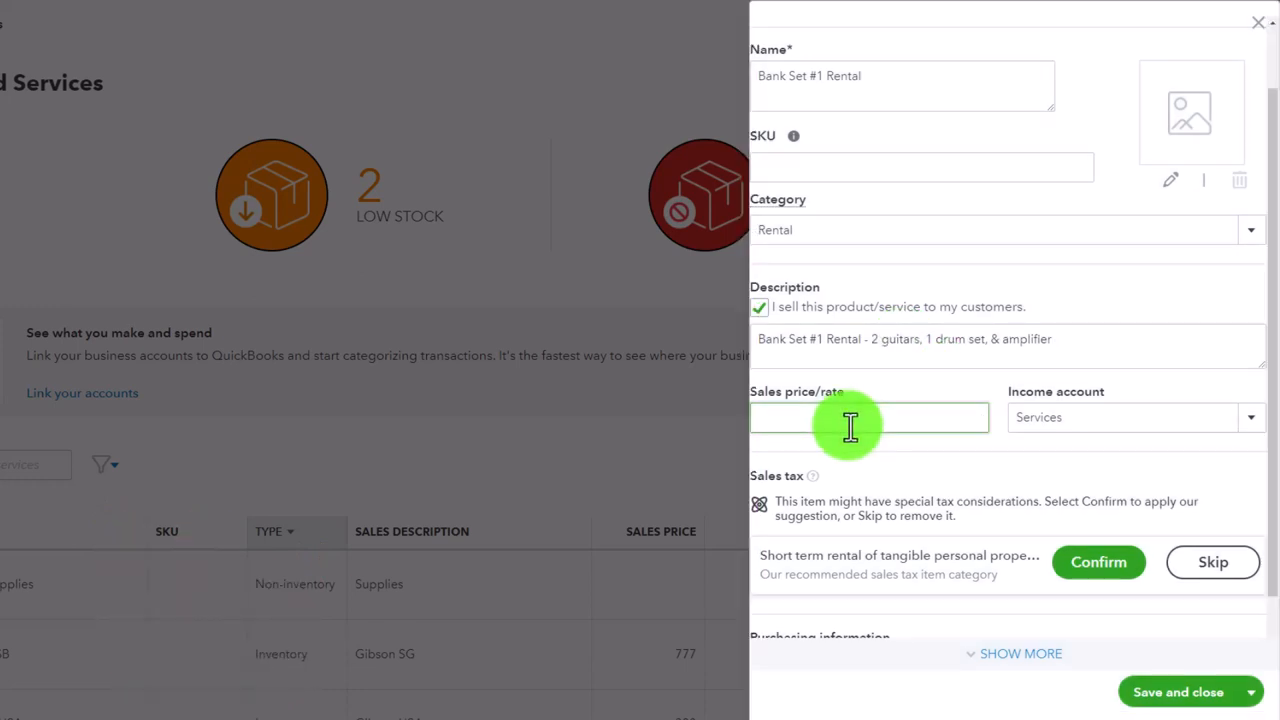
text(2000)
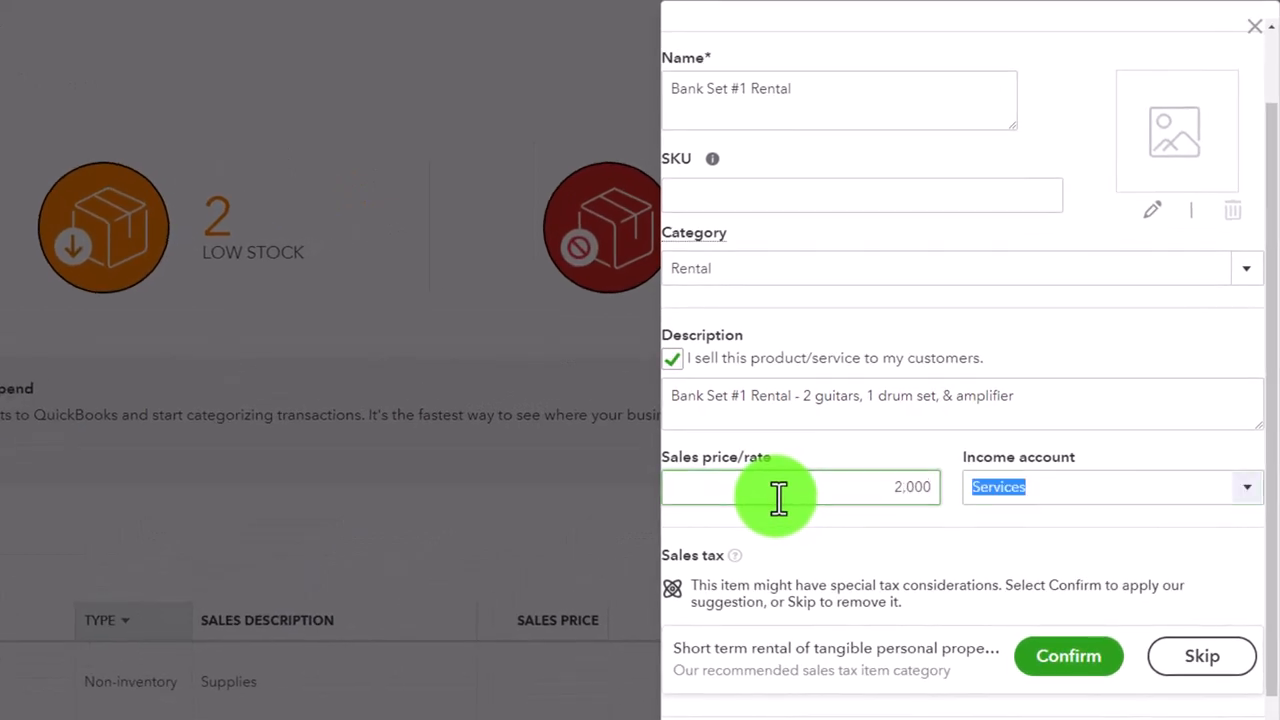
scroll(down, 3)
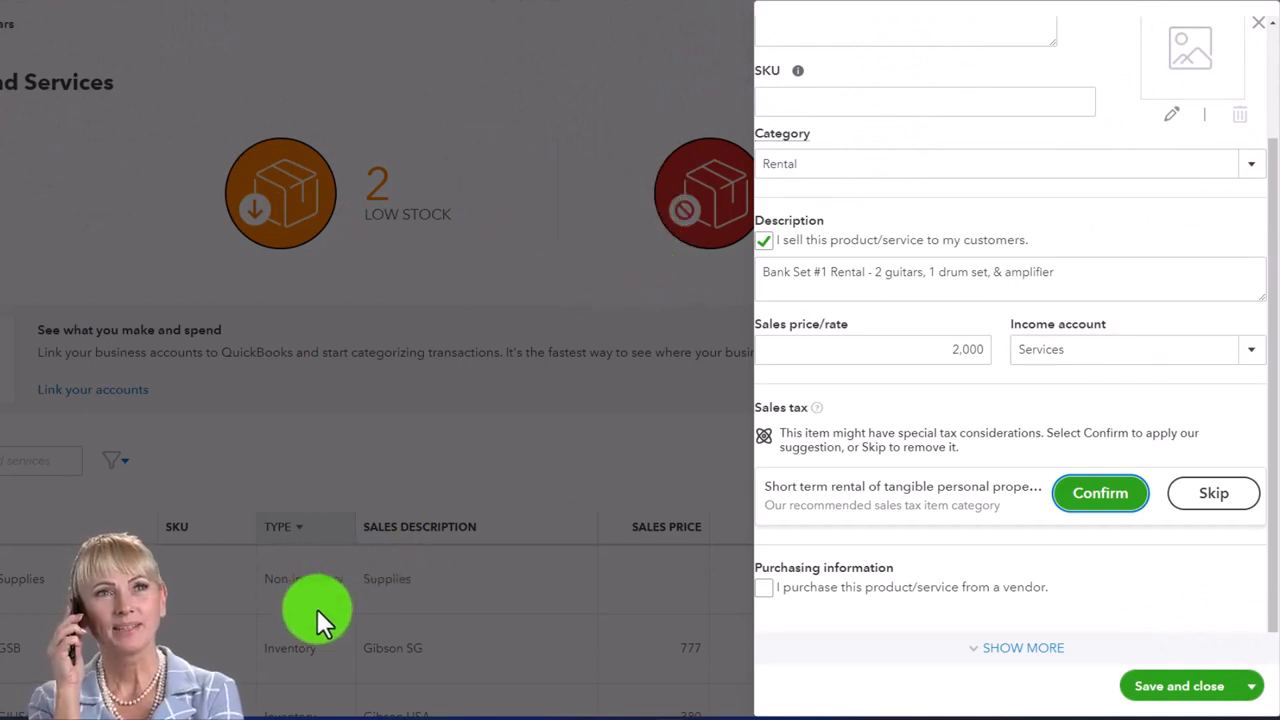
mouse_move(918, 462)
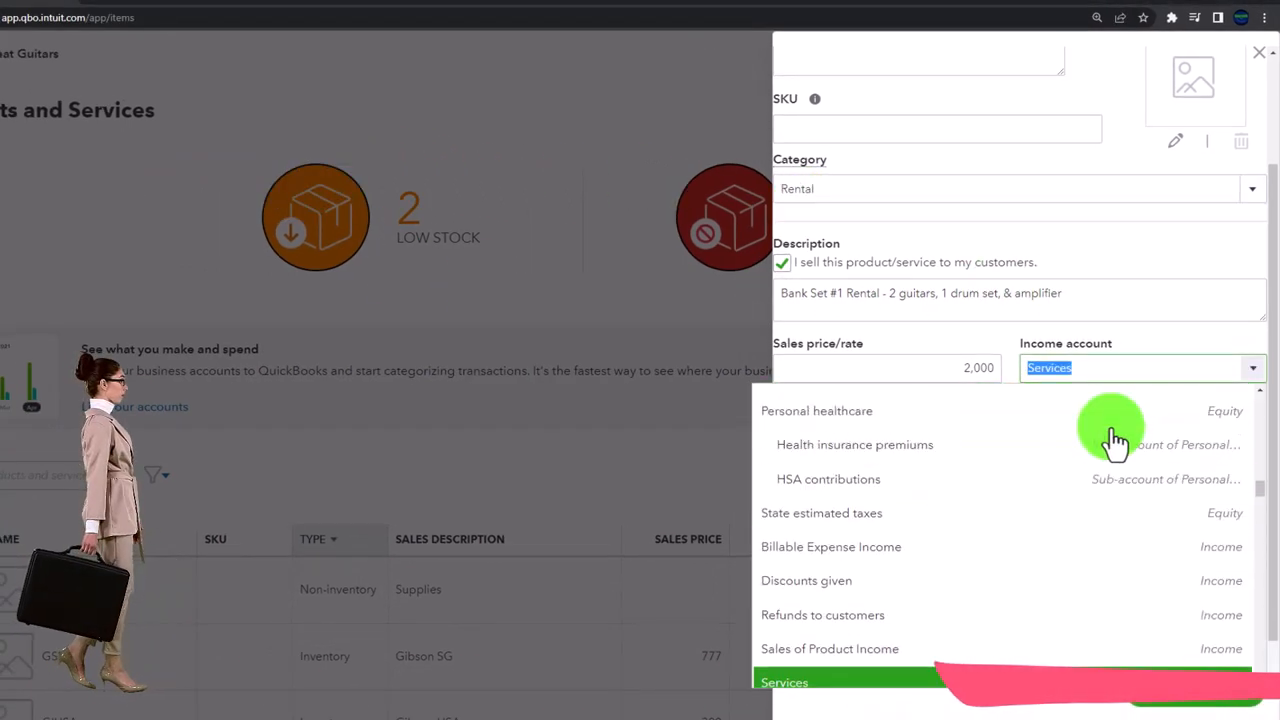
Step: Create an Equipment Rental Income account of detail type Other Primary Income and save it as the item's income account
scroll(down, 3)
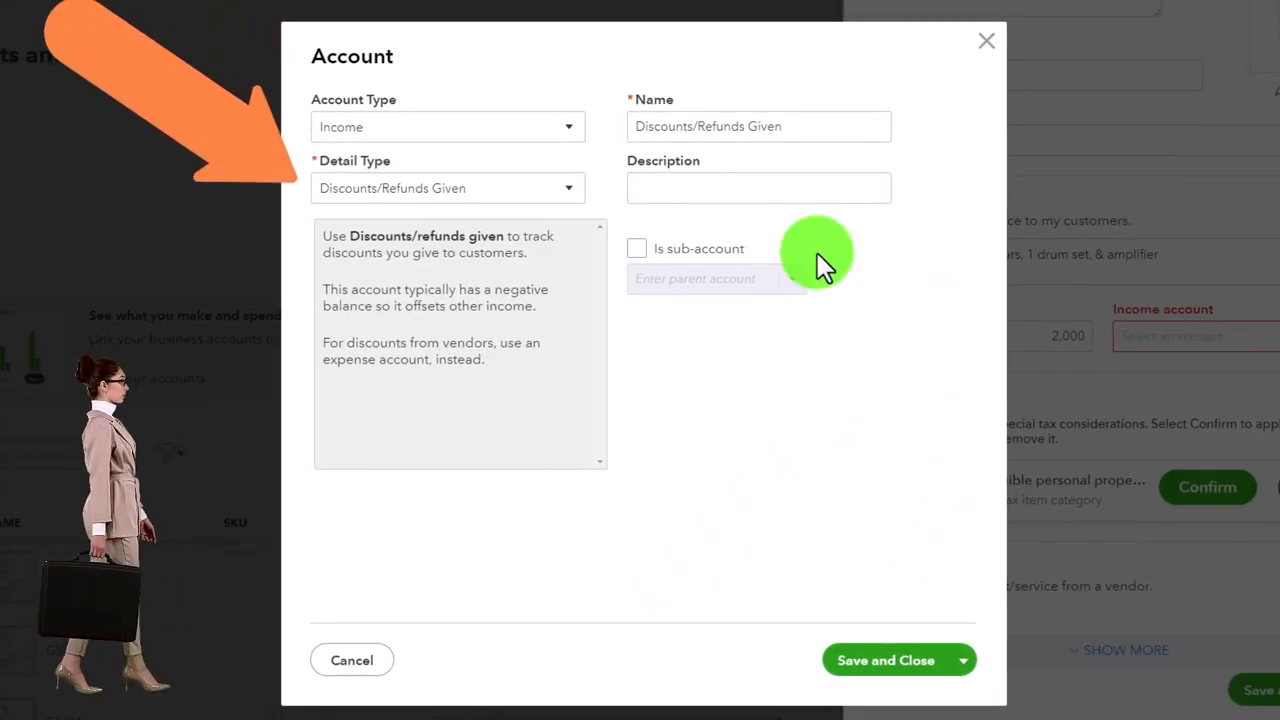
click(448, 126)
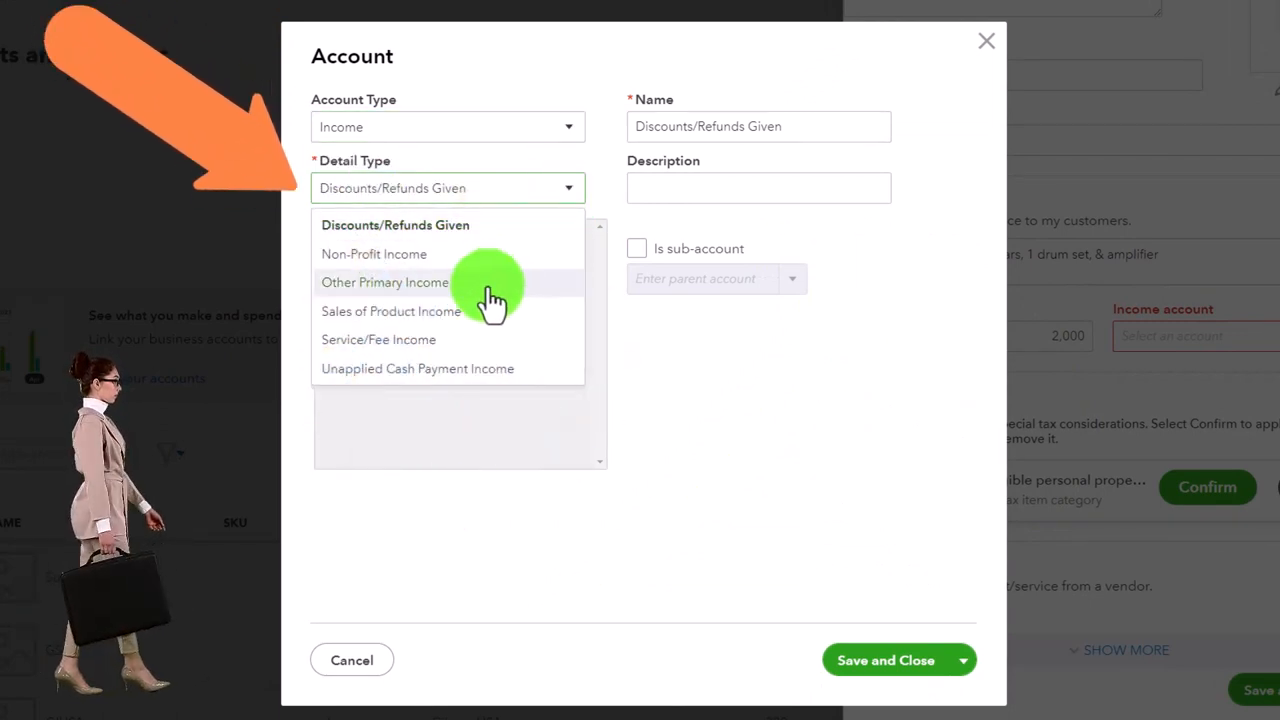
click(384, 282)
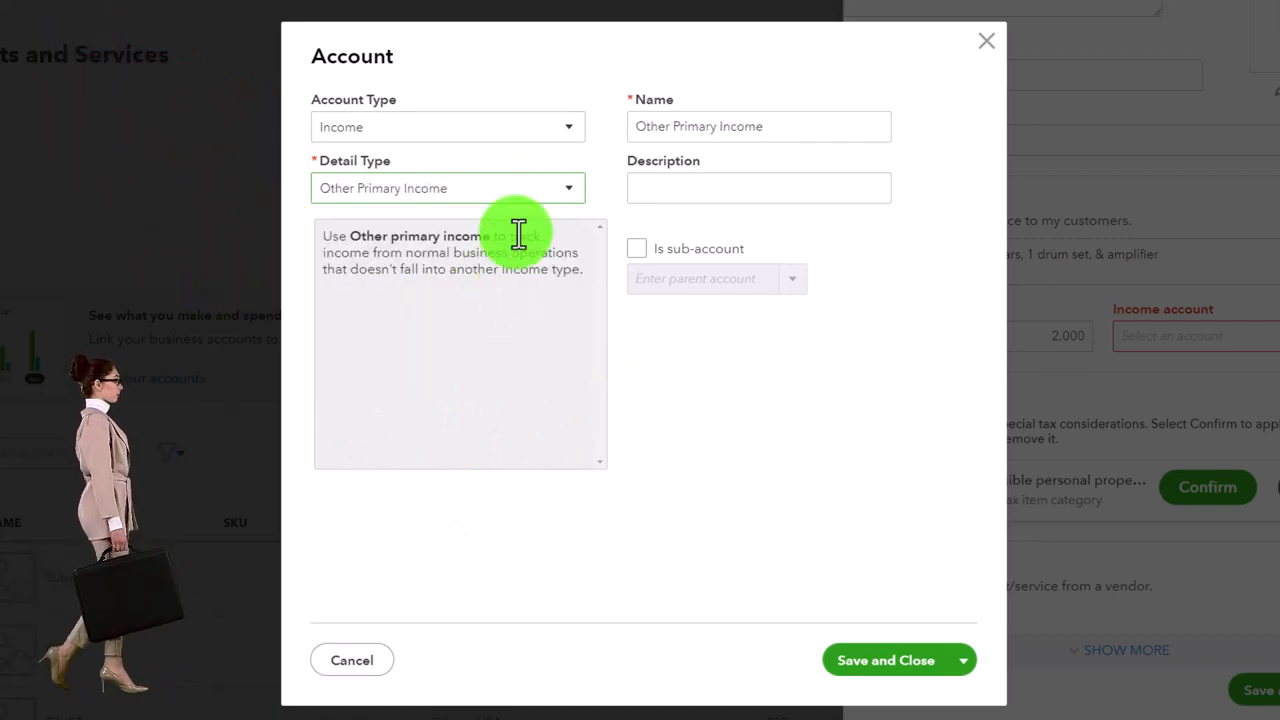
triple_click(758, 128)
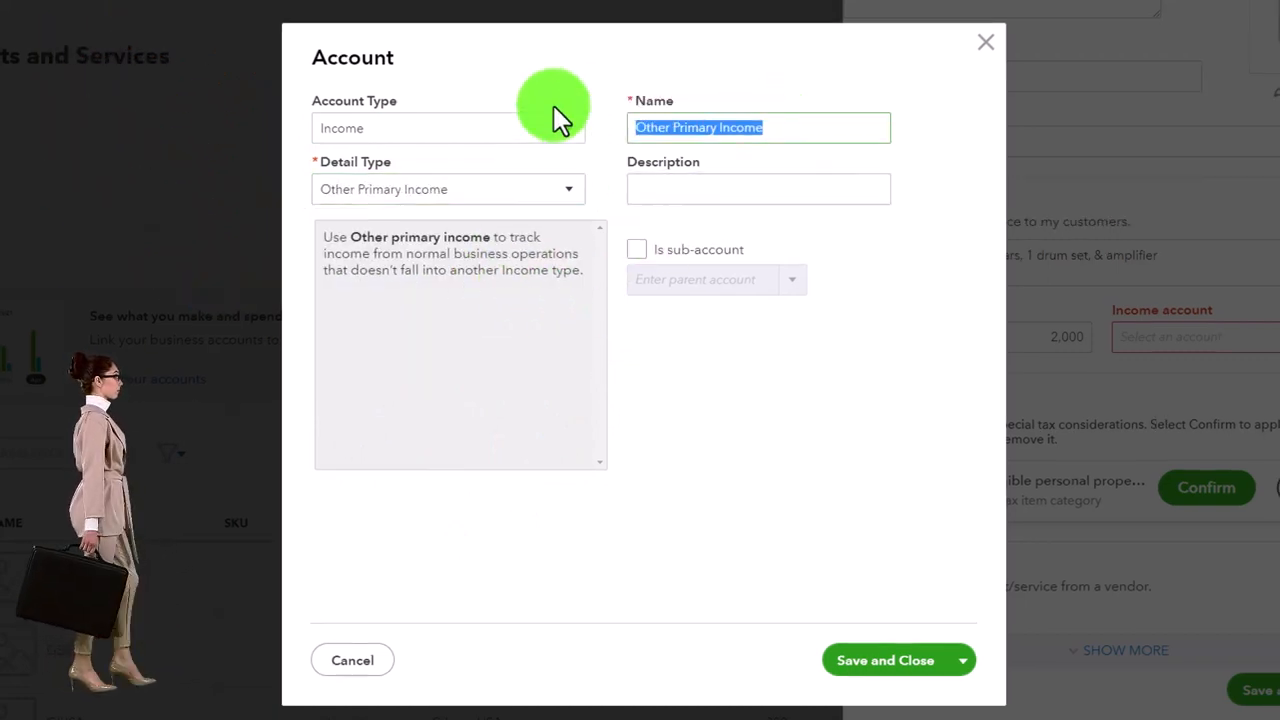
text(Equipment Rental)
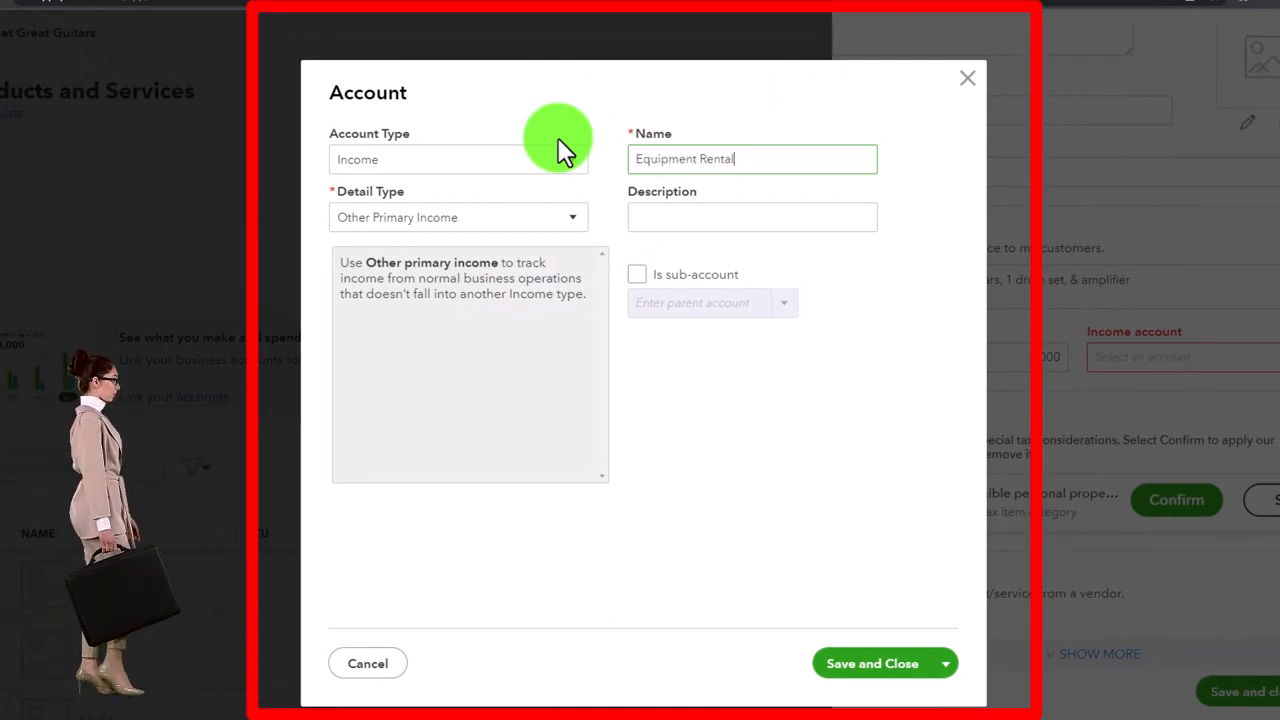
text(Income)
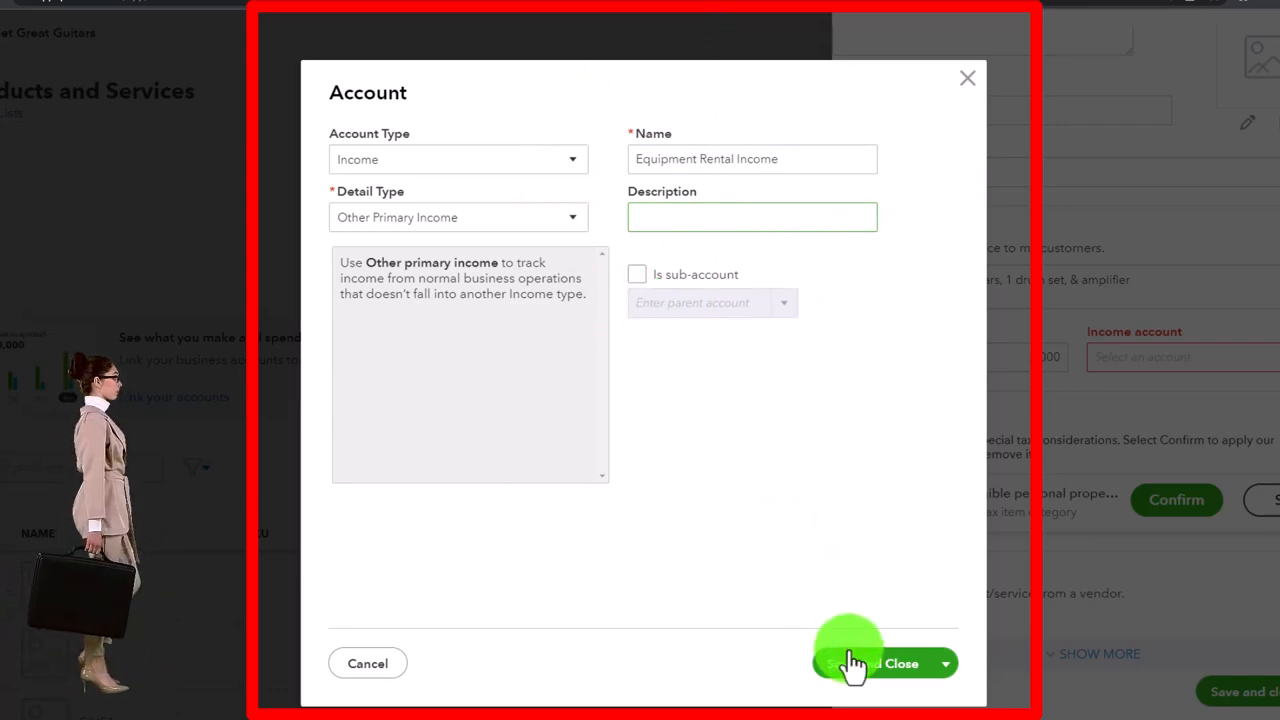
click(896, 664)
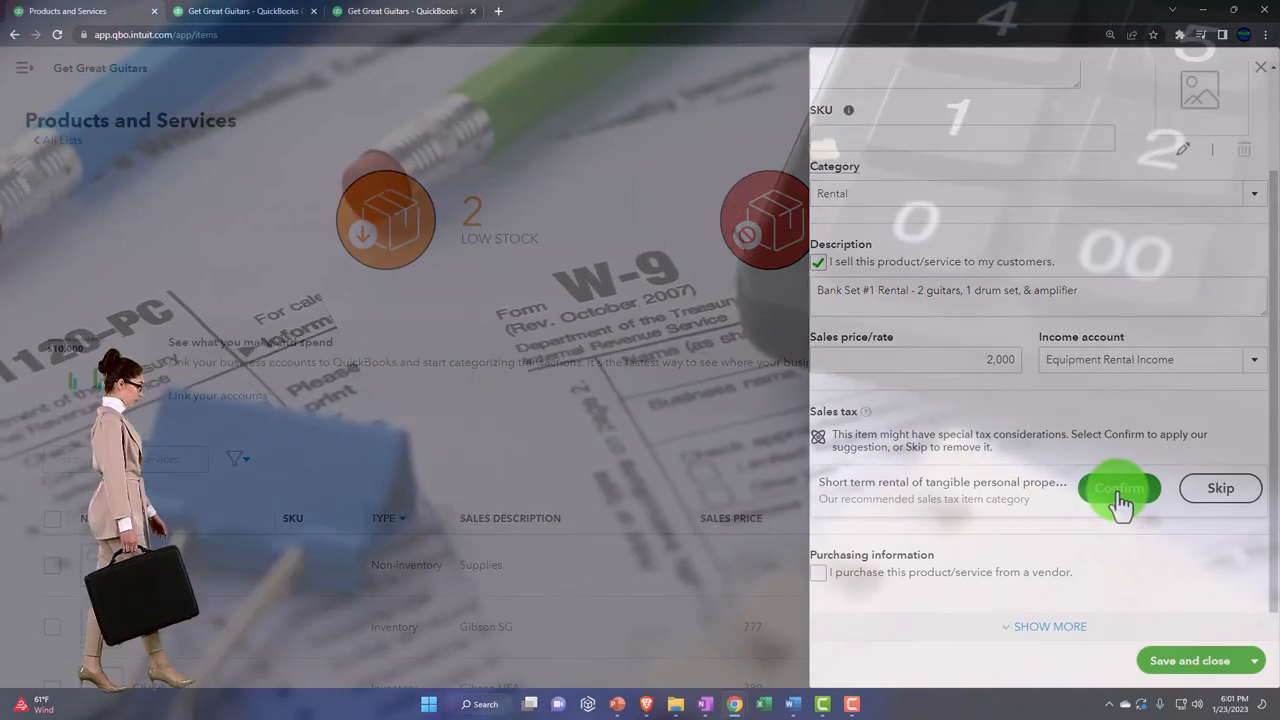
Step: Mark the rental Nontaxable and save Bank Set #1 Rental to the Products and Services list
click(1120, 488)
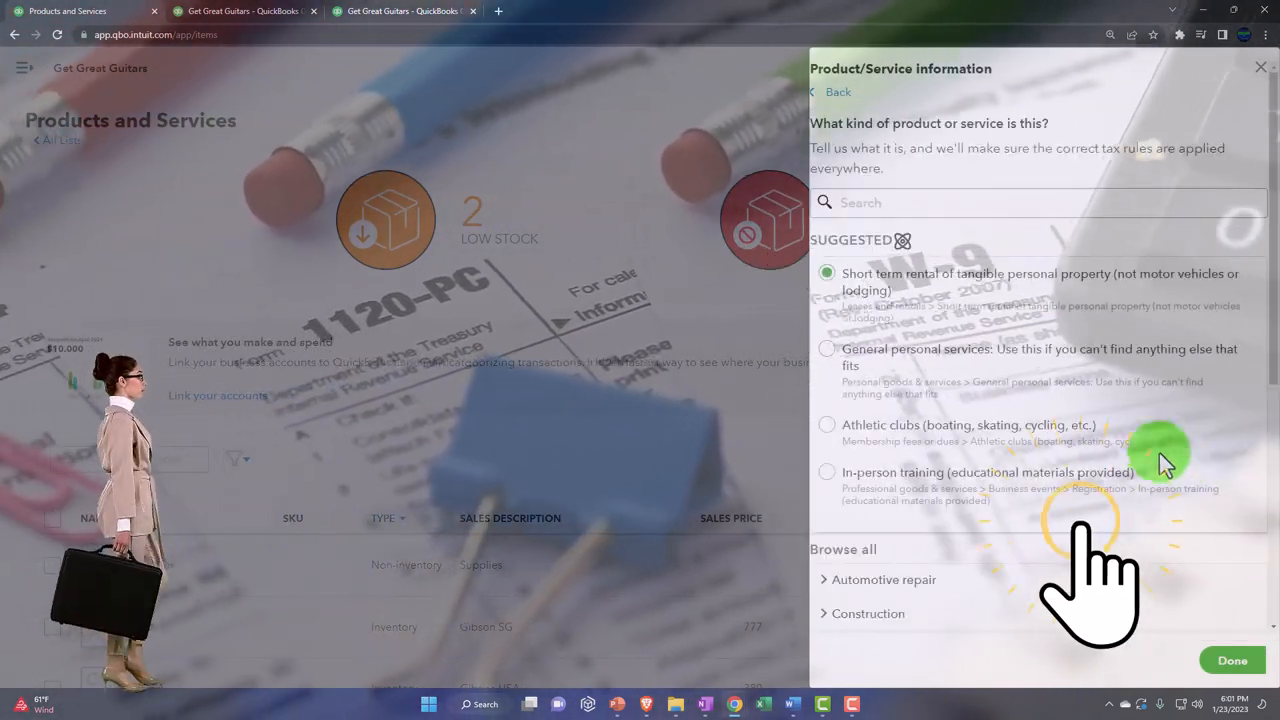
scroll(down, 3)
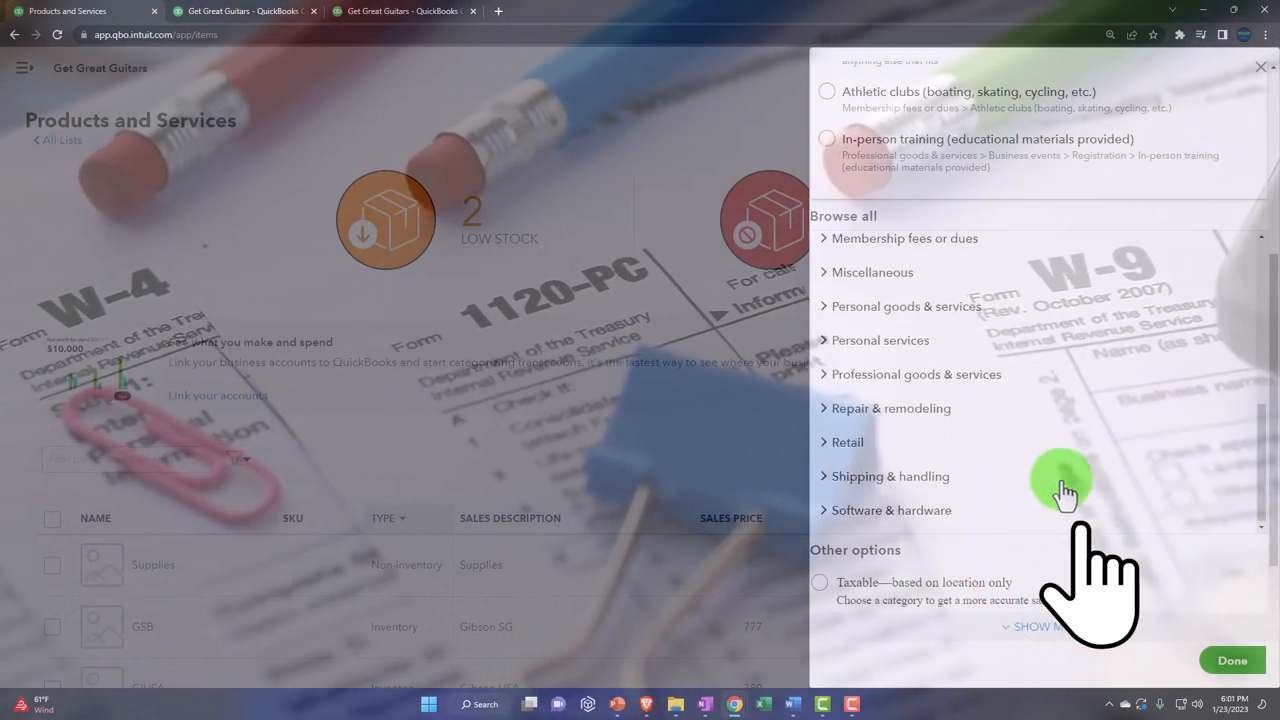
click(820, 532)
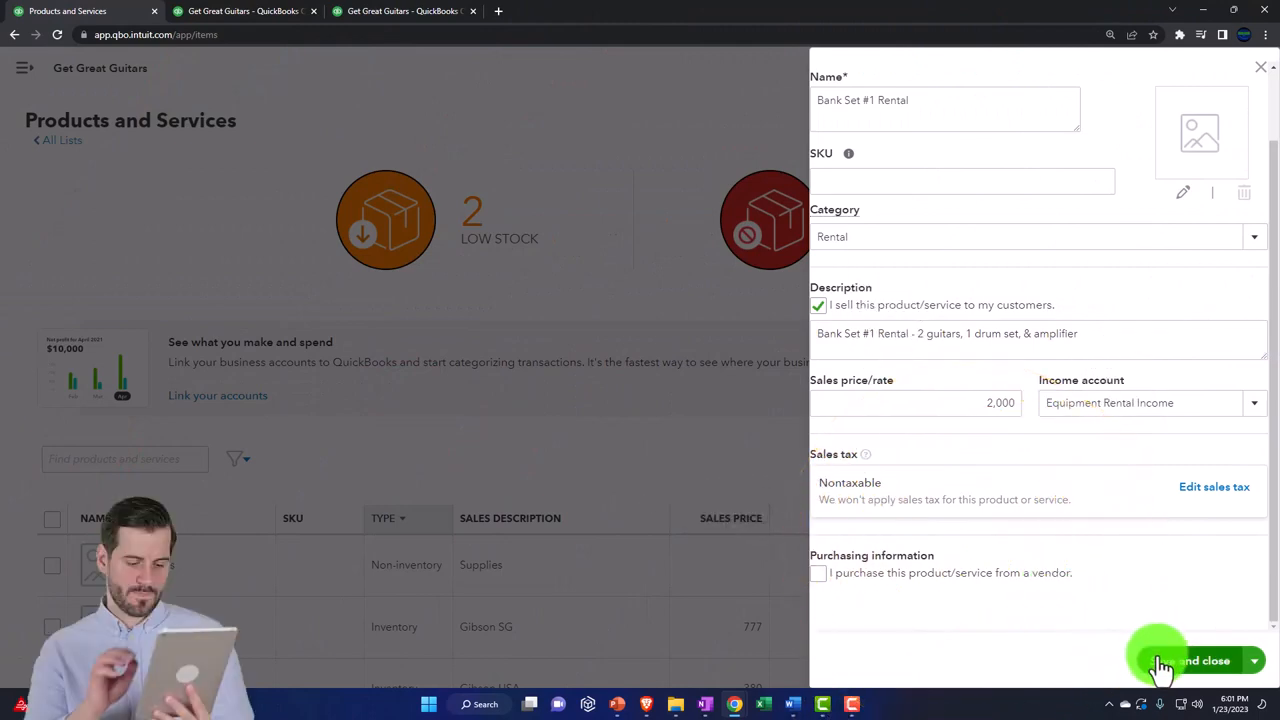
click(1200, 660)
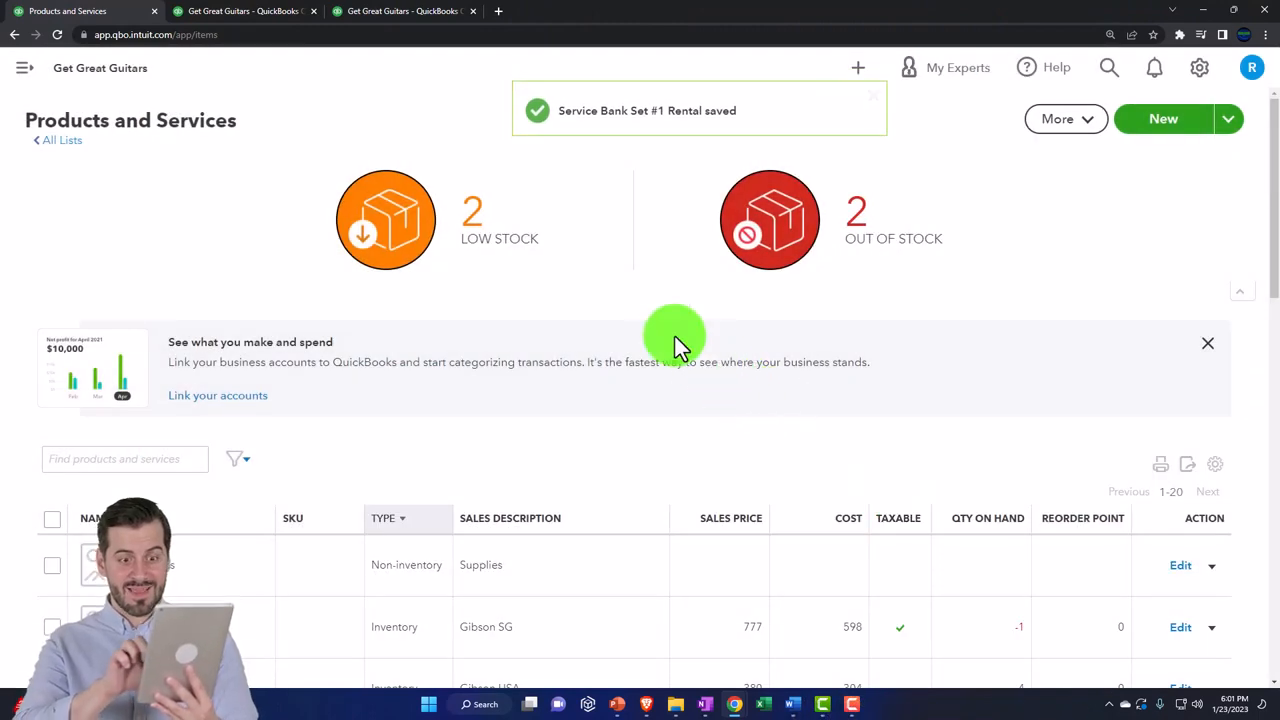
click(400, 12)
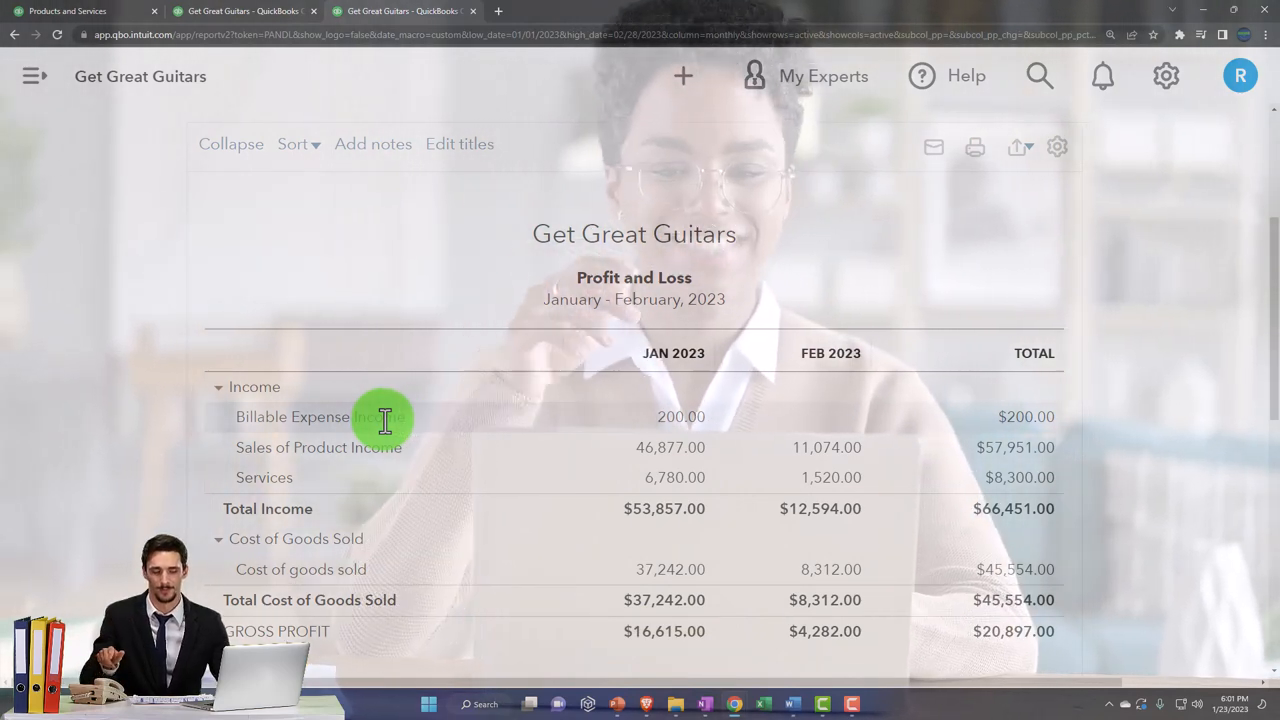
click(684, 76)
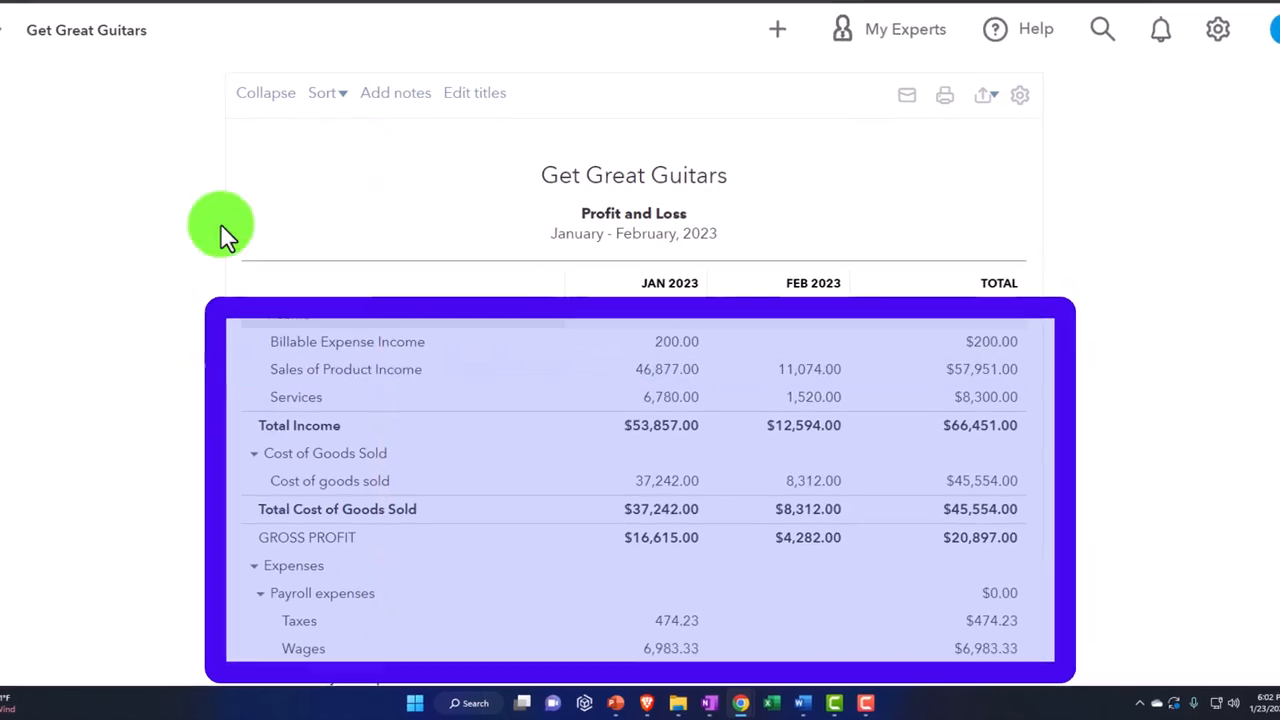
click(80, 12)
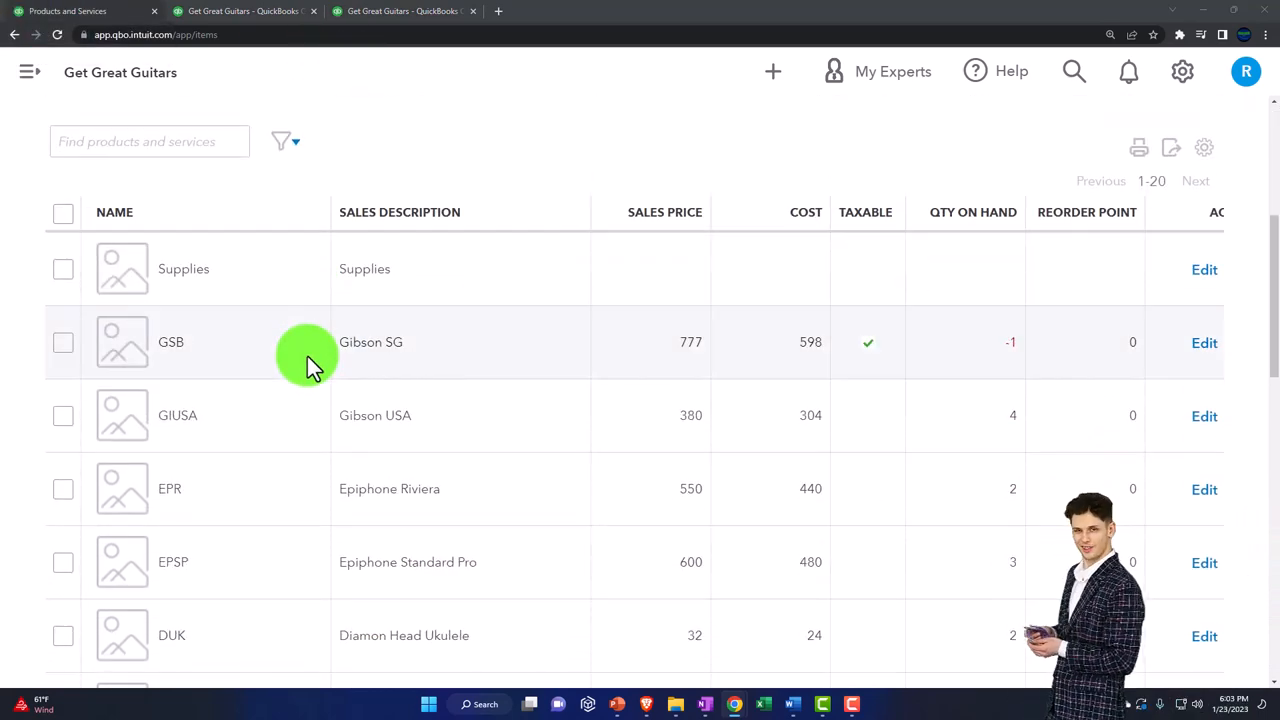
Step: Start a new product/service from the Products and Services page to show the item-type choices
scroll(down, 3)
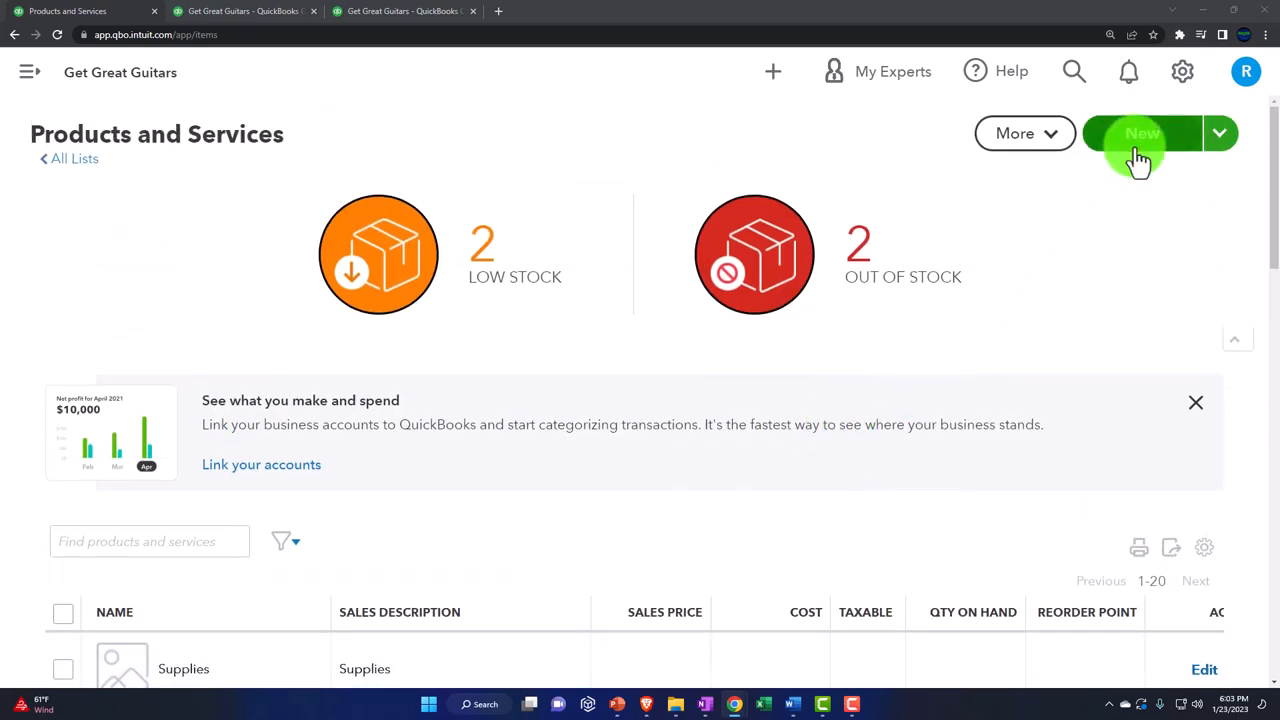
click(1144, 132)
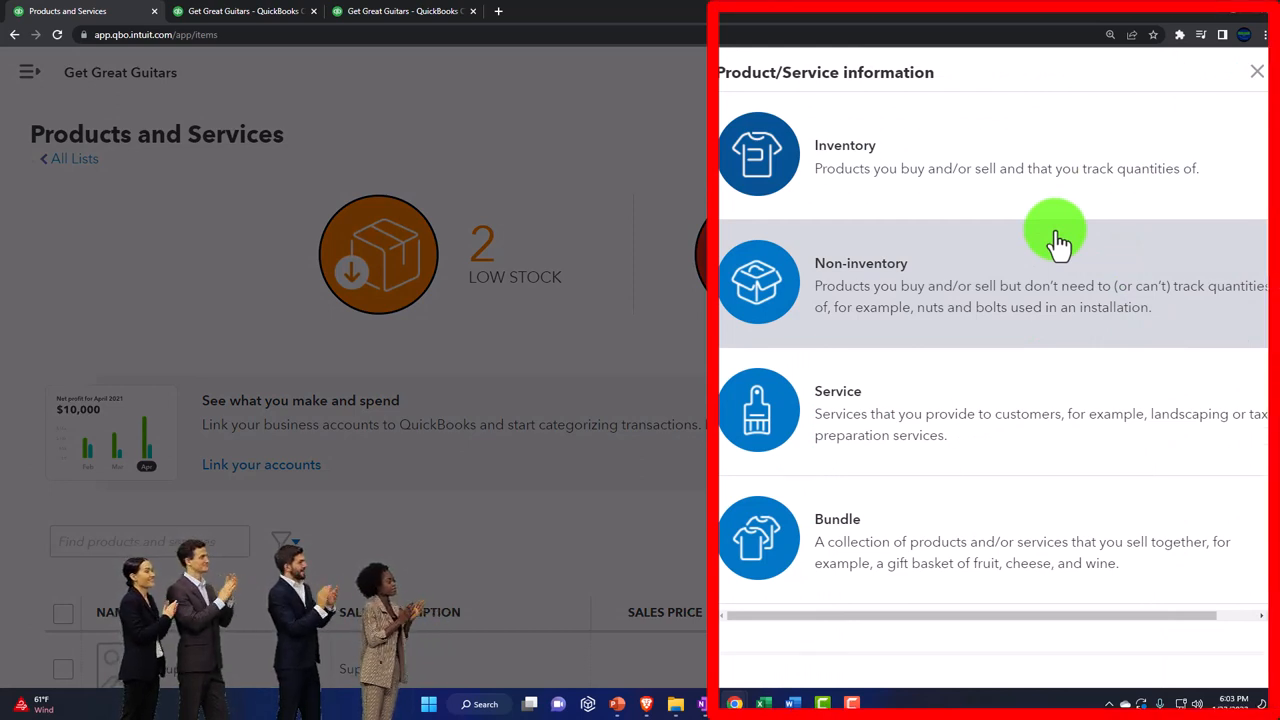
mouse_move(908, 408)
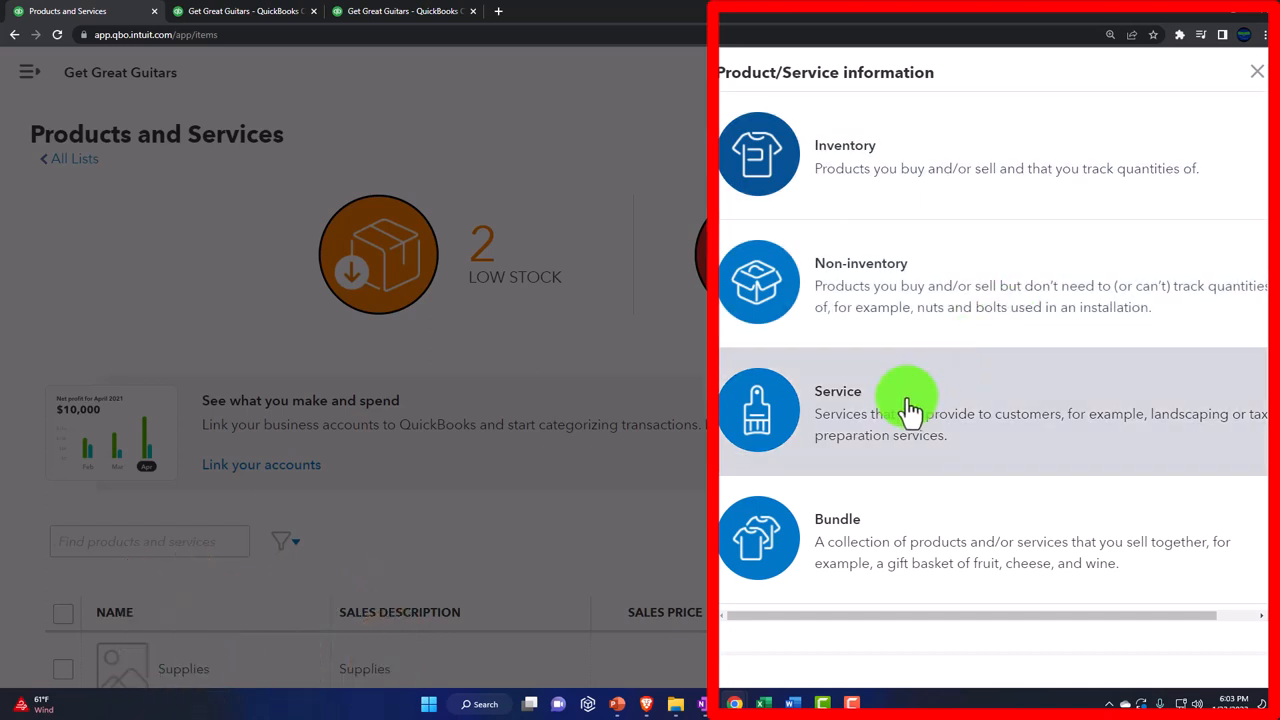
Step: Name the new service 'Add one guitar to rental #1', Rental category, price 50
click(904, 410)
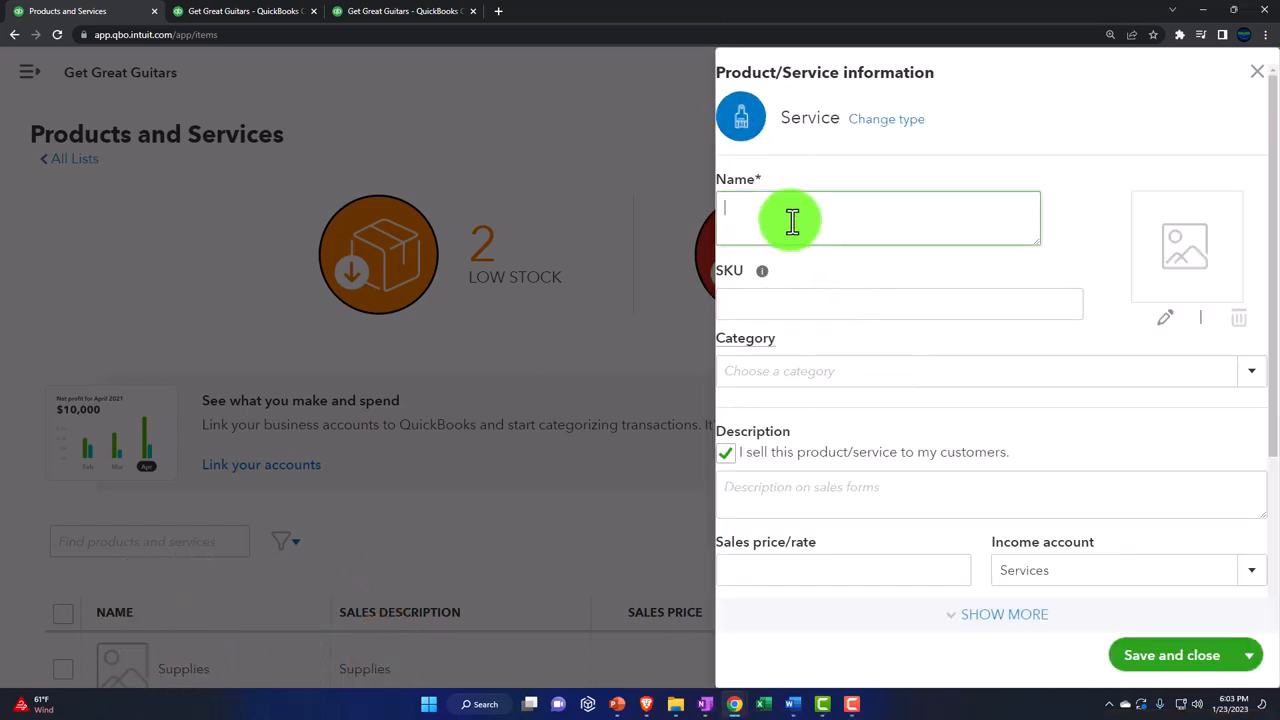
text(AS)
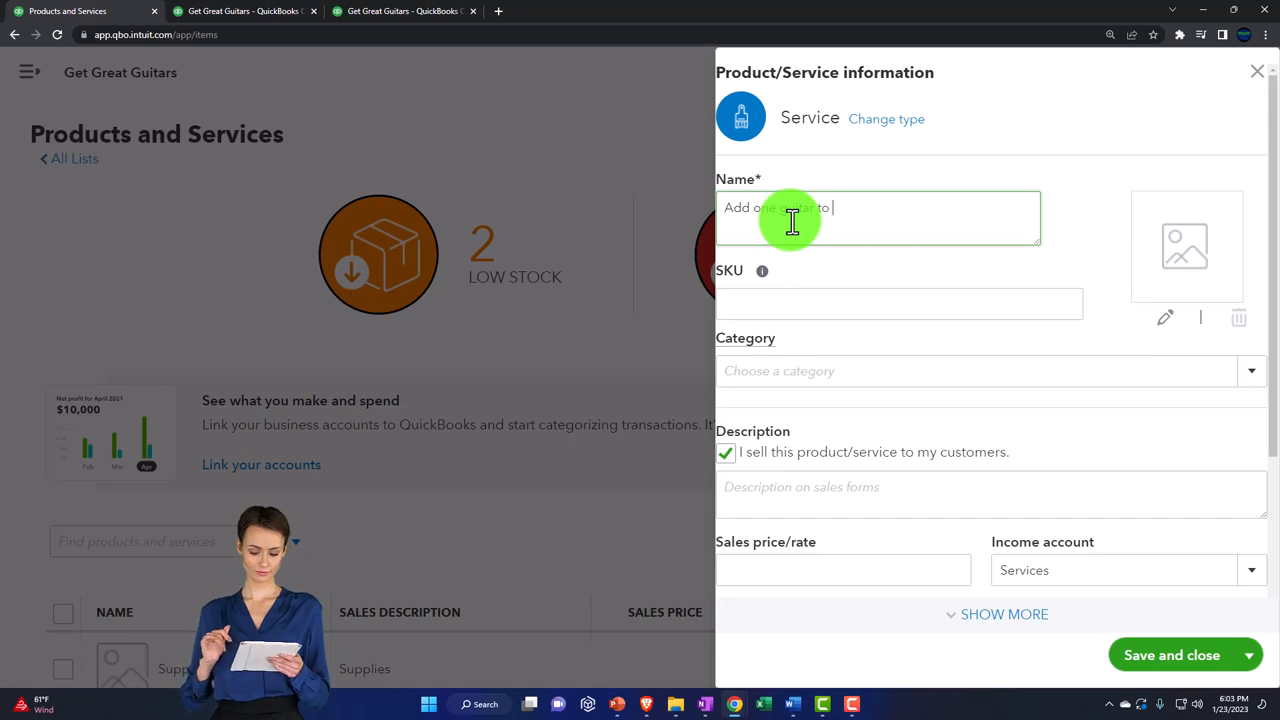
text(rental)
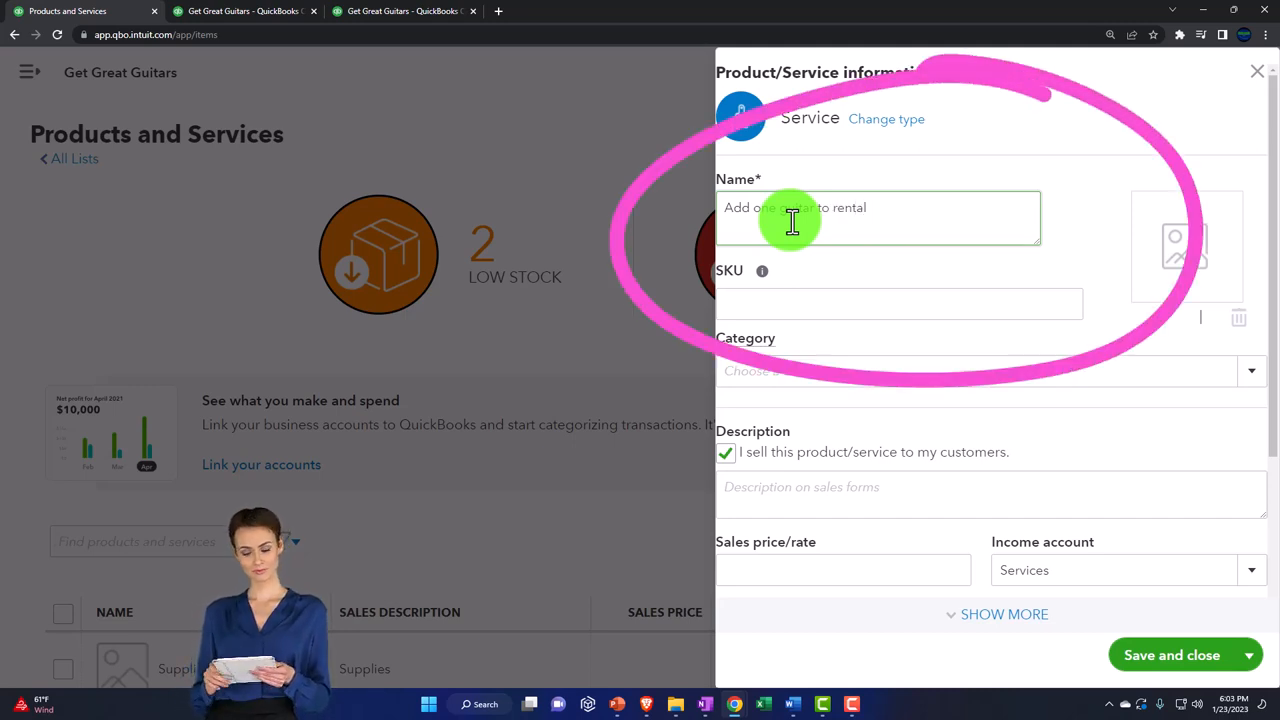
text(rental #1)
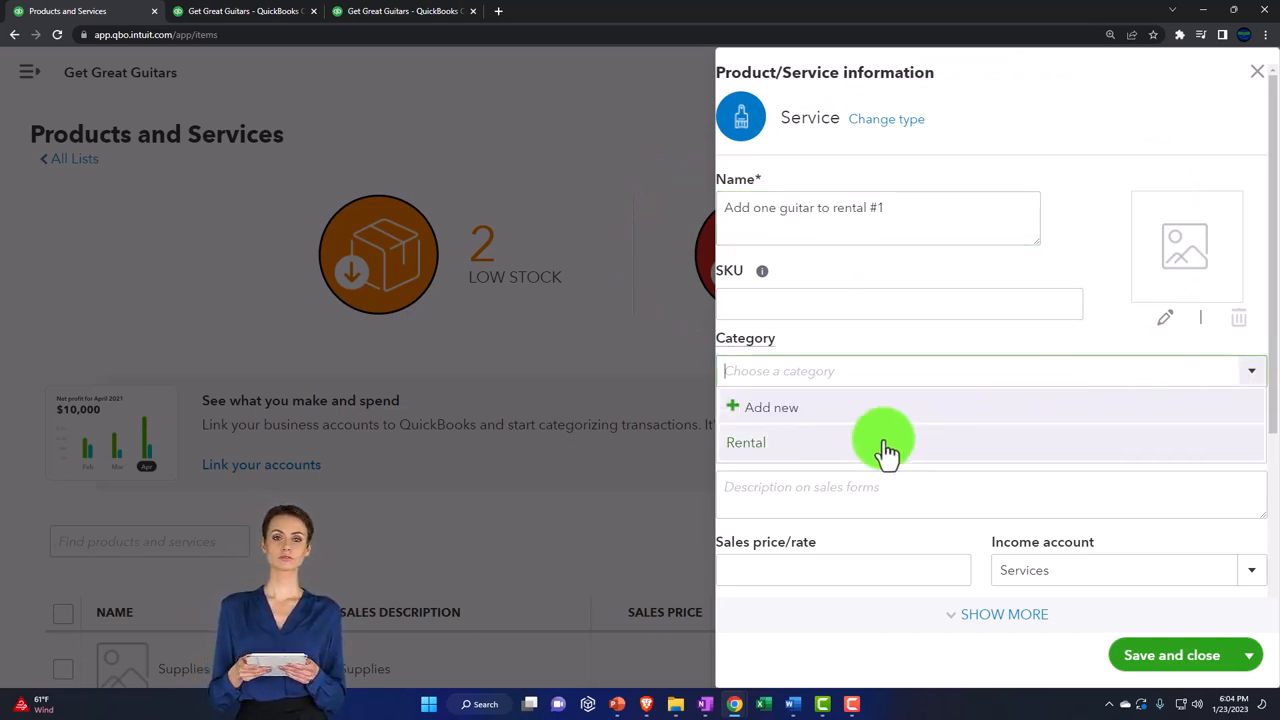
click(746, 442)
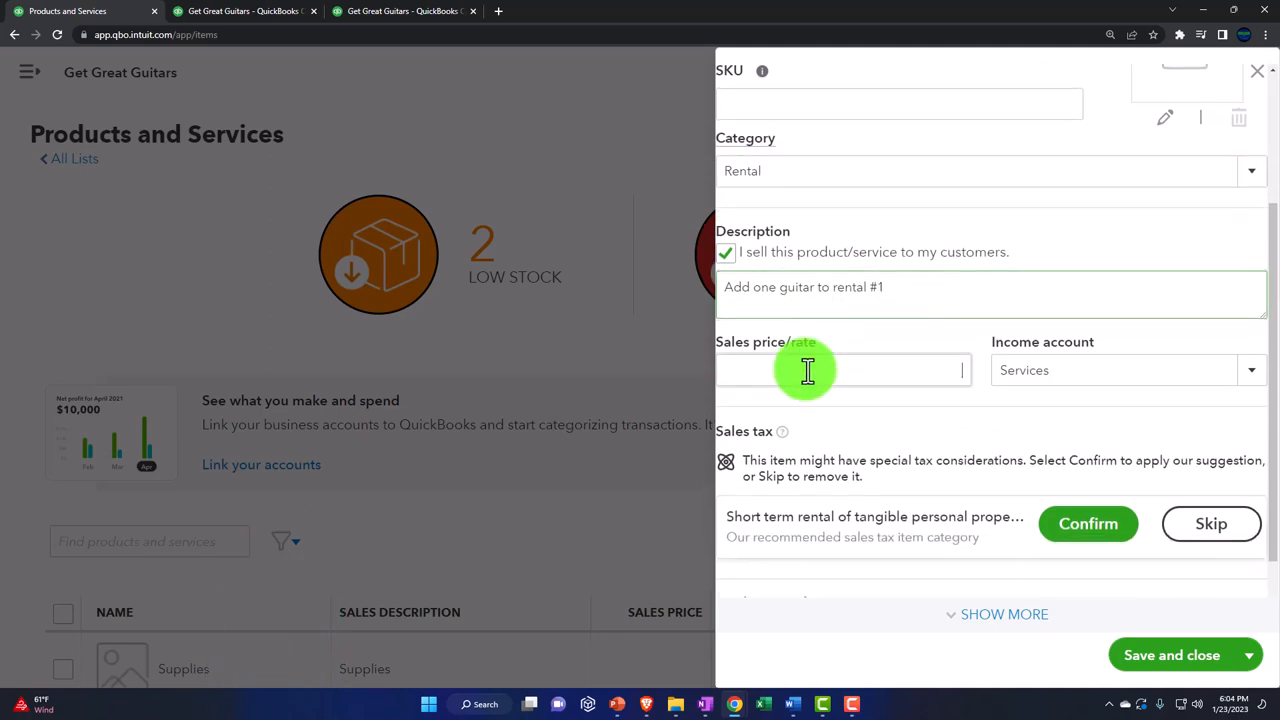
text(5)
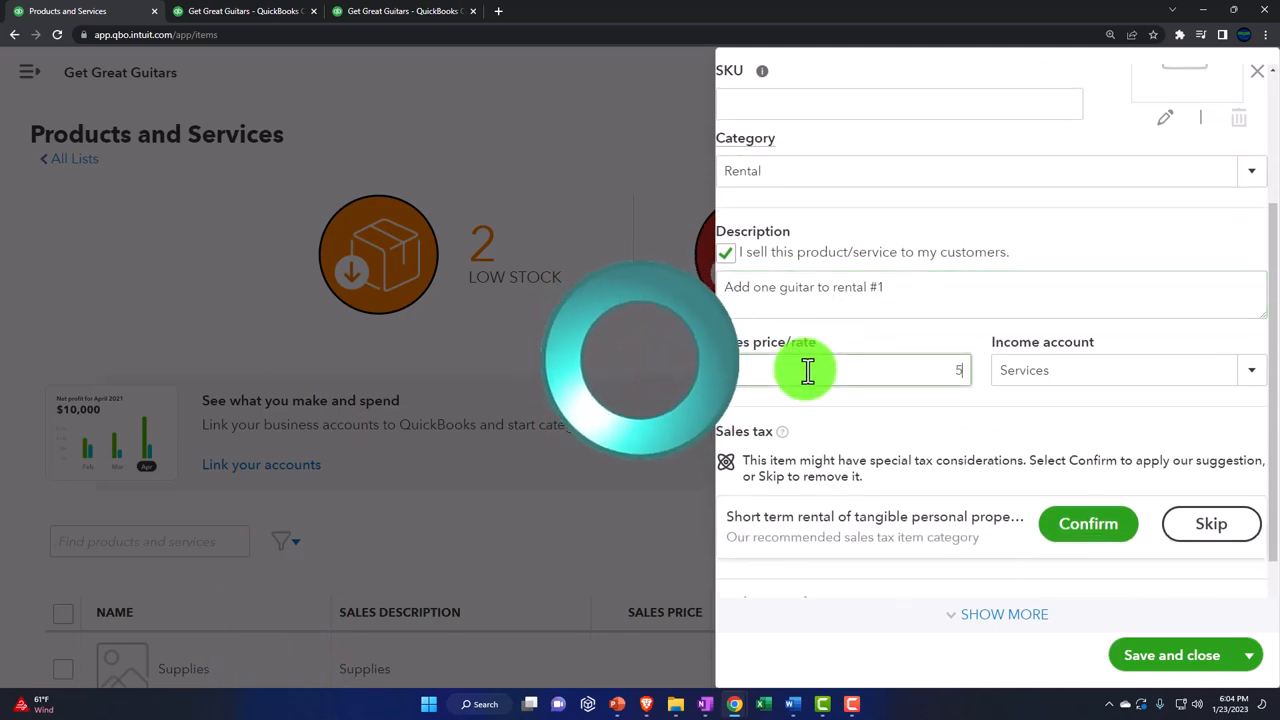
click(1252, 370)
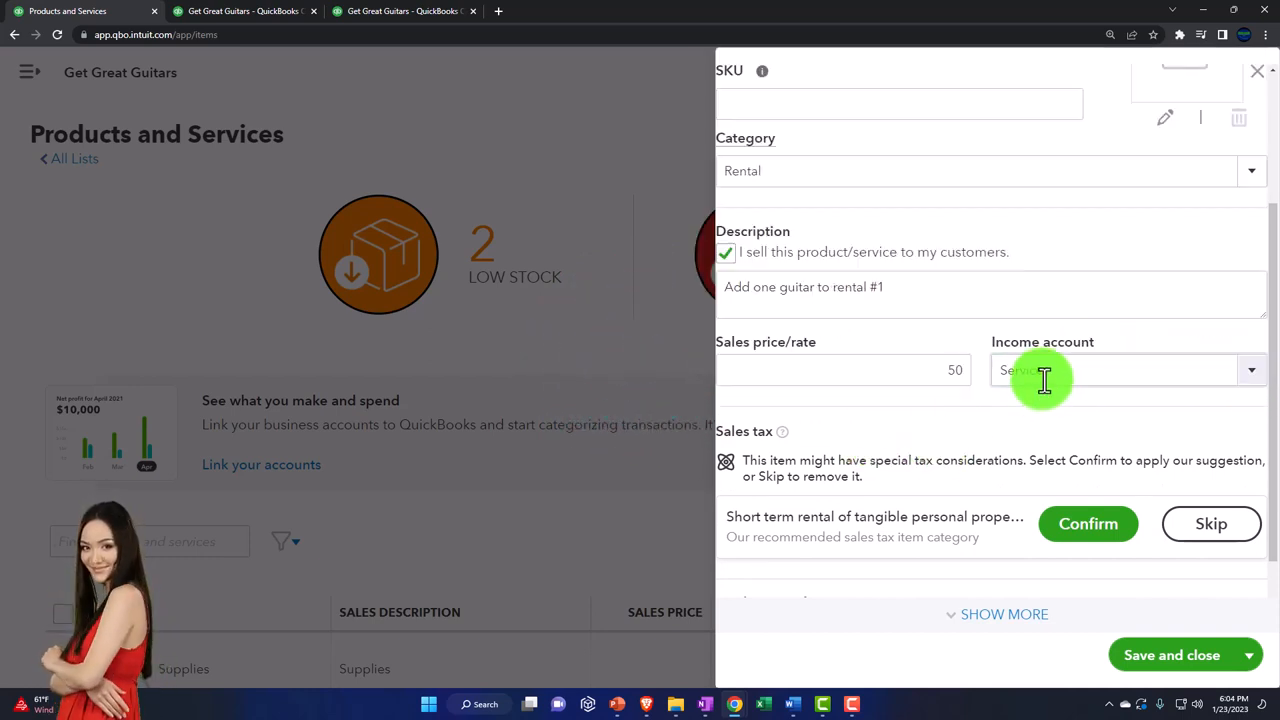
Step: Assign Equipment Rental Income, make it Nontaxable, and save the guitar add-on service
click(1044, 370)
text(ren)
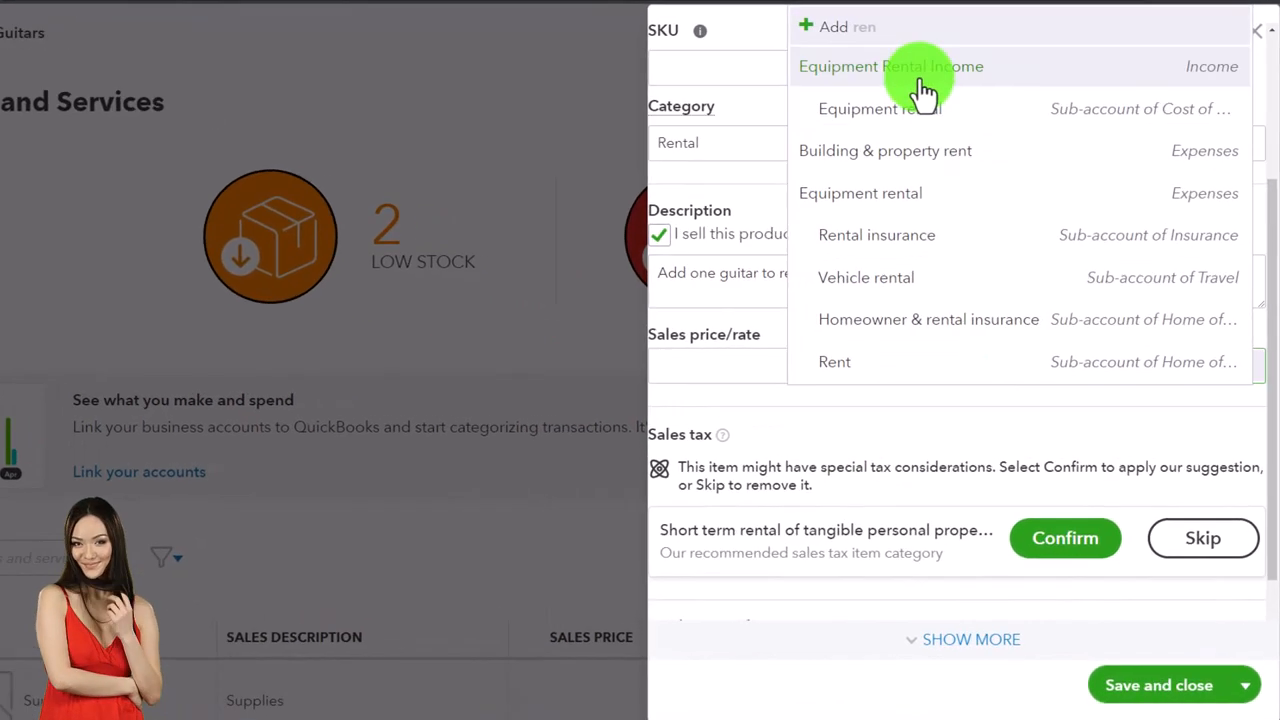
click(890, 66)
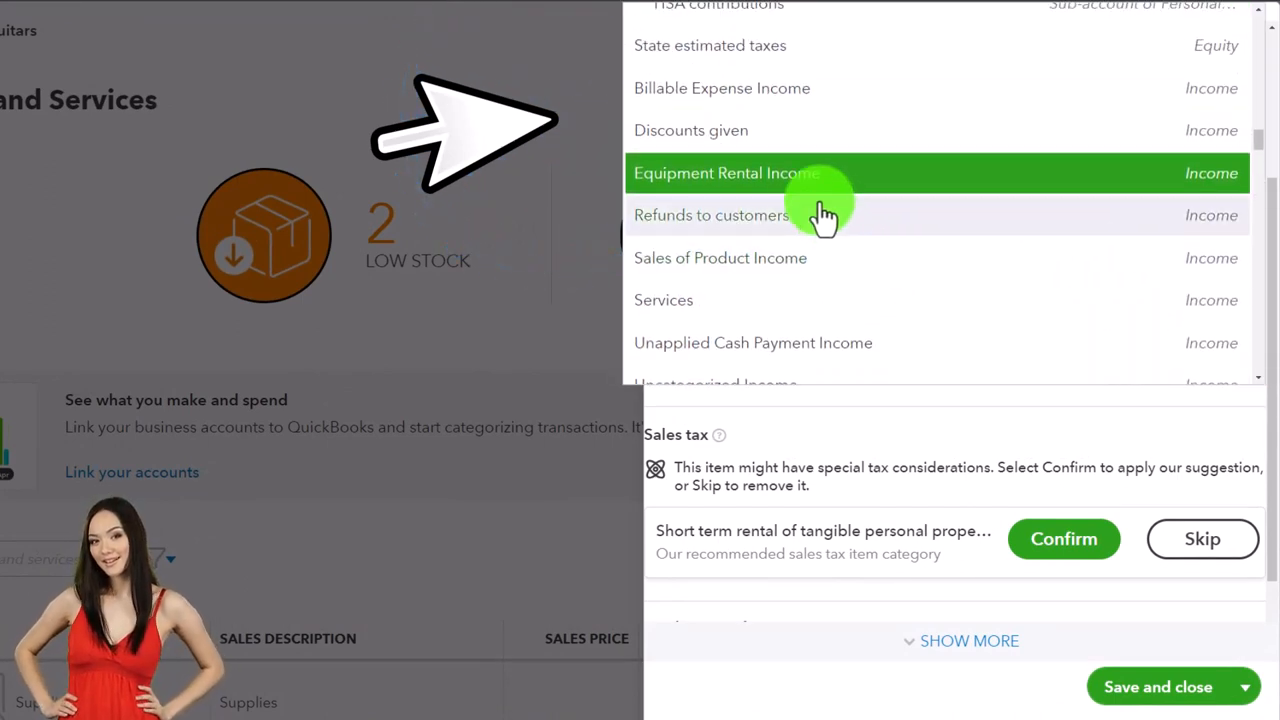
click(718, 172)
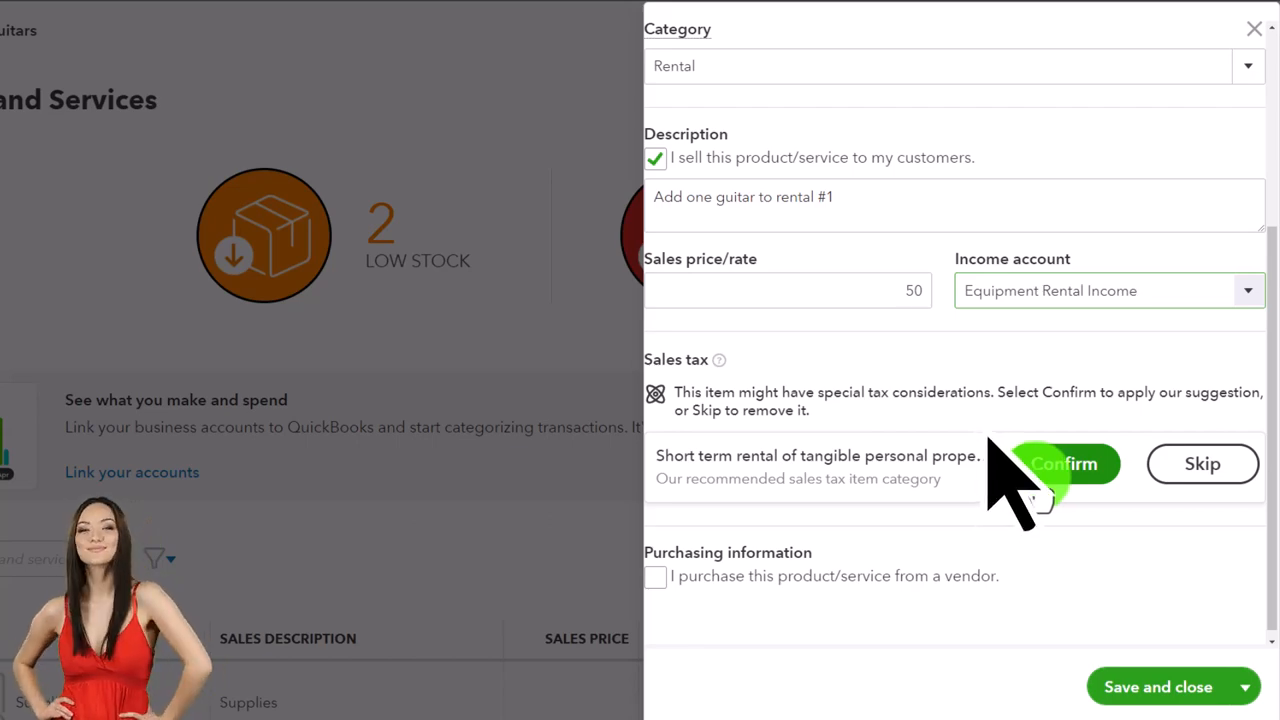
click(1066, 464)
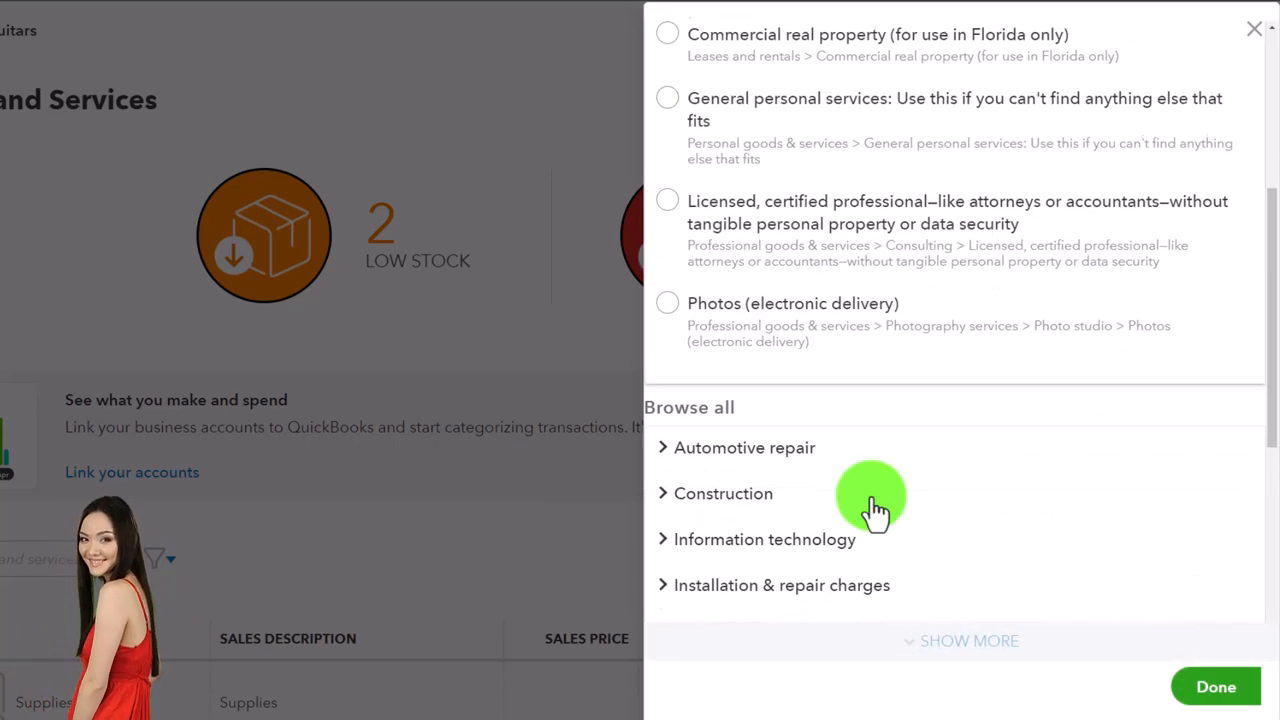
scroll(down, 3)
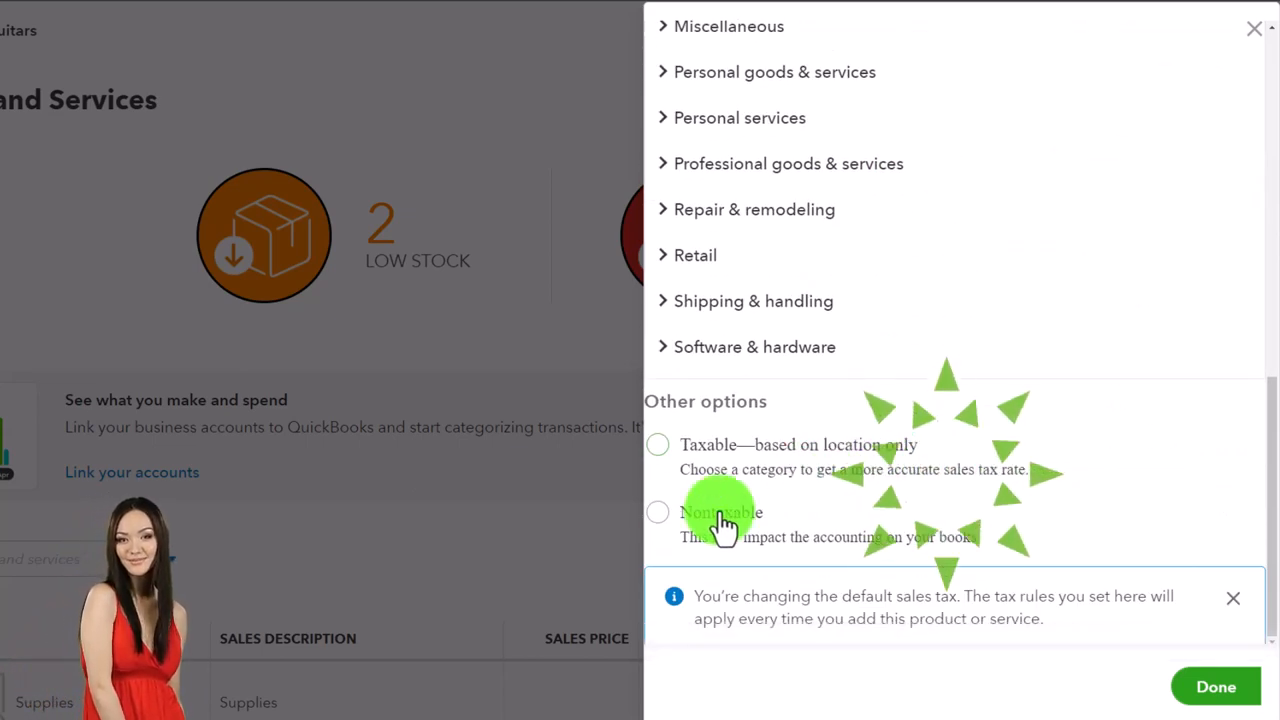
click(656, 512)
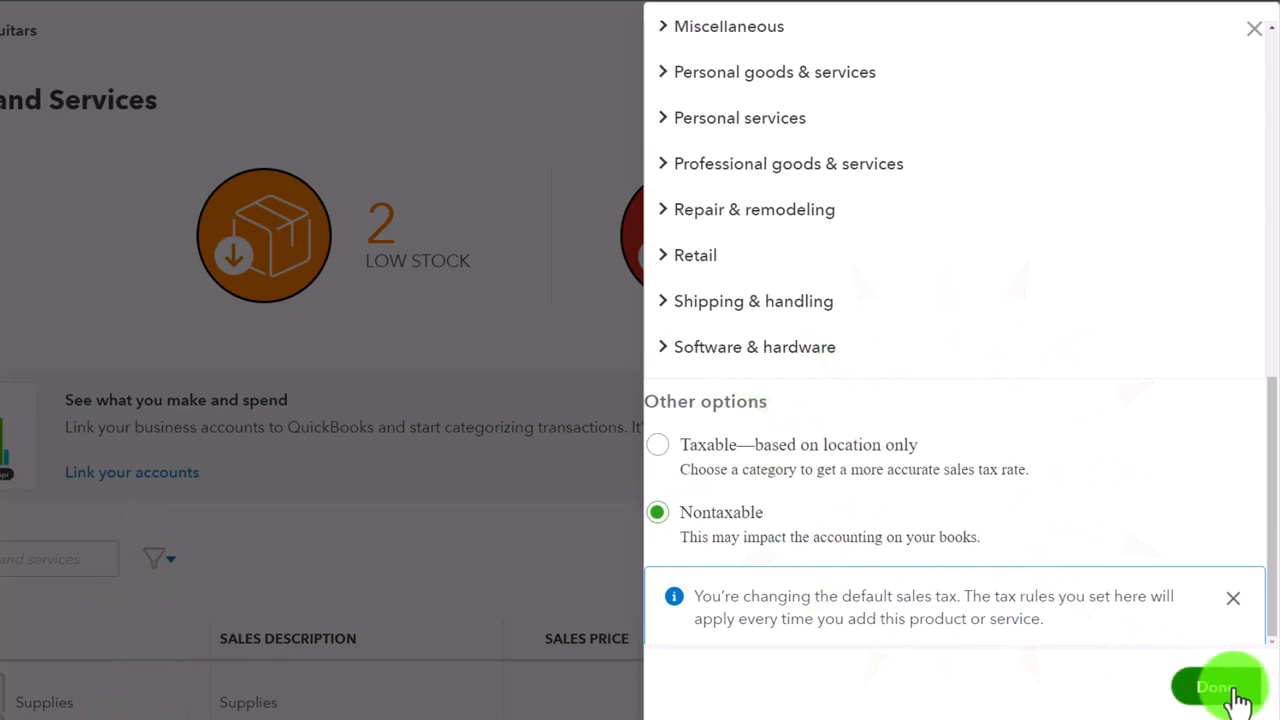
click(1210, 688)
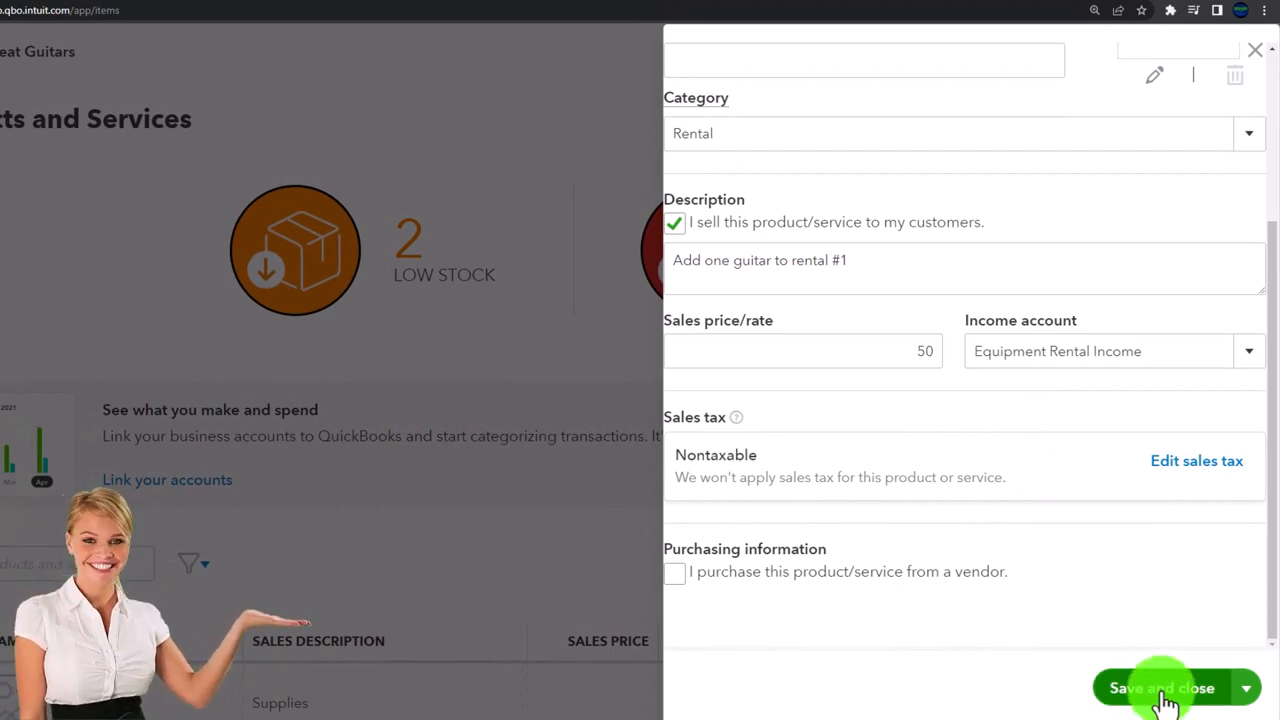
click(1160, 688)
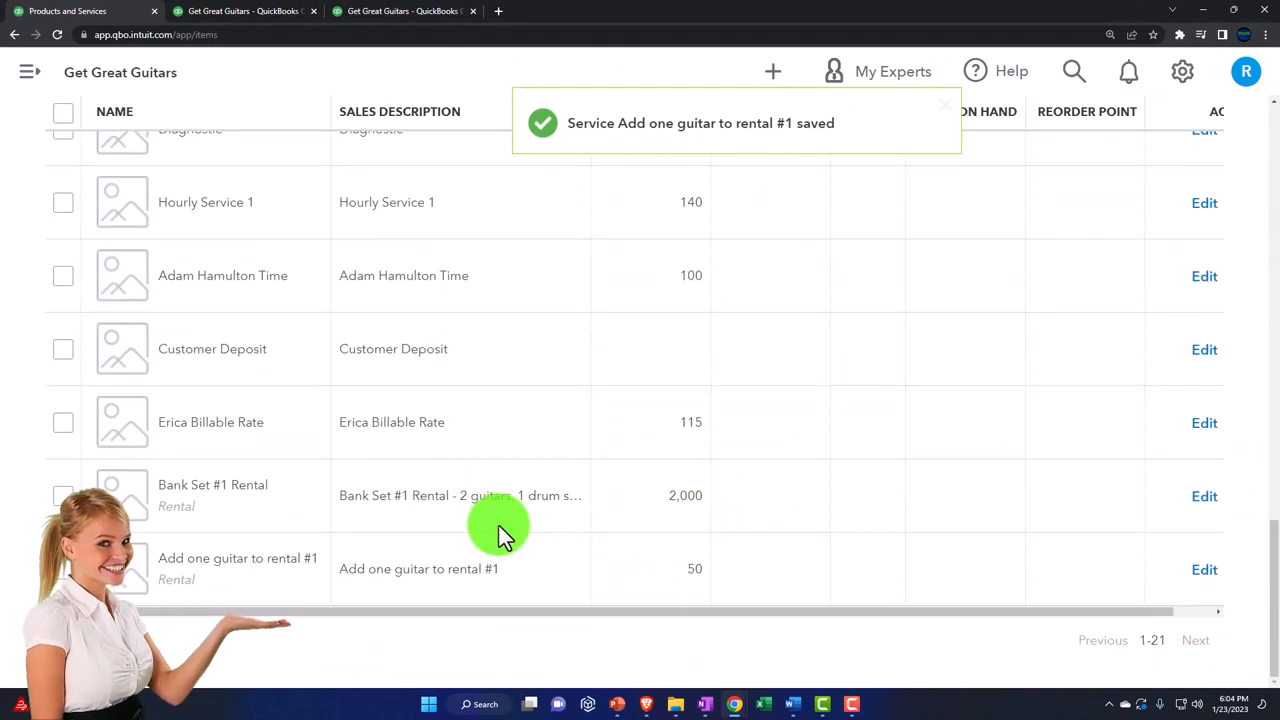
mouse_move(404, 550)
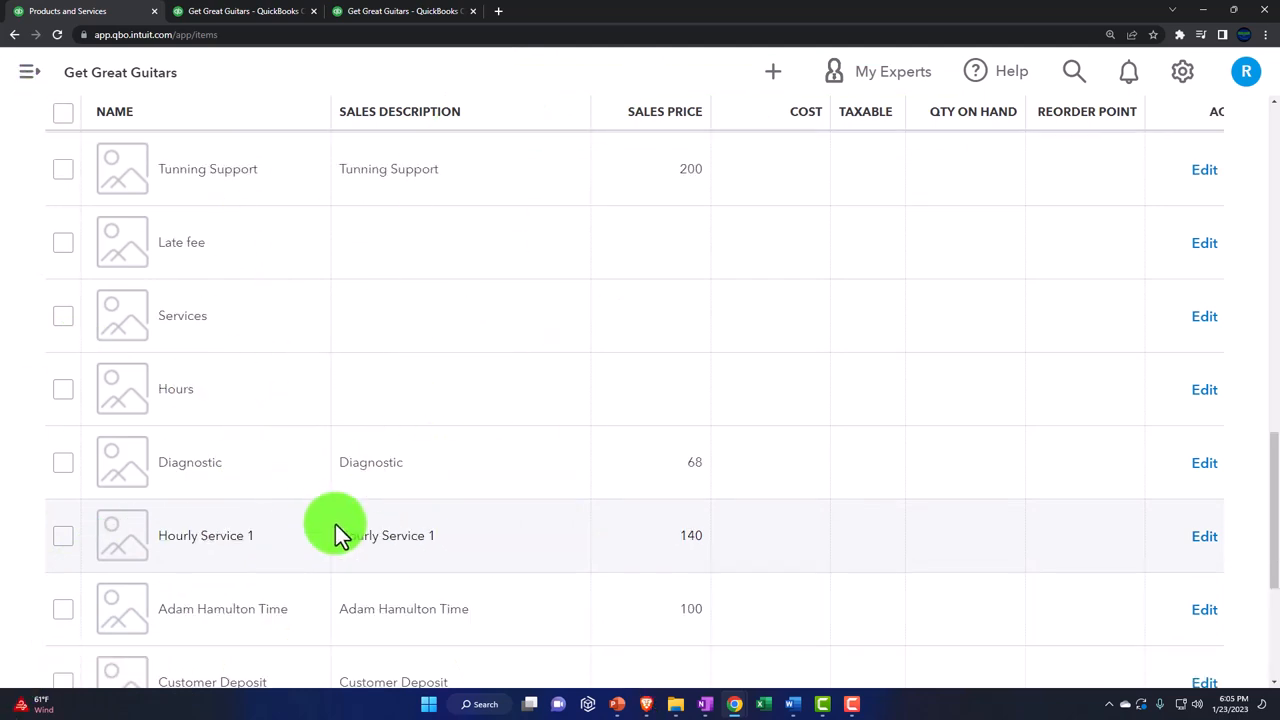
scroll(down, 3)
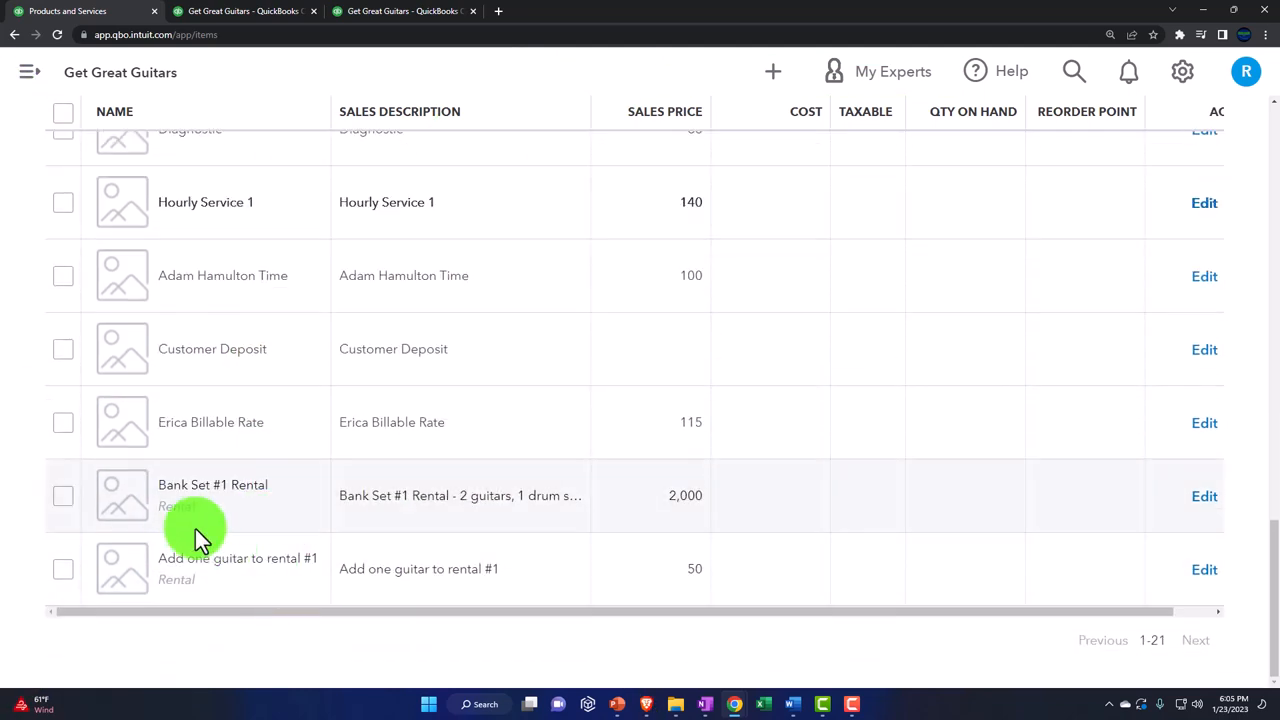
mouse_move(240, 640)
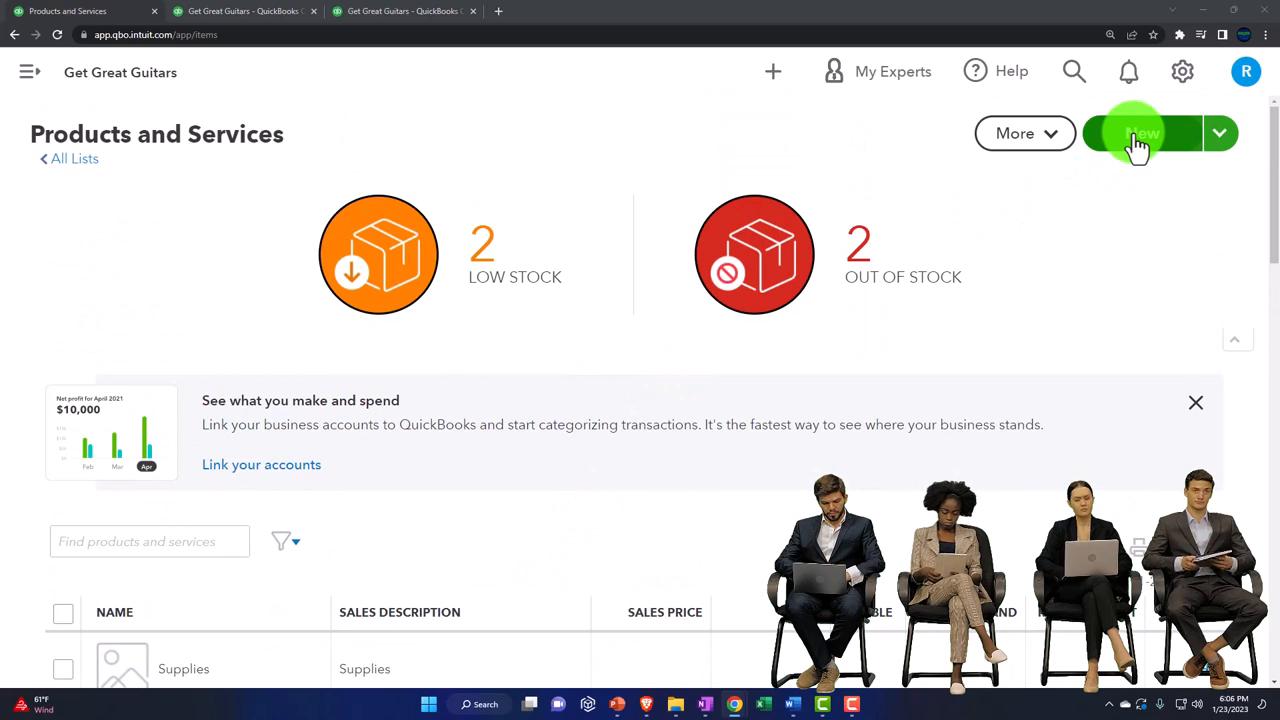
Step: Start a new service named 'Add amplifier to rental #1' priced 40
click(1144, 132)
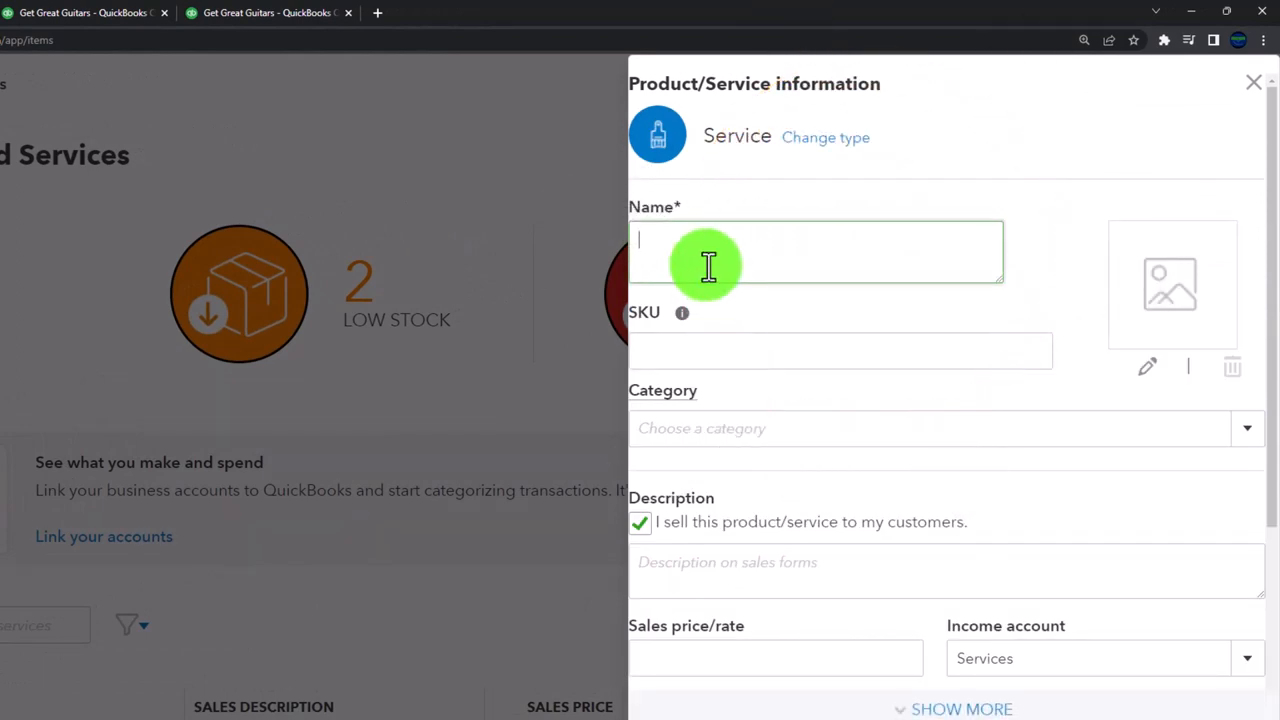
text(Add amplified)
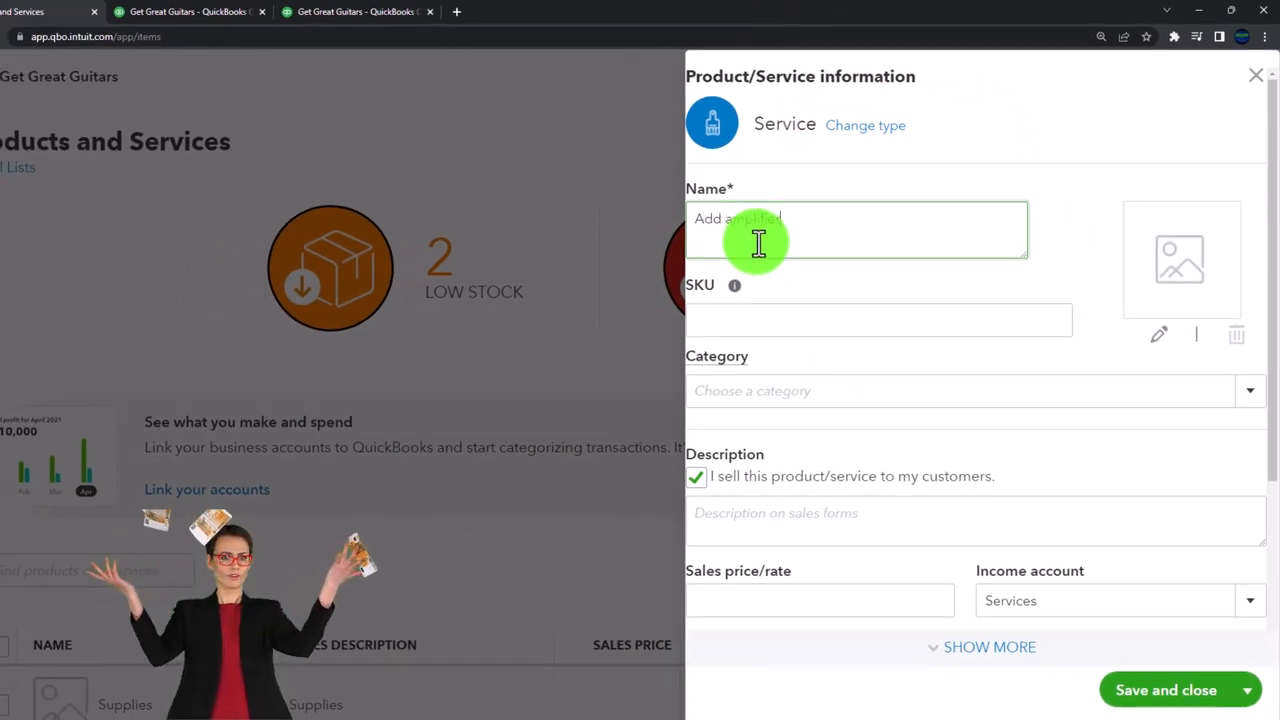
text(to rental)
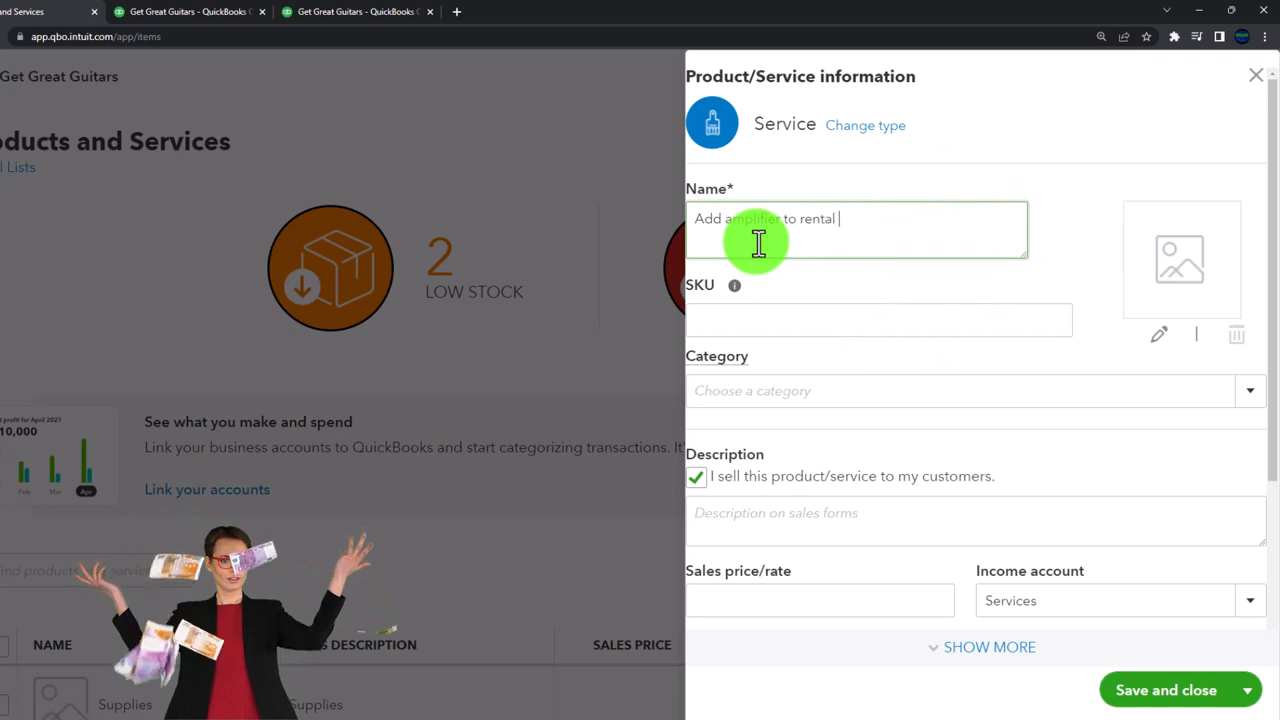
text(#1)
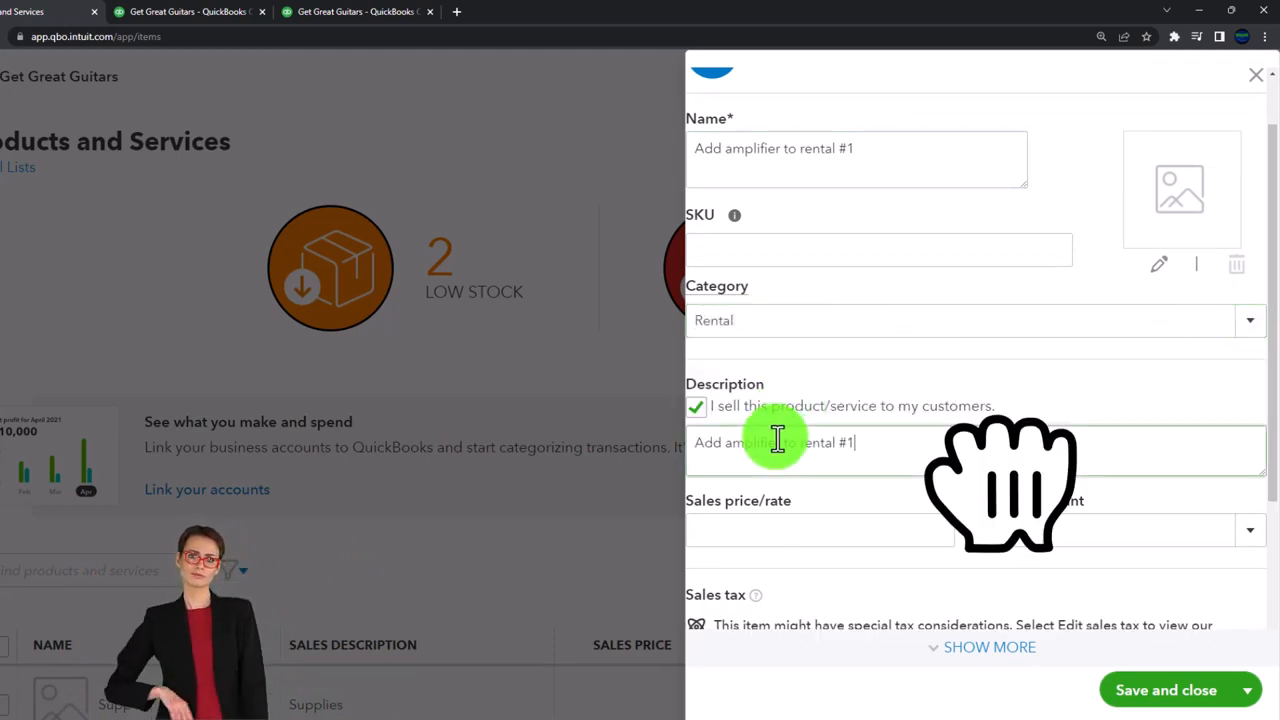
scroll(down, 3)
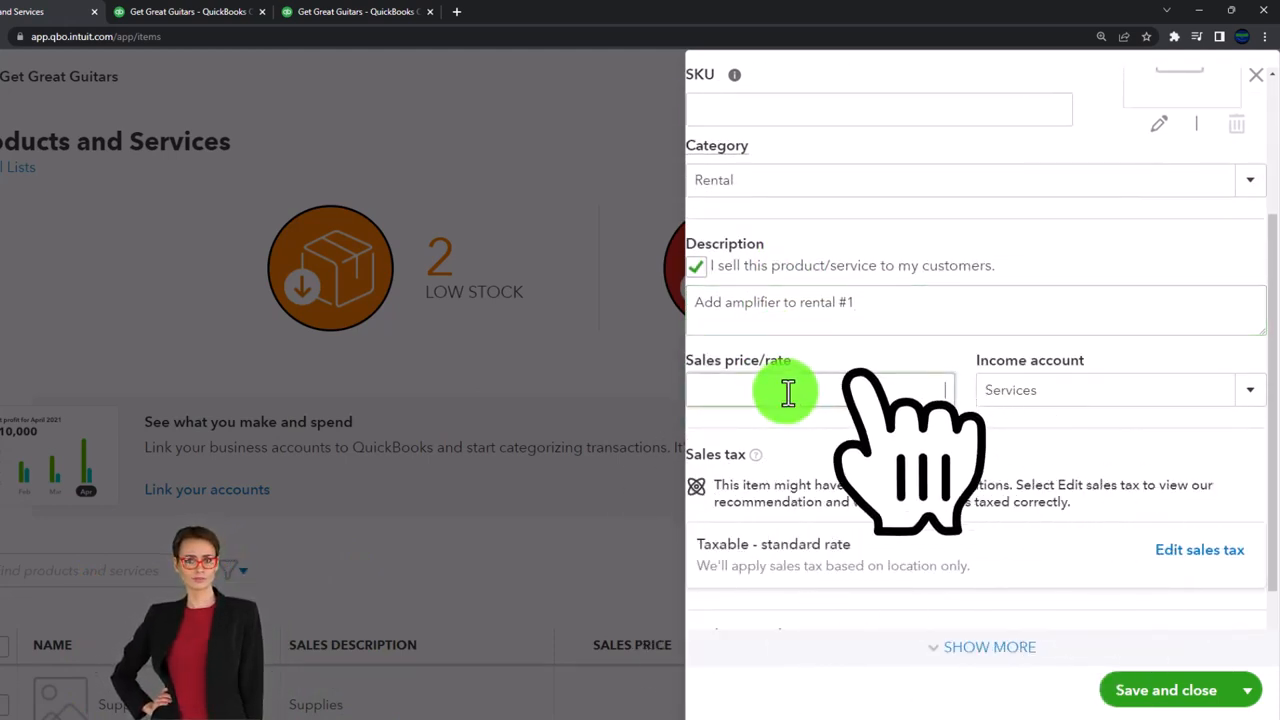
text(40)
click(1120, 390)
text(ren)
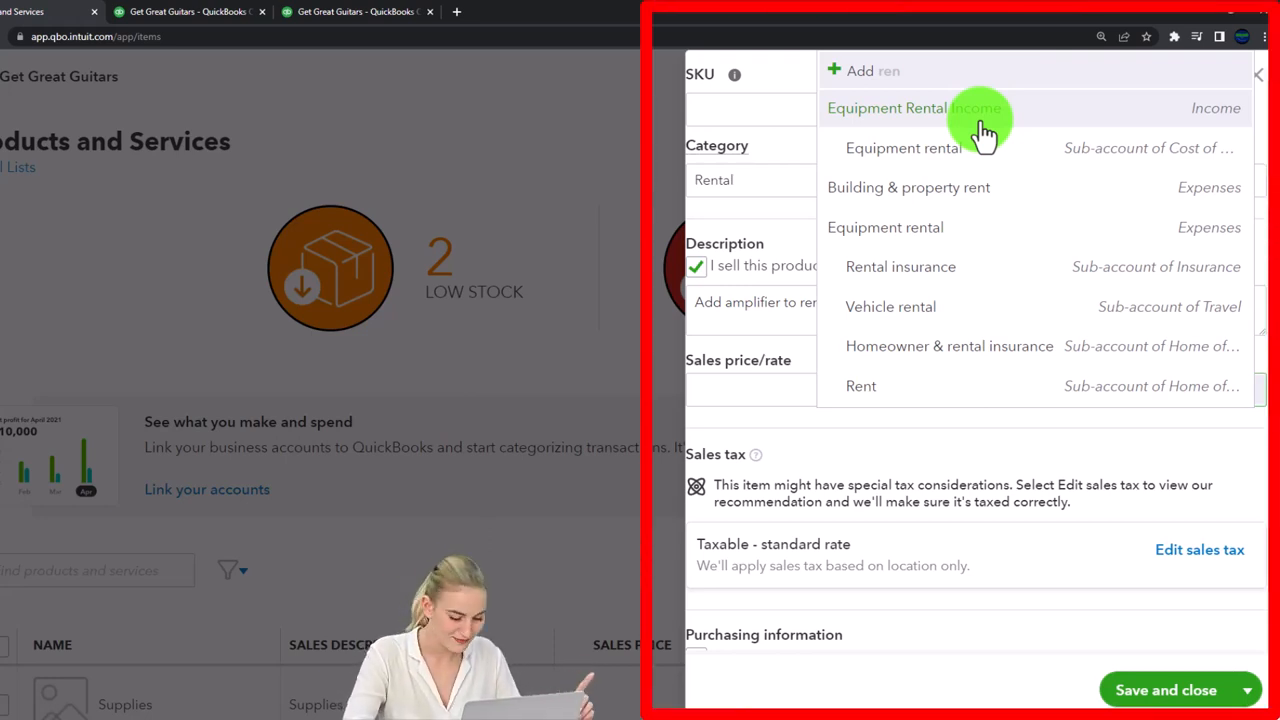
Step: Assign Equipment Rental Income and set the amplifier add-on's sales tax to Nontaxable
click(888, 108)
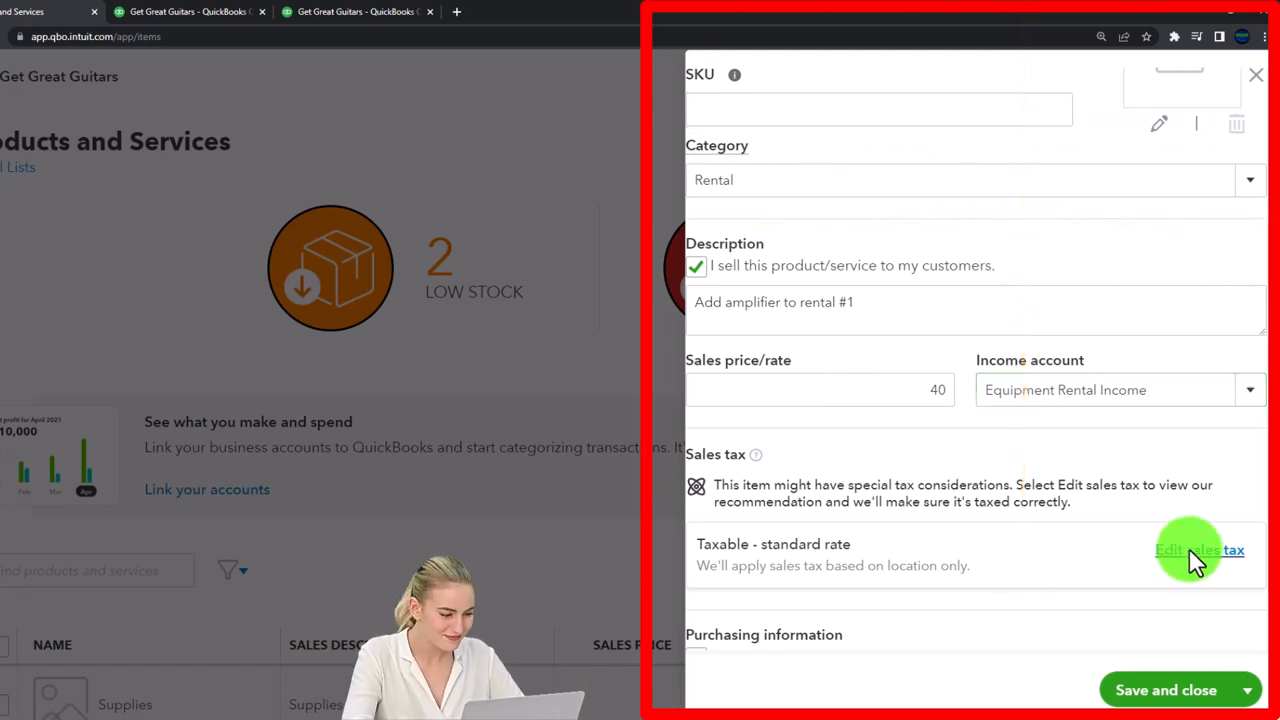
click(1200, 550)
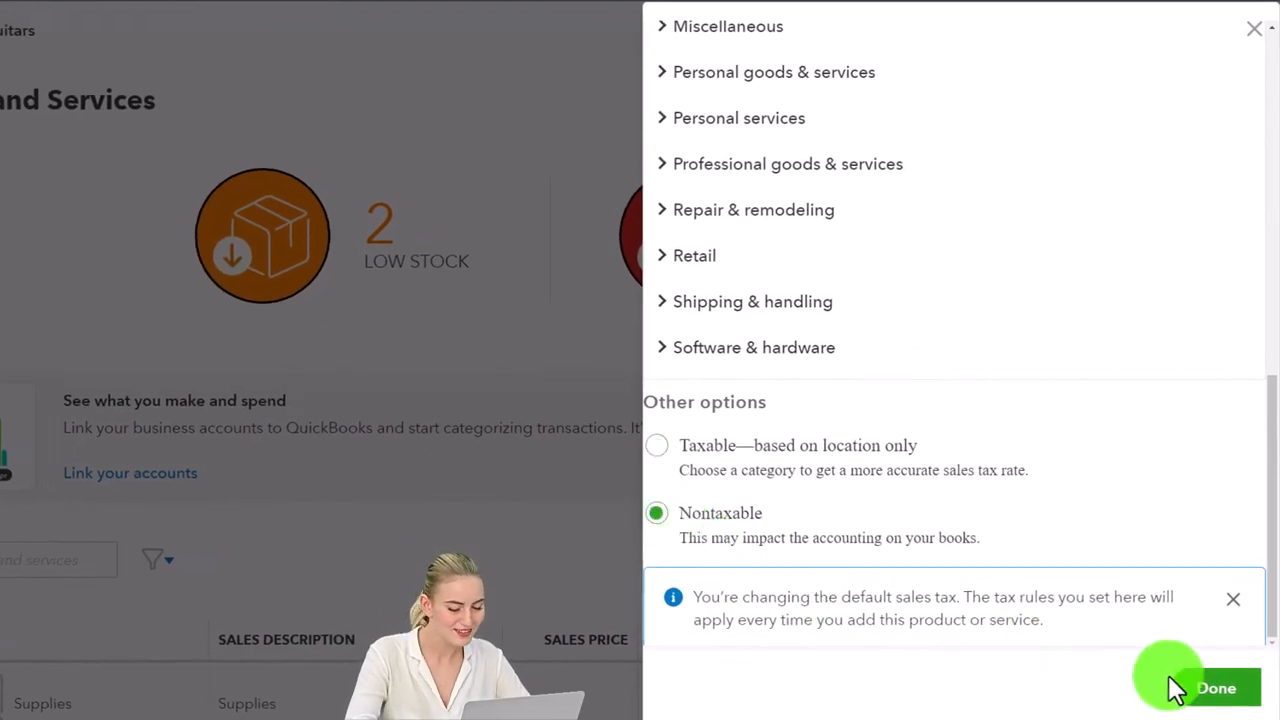
click(1216, 688)
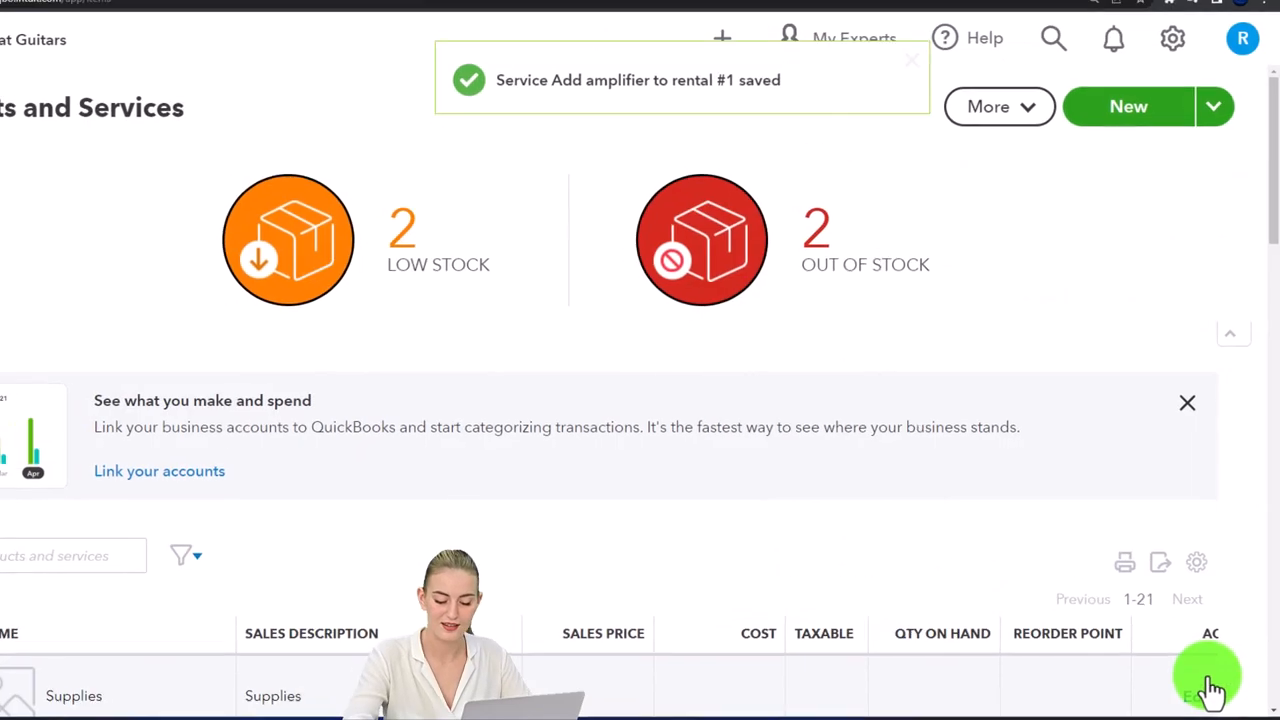
scroll(down, 3)
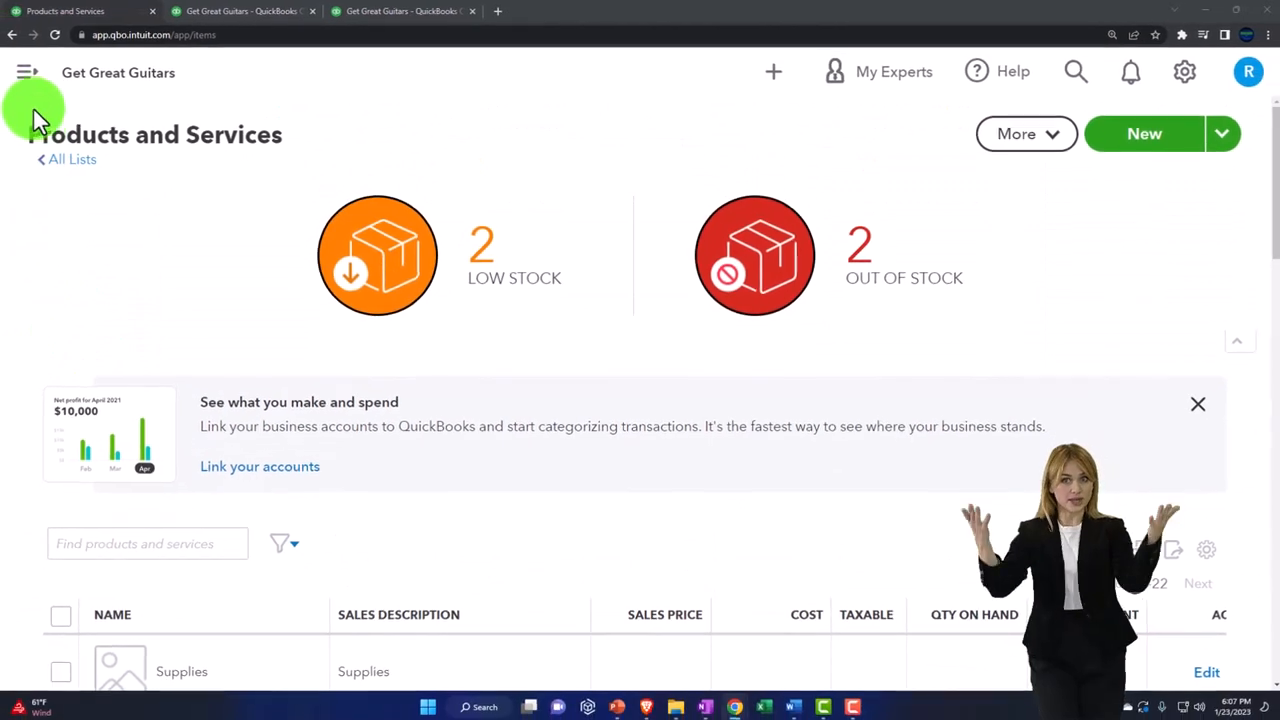
Step: Begin a new estimate with Bank Set #1 Rental at 2,000 on the first line
click(28, 72)
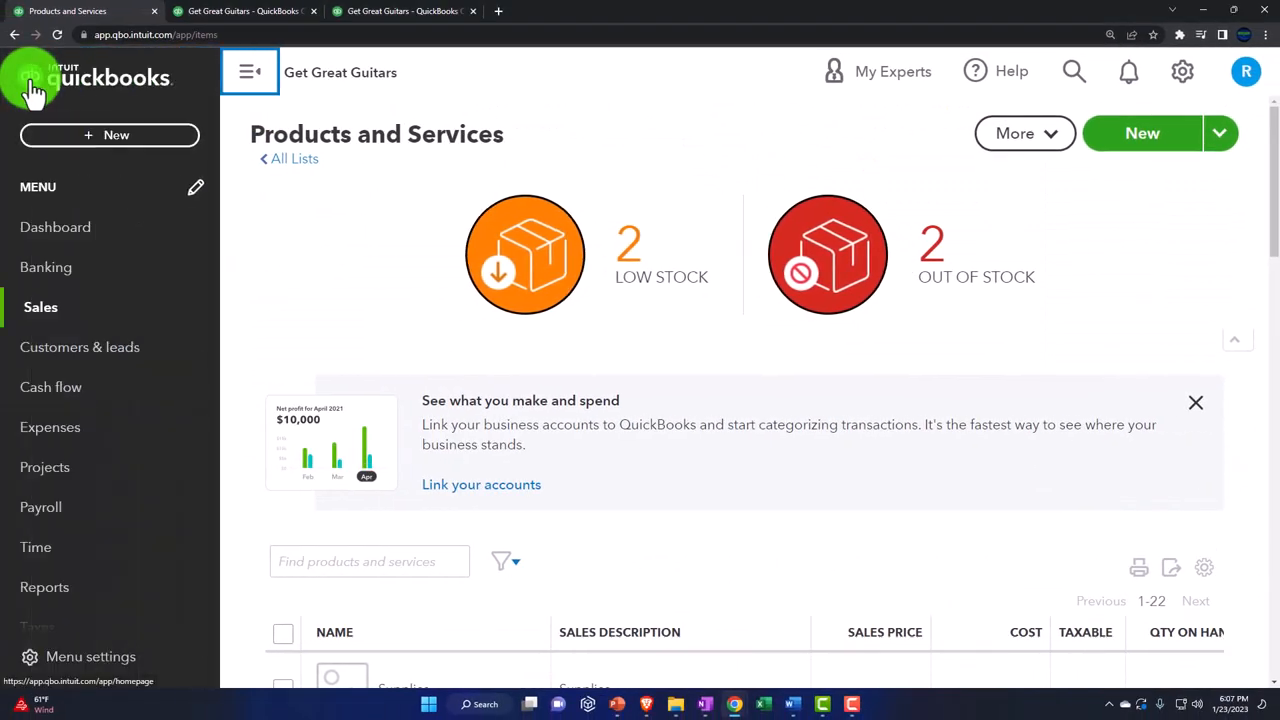
click(110, 136)
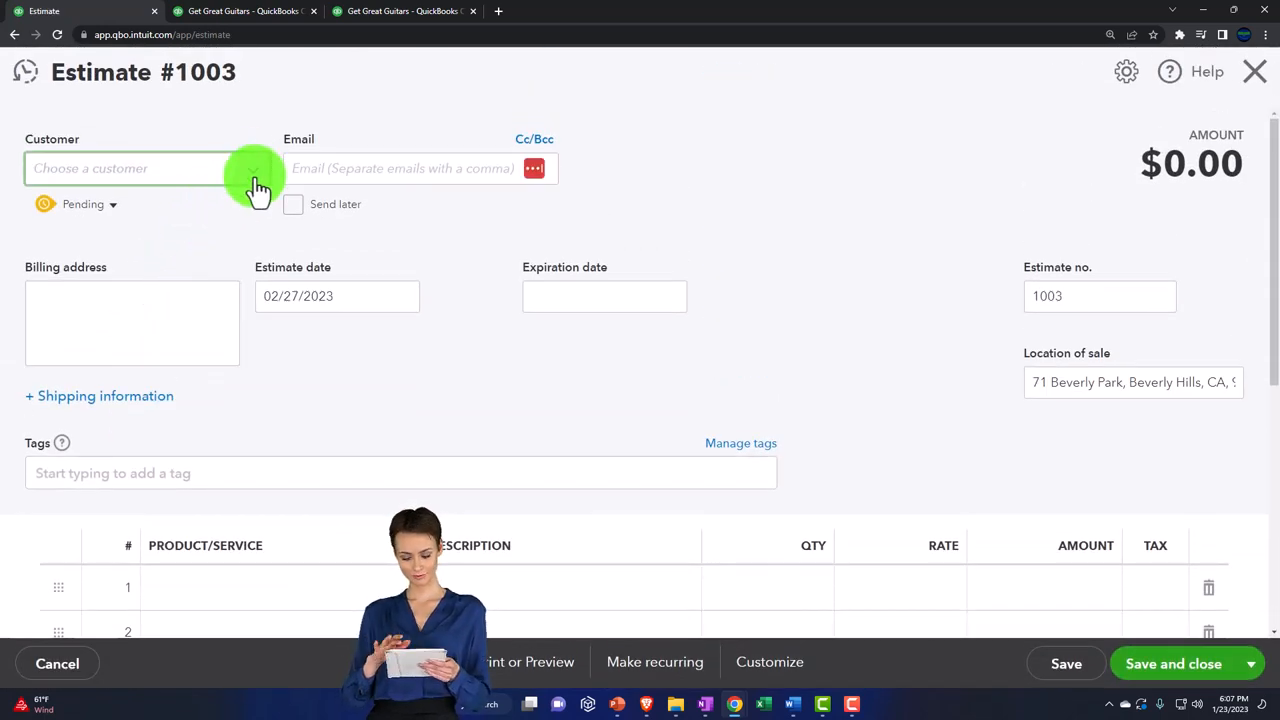
click(124, 168)
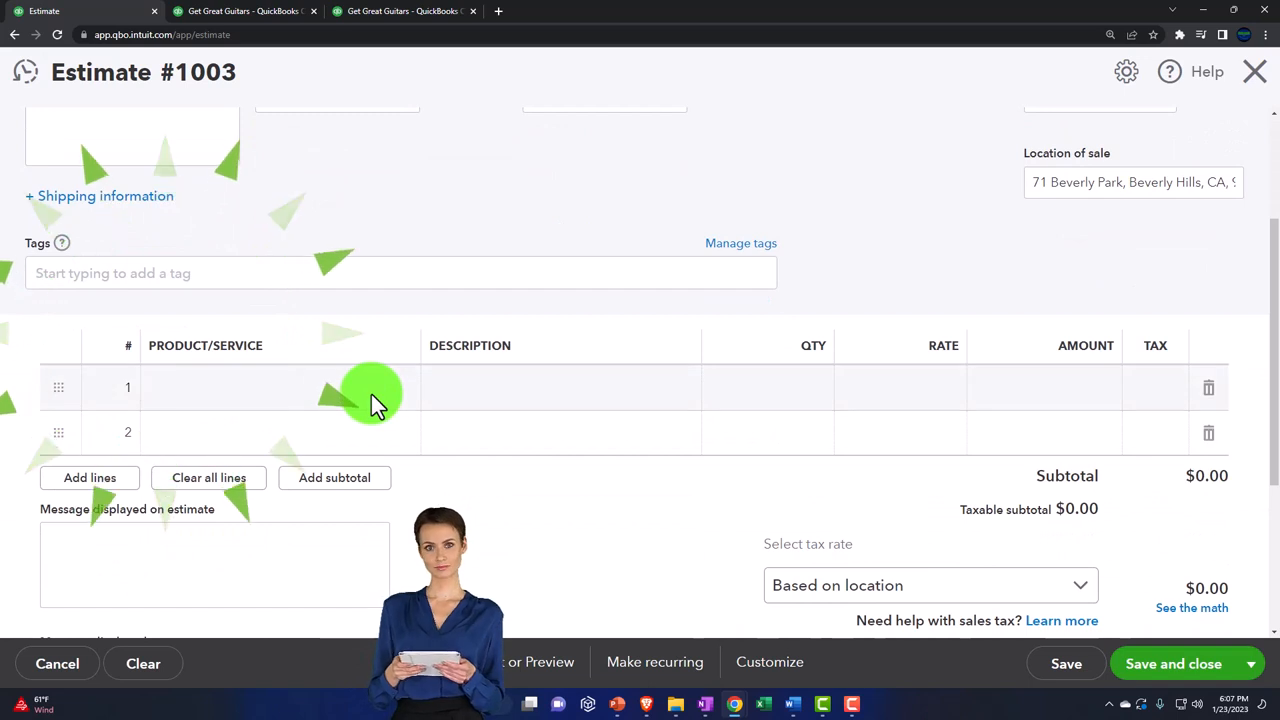
click(280, 388)
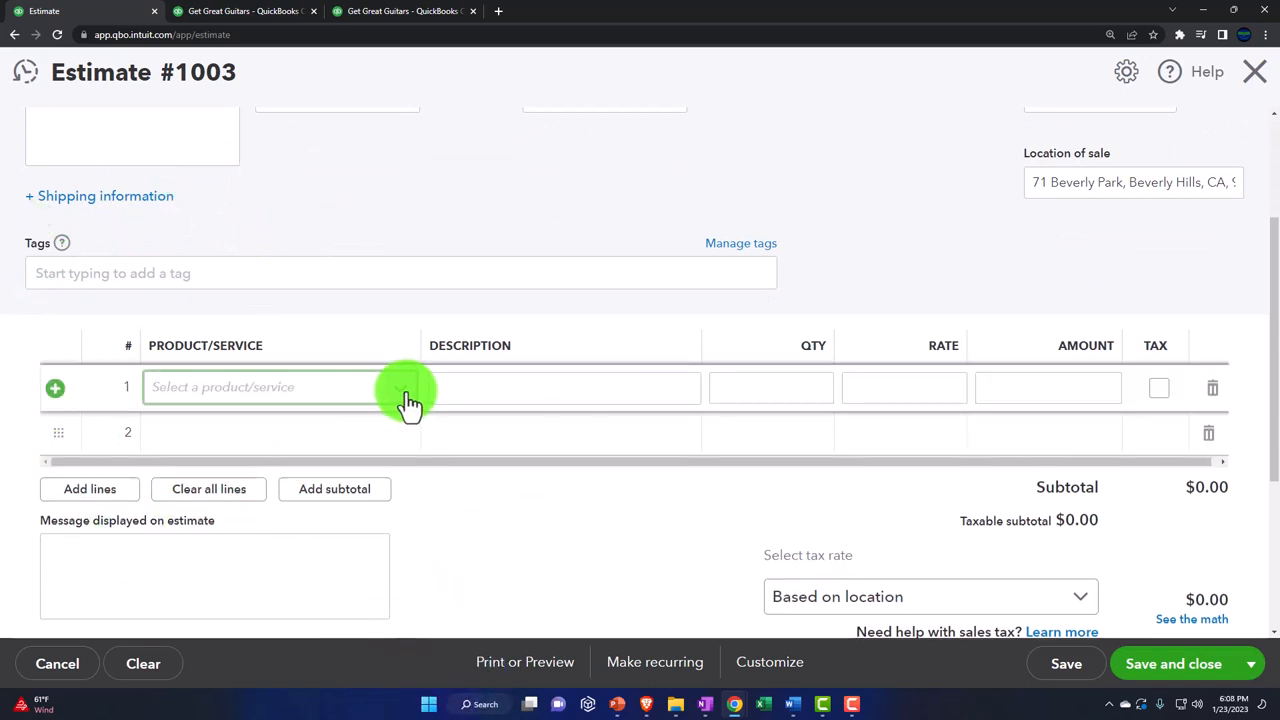
click(270, 388)
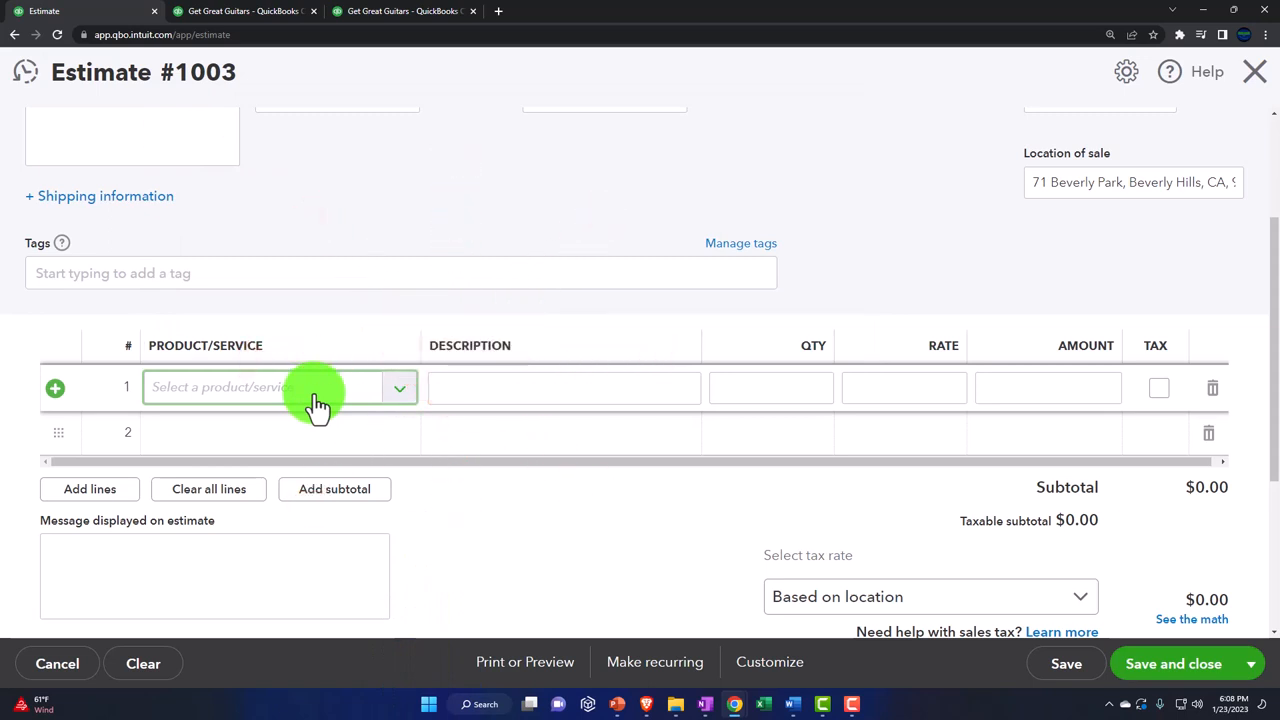
text(ren)
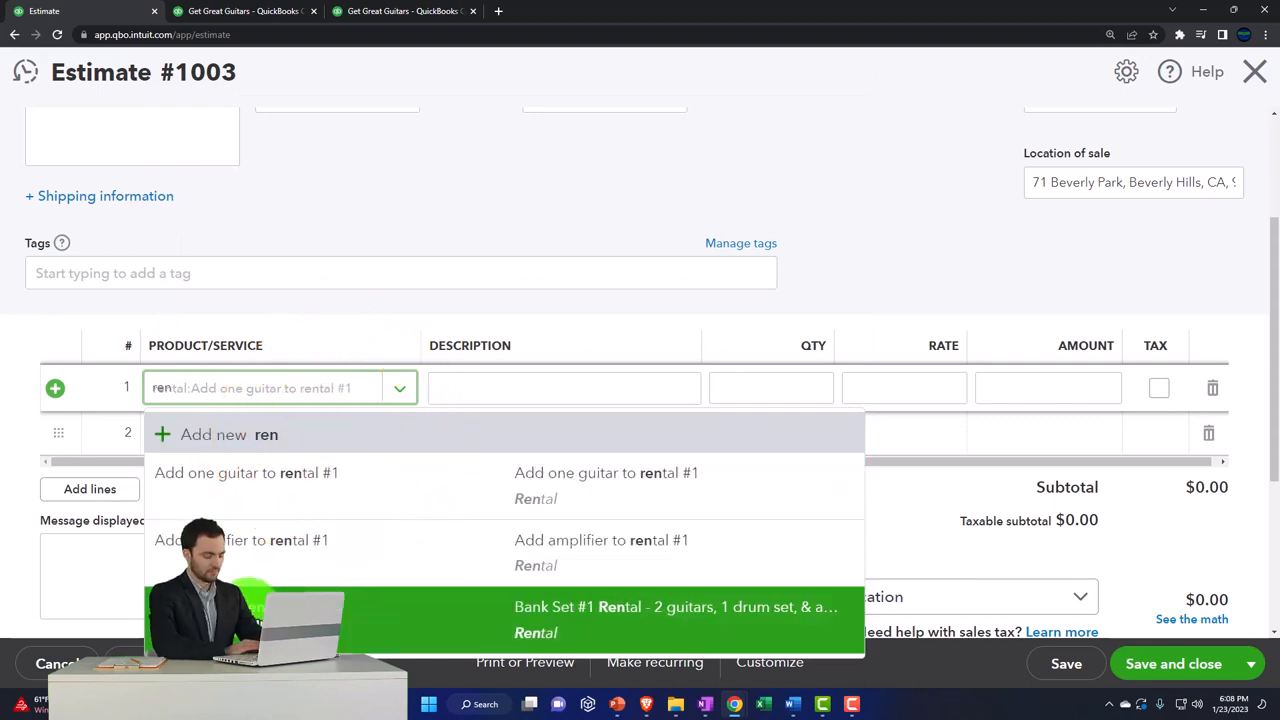
click(676, 608)
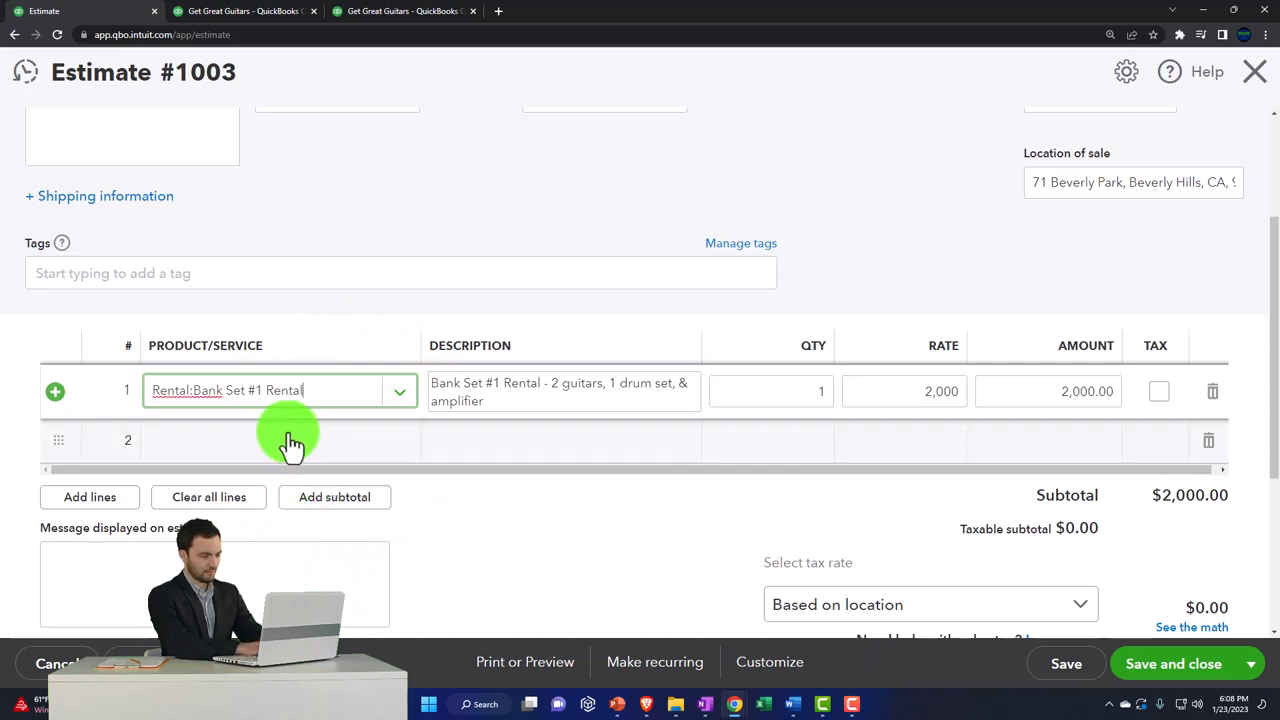
mouse_move(284, 432)
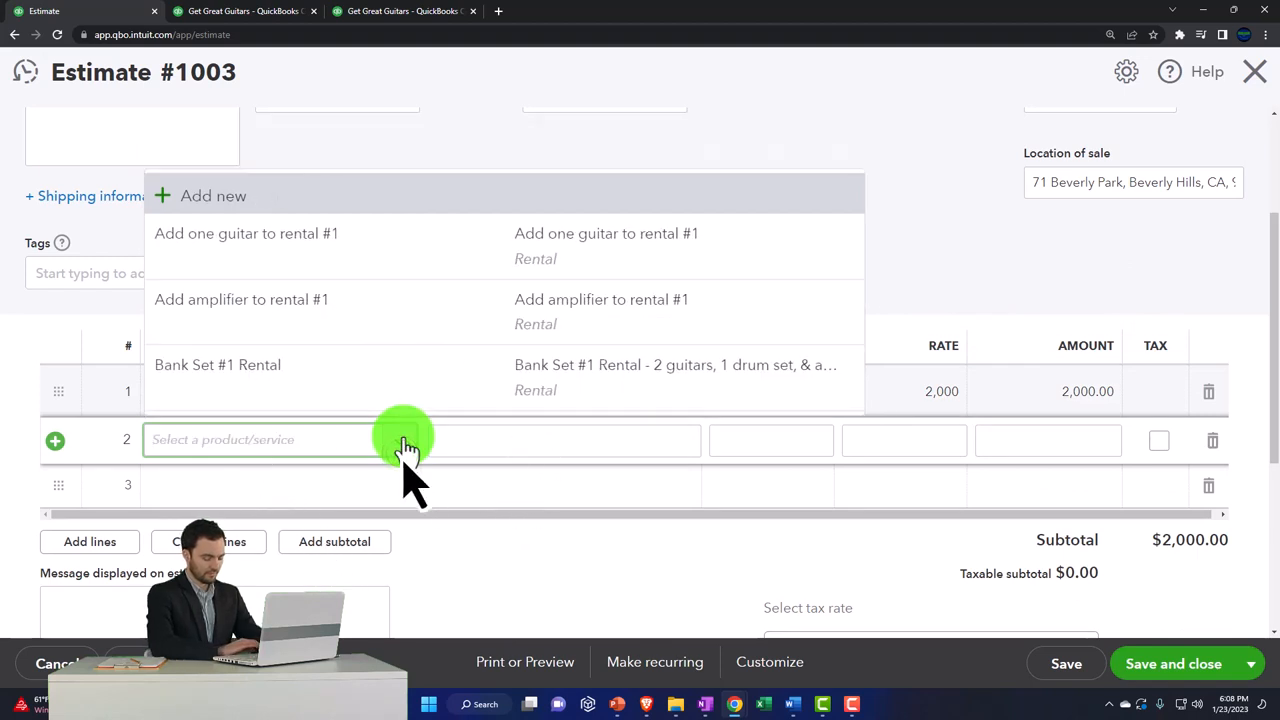
Step: Add the 'Add one guitar to rental #1' service at 50 on line two, totaling 2,050
text(add)
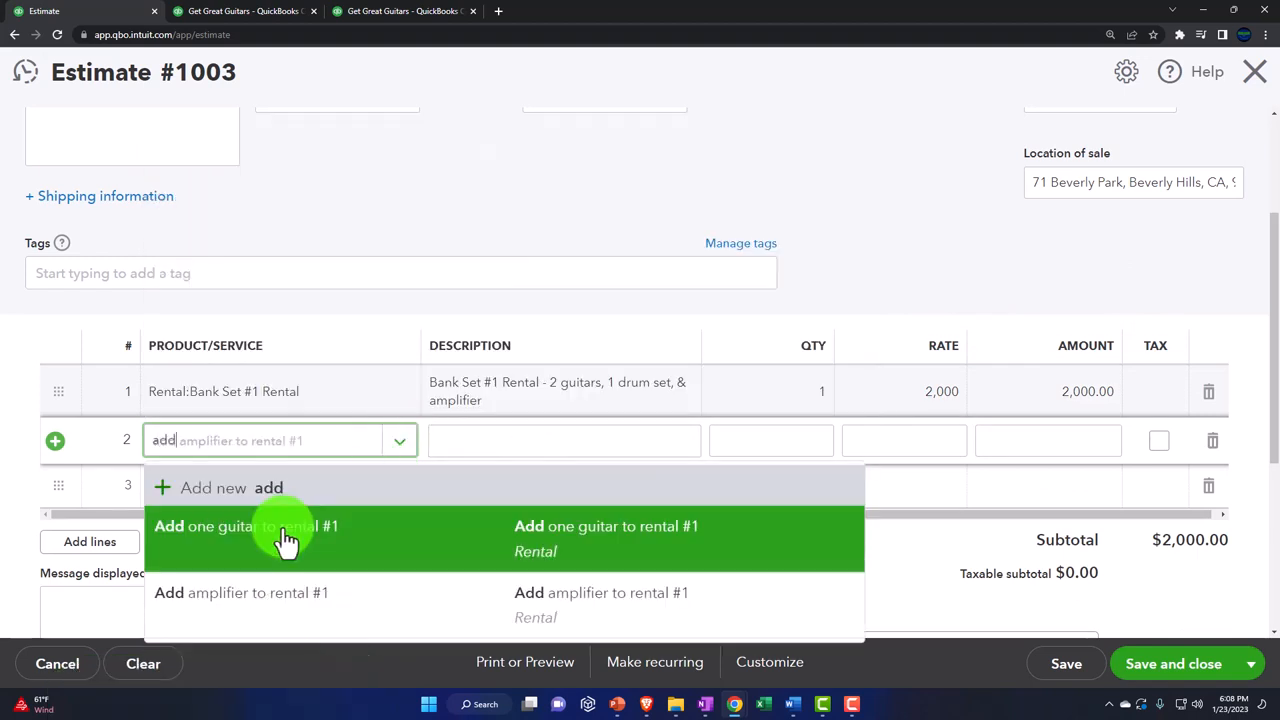
click(284, 526)
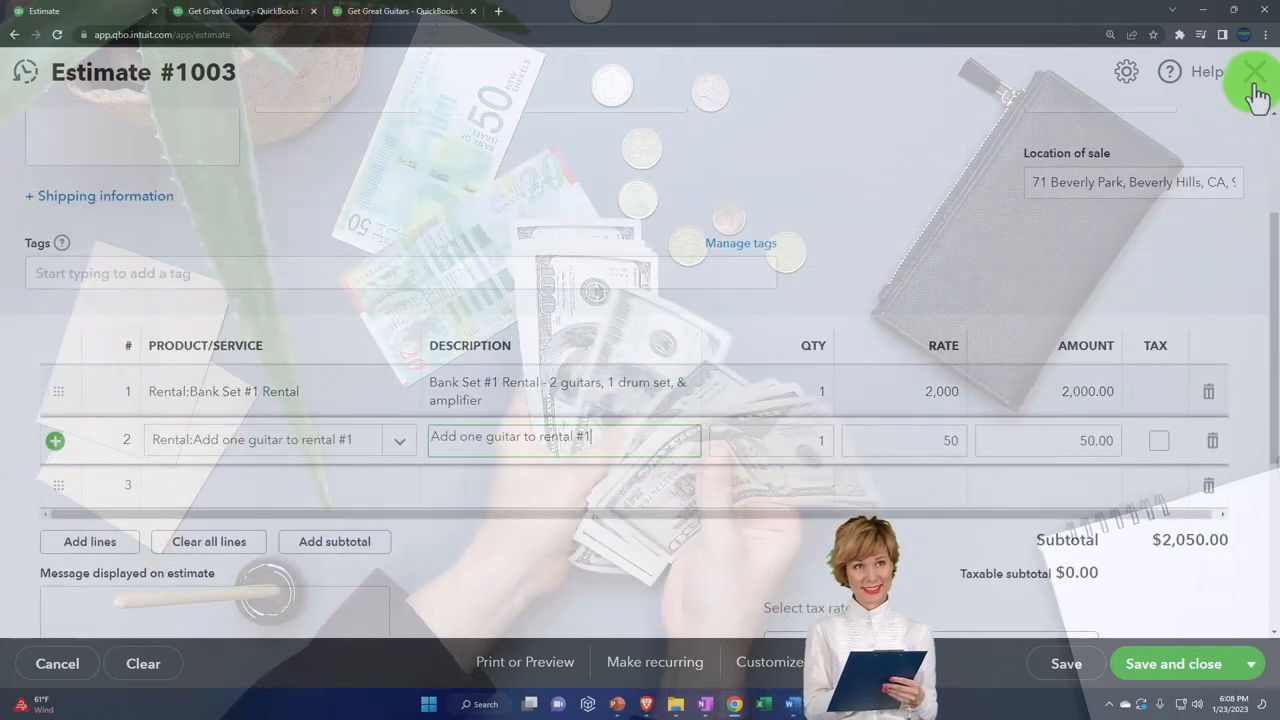
Step: Close Estimate #1003 without saving and return to the Products and Services list
click(1256, 72)
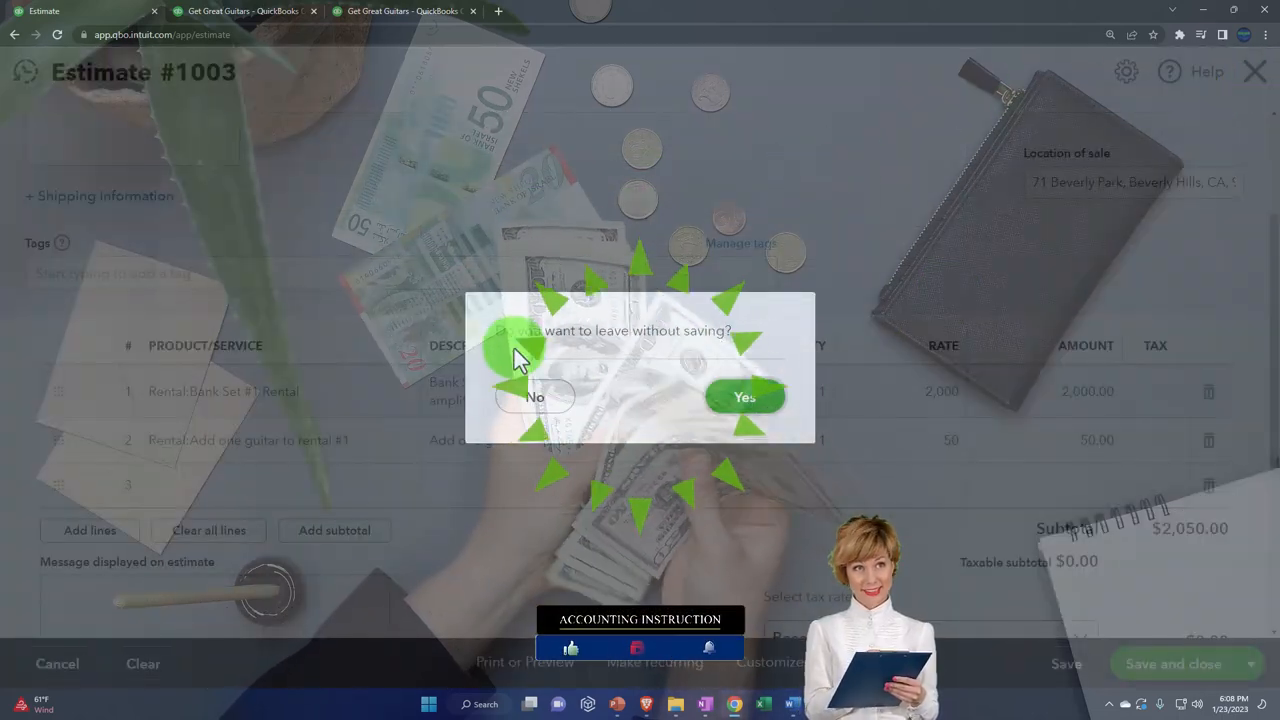
click(744, 396)
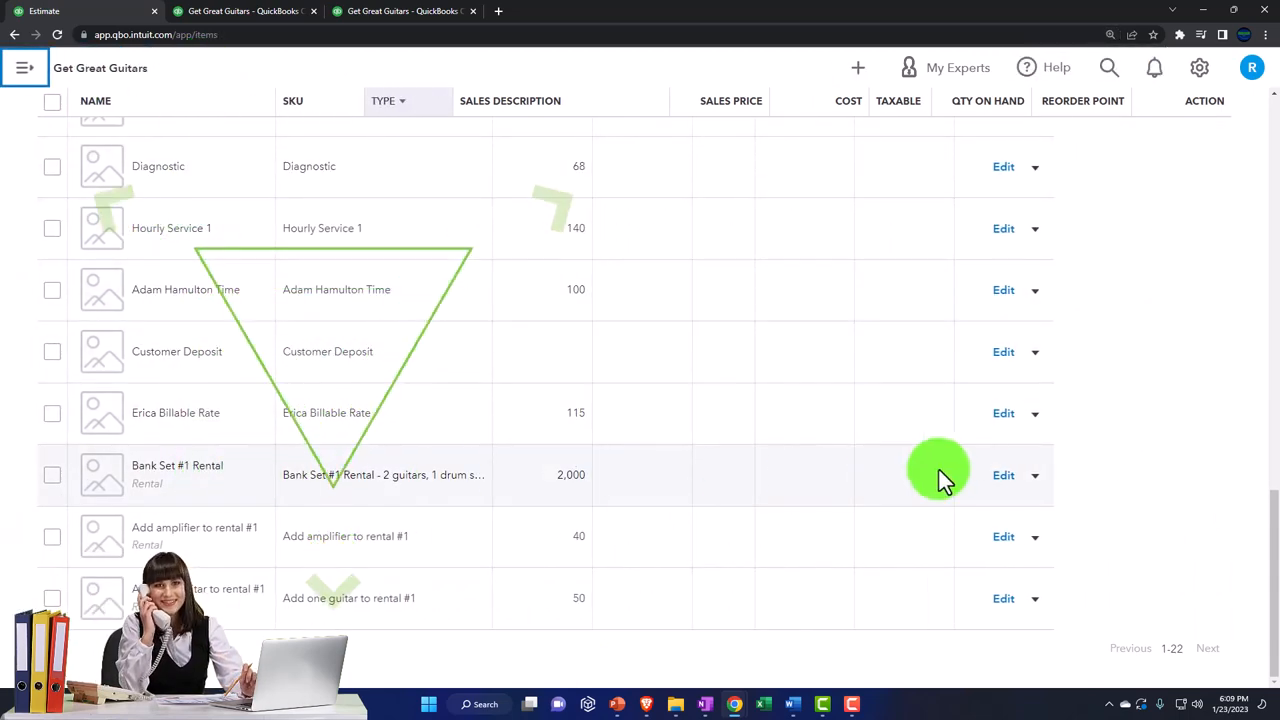
Step: Reopen Bank Set #1 Rental, set its sales tax to Nontaxable and save
click(1004, 476)
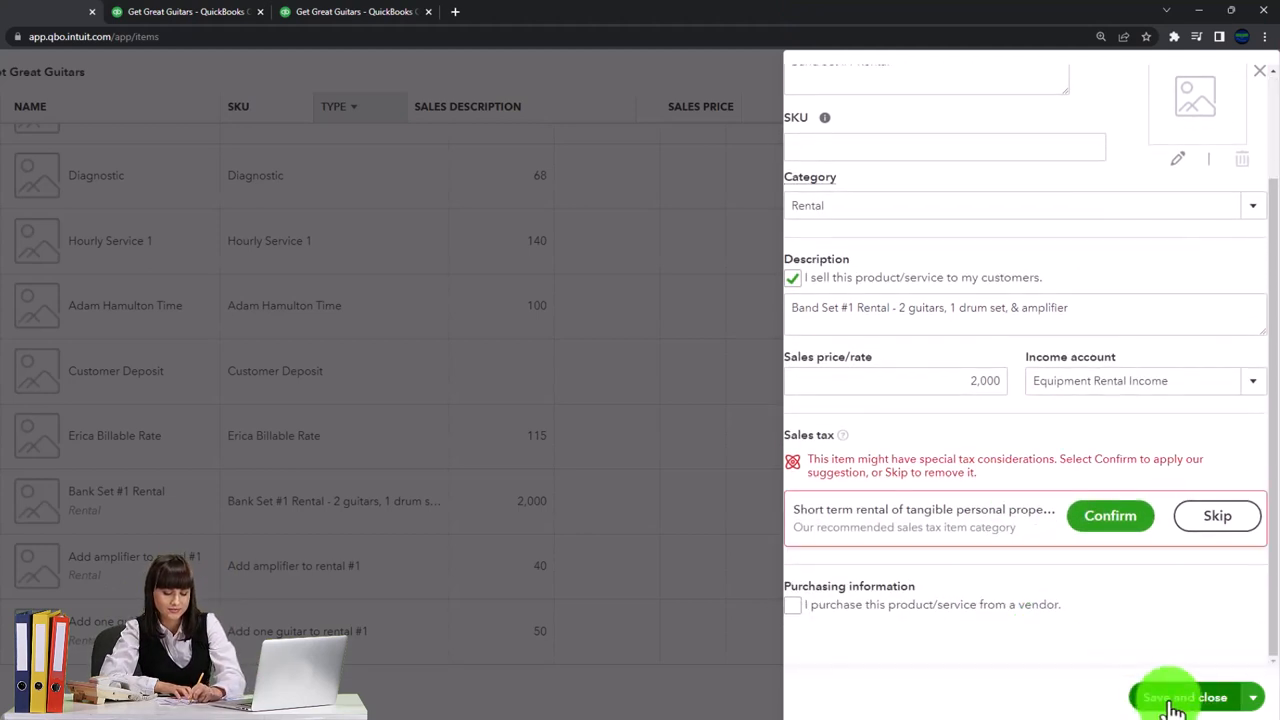
click(1110, 516)
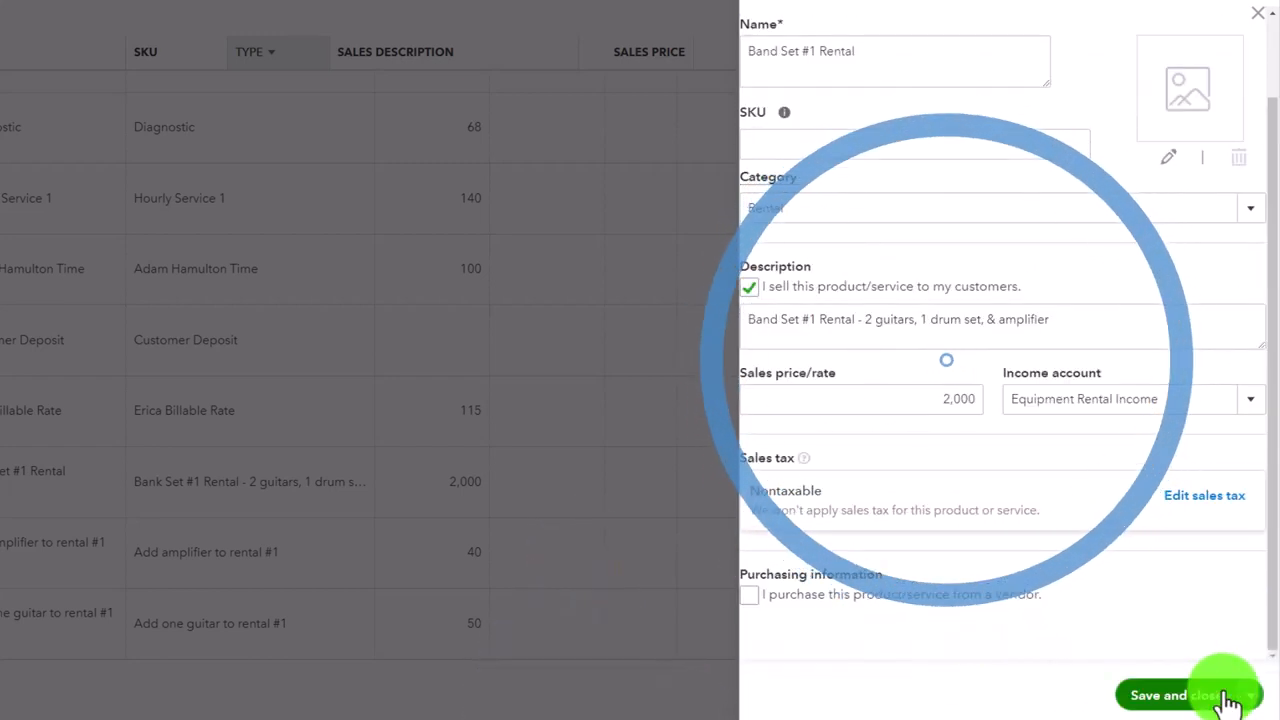
click(1190, 696)
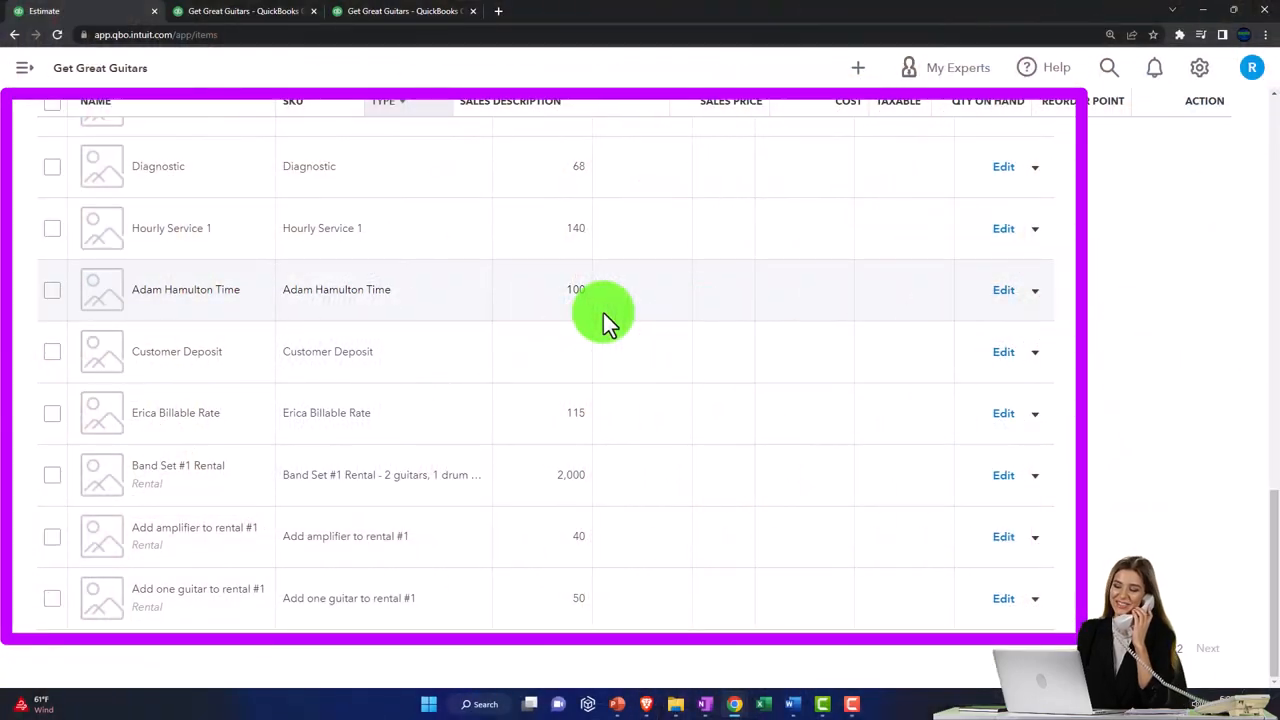
click(600, 316)
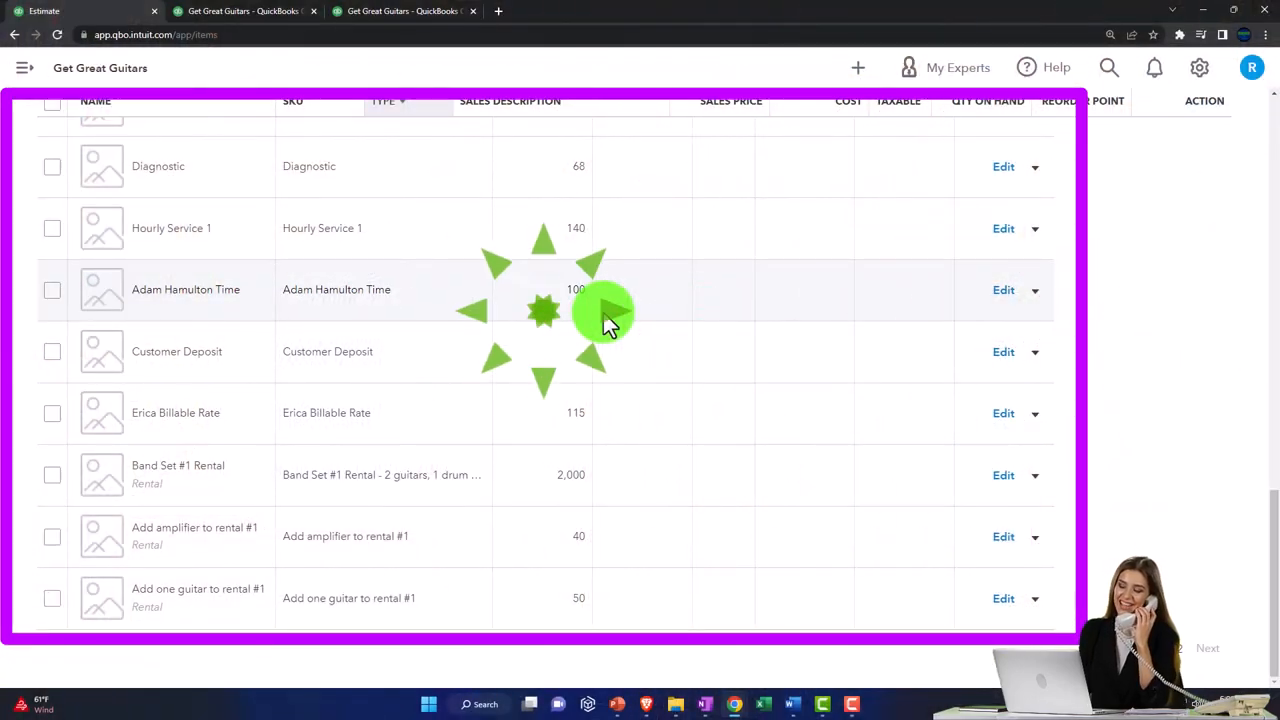
click(600, 316)
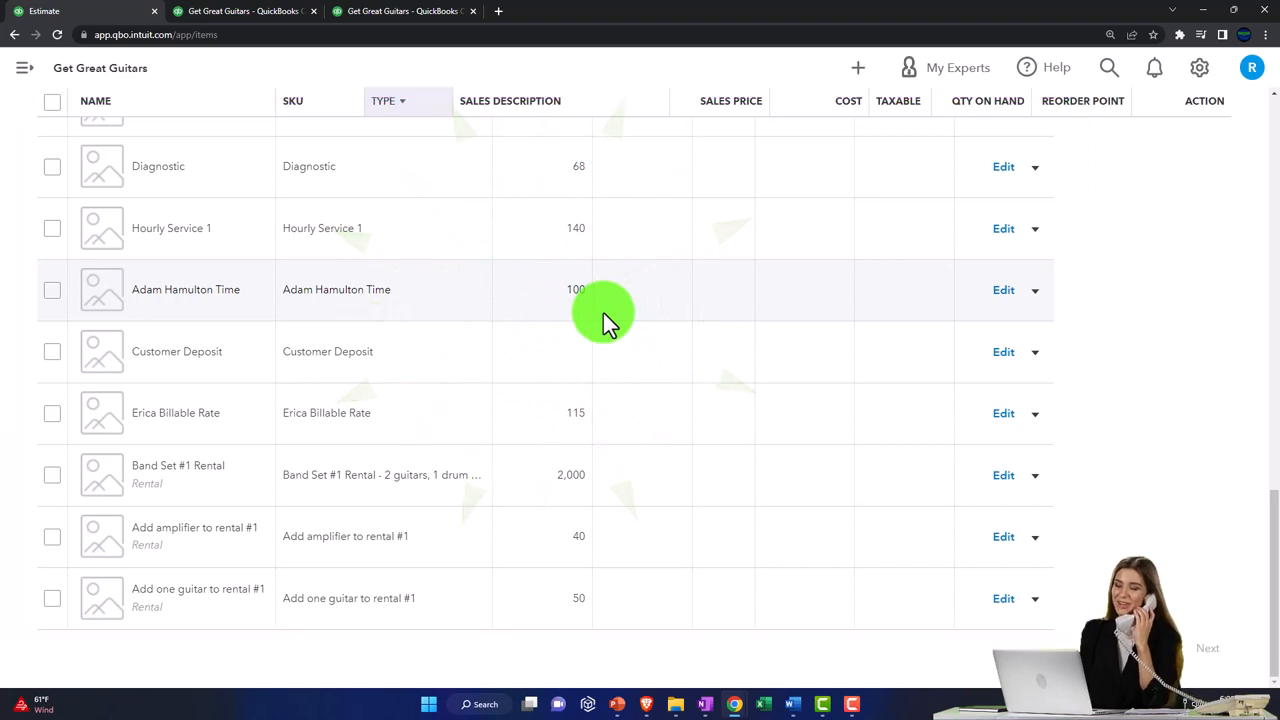